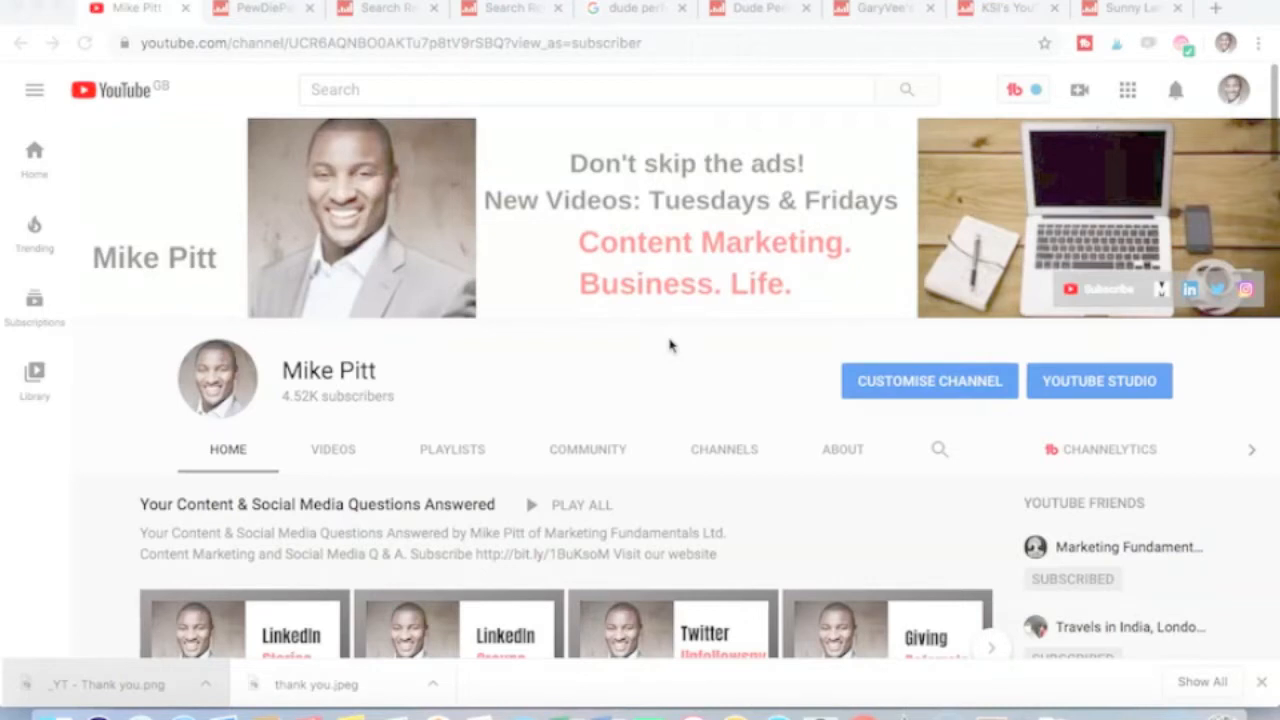
Step: Bring up PewDiePie's stats (4,082 uploads, 103M subscribers) and scroll to the rankings and weekly charts
{"action": "left_click", "coordinate": [613, 360]}
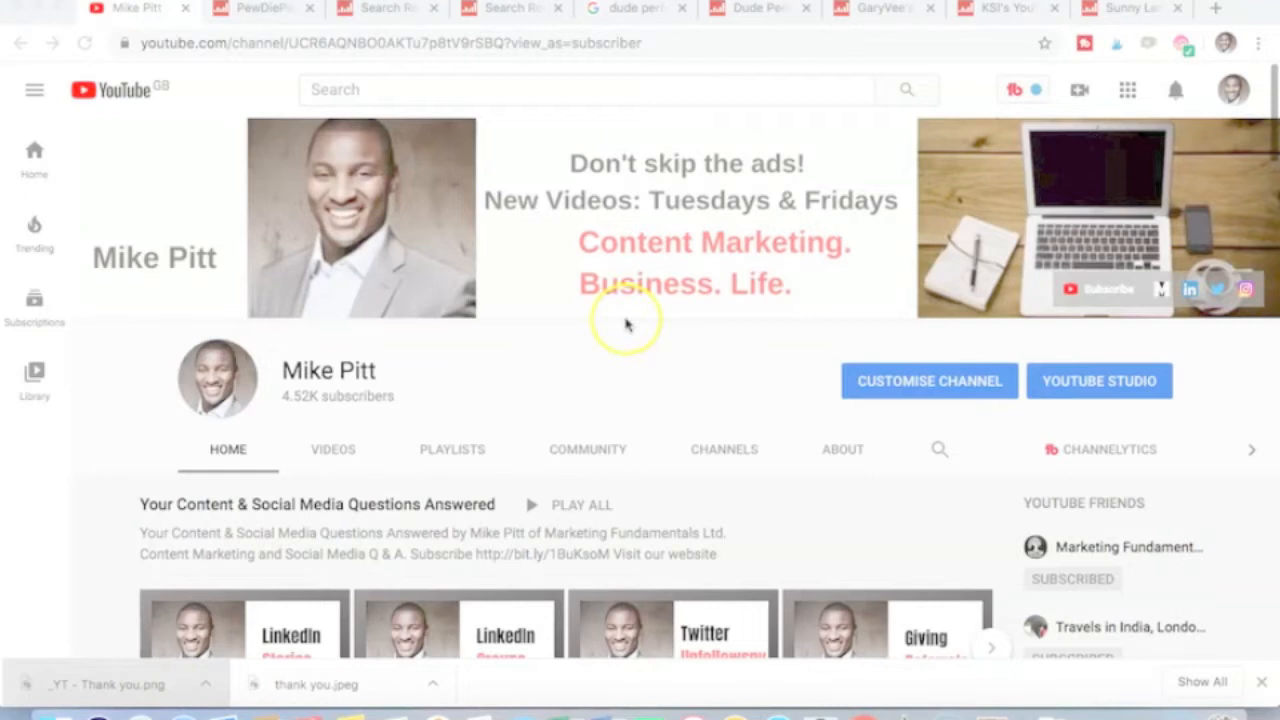
{"action": "mouse_move", "coordinate": [540, 300]}
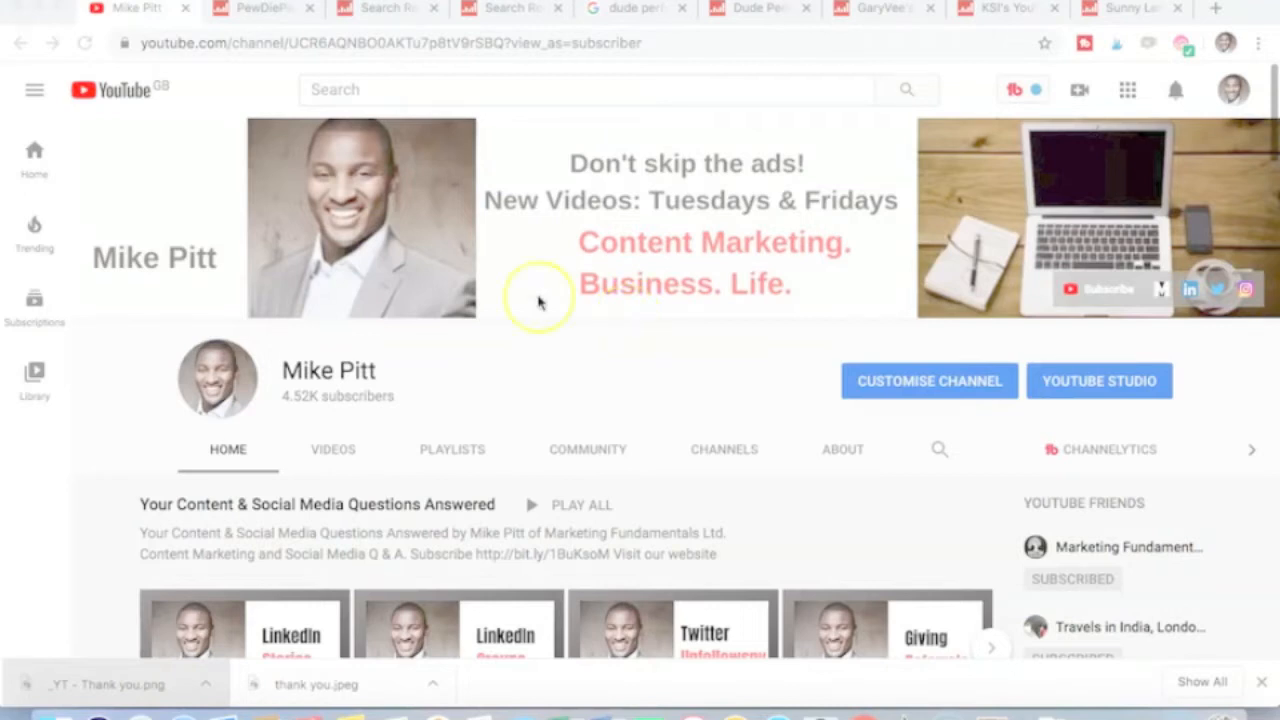
{"action": "mouse_move", "coordinate": [530, 260]}
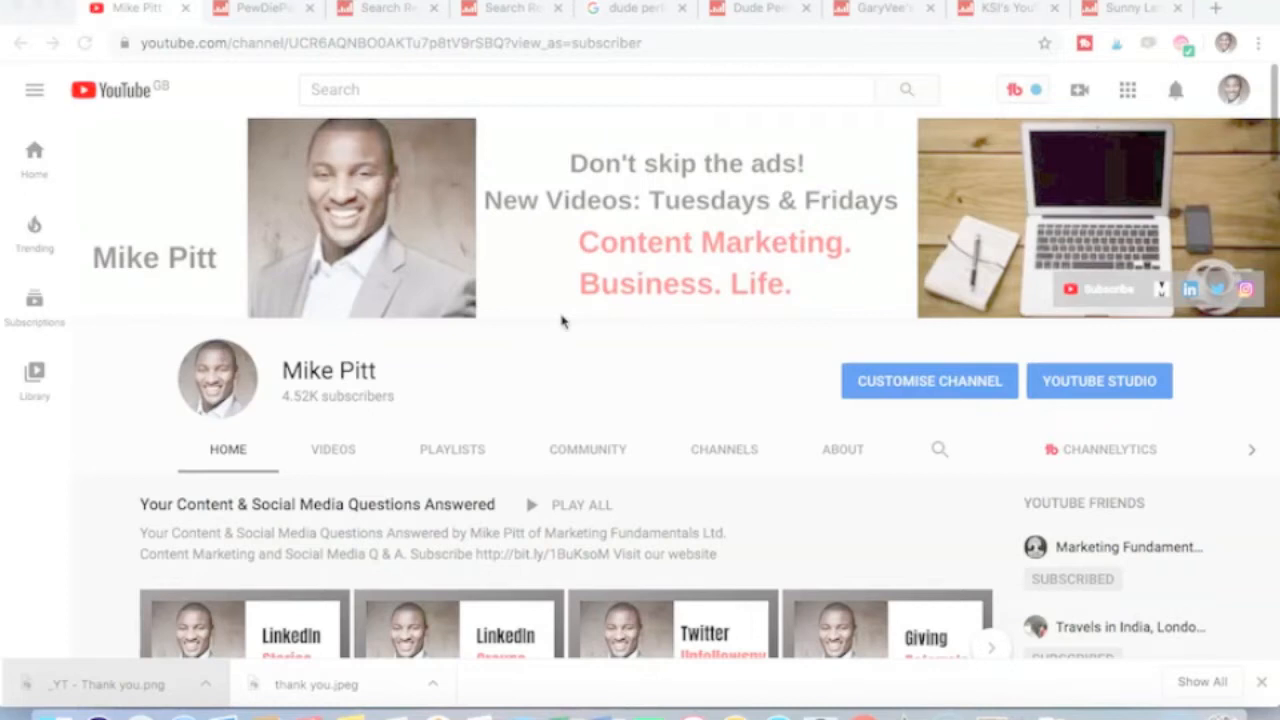
{"action": "mouse_move", "coordinate": [260, 10]}
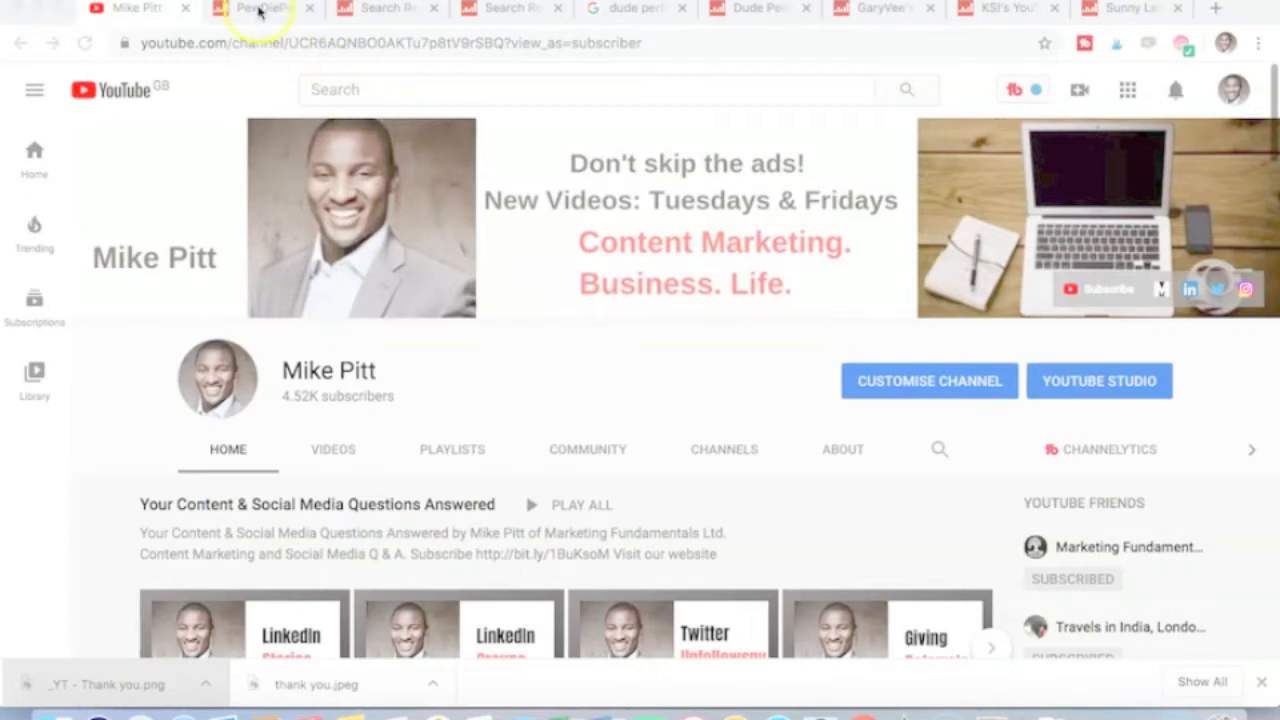
{"action": "left_click", "coordinate": [258, 8]}
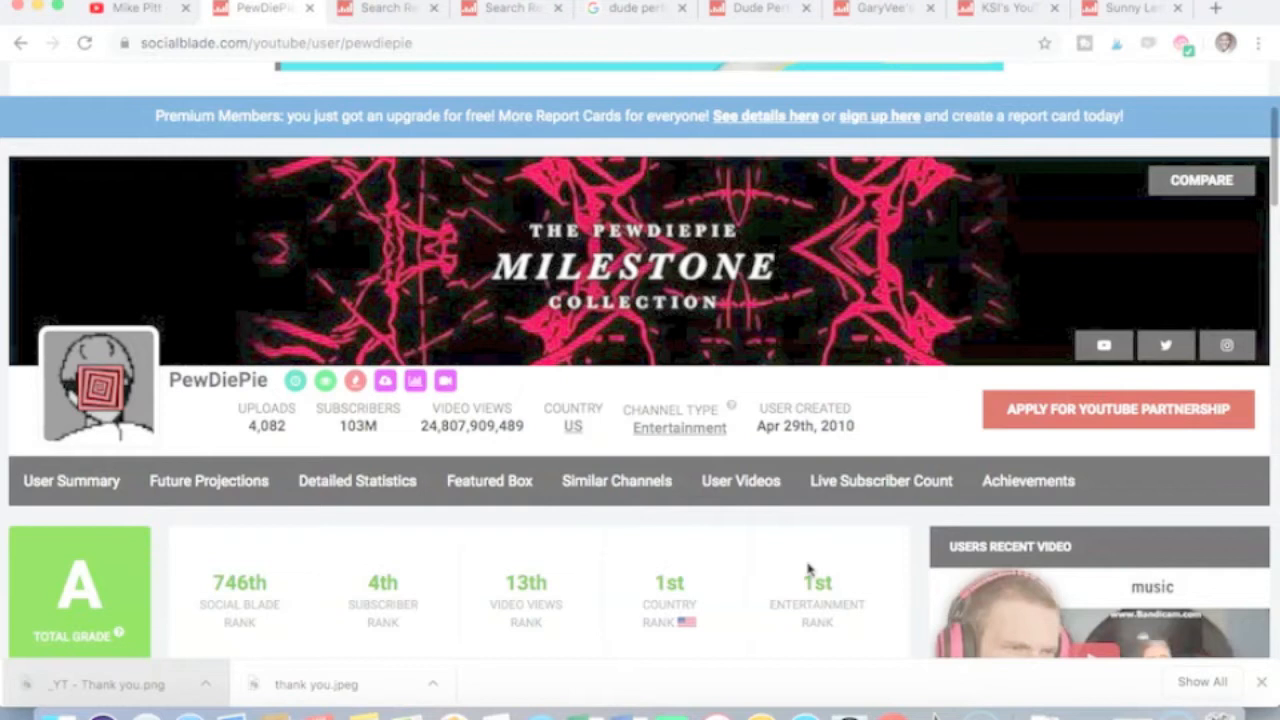
{"action": "scroll", "scroll_direction": "down", "scroll_amount": 3}
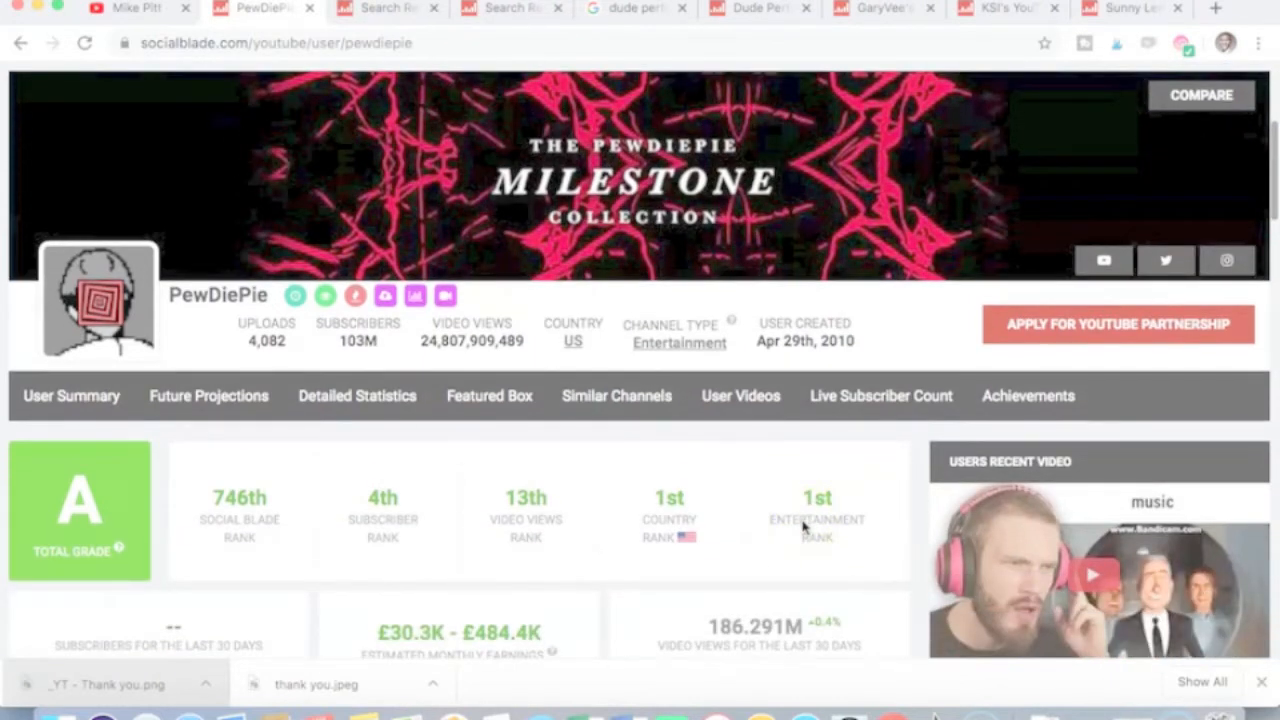
{"action": "mouse_move", "coordinate": [489, 395]}
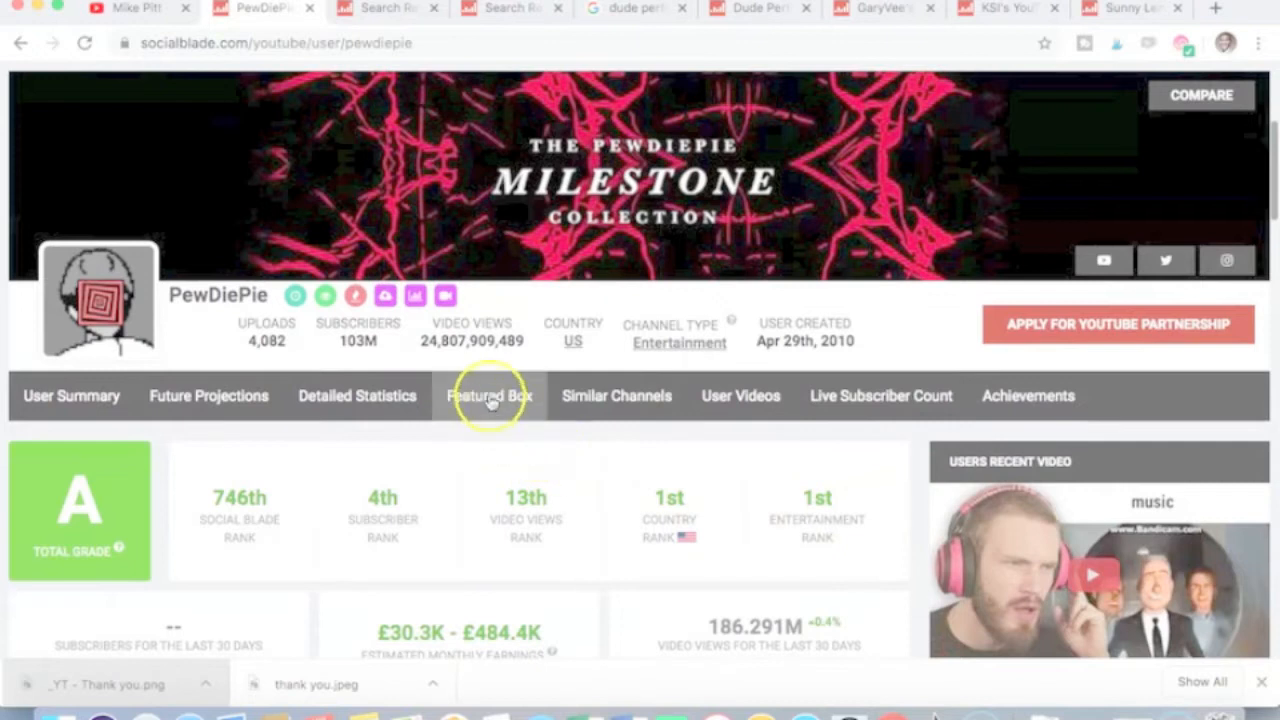
{"action": "mouse_move", "coordinate": [555, 435]}
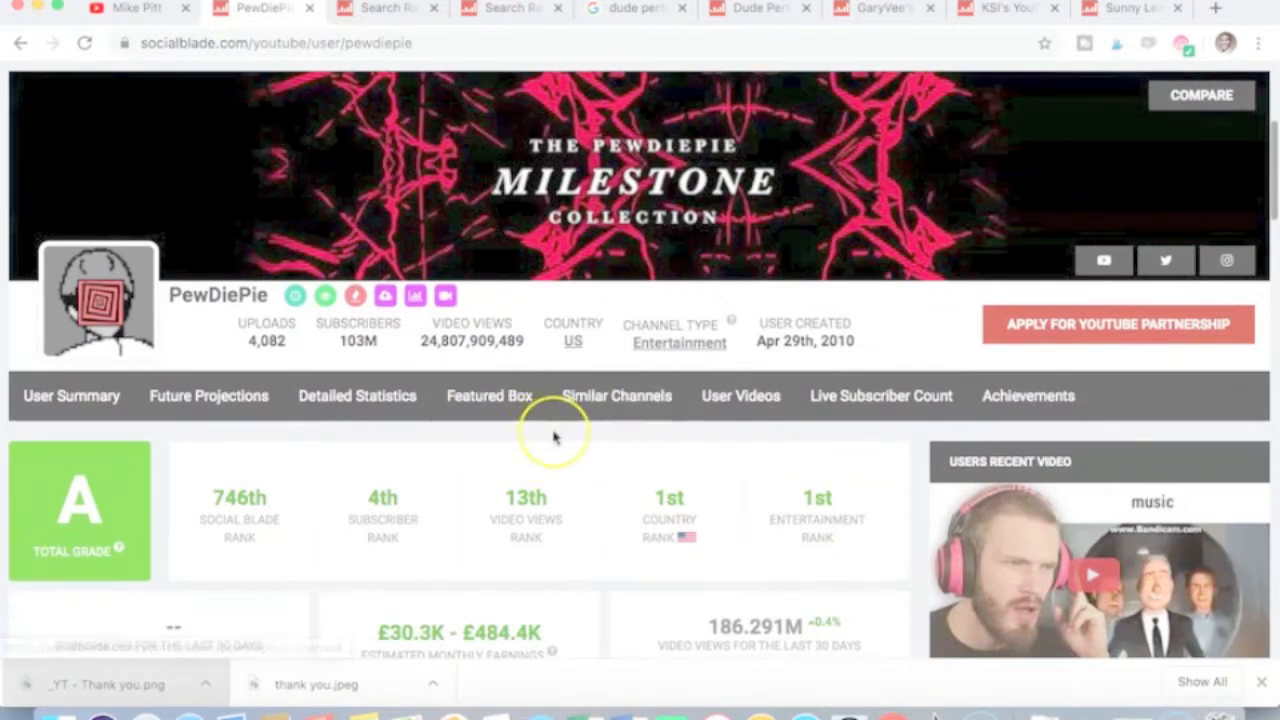
{"action": "scroll", "scroll_direction": "down", "scroll_amount": 3}
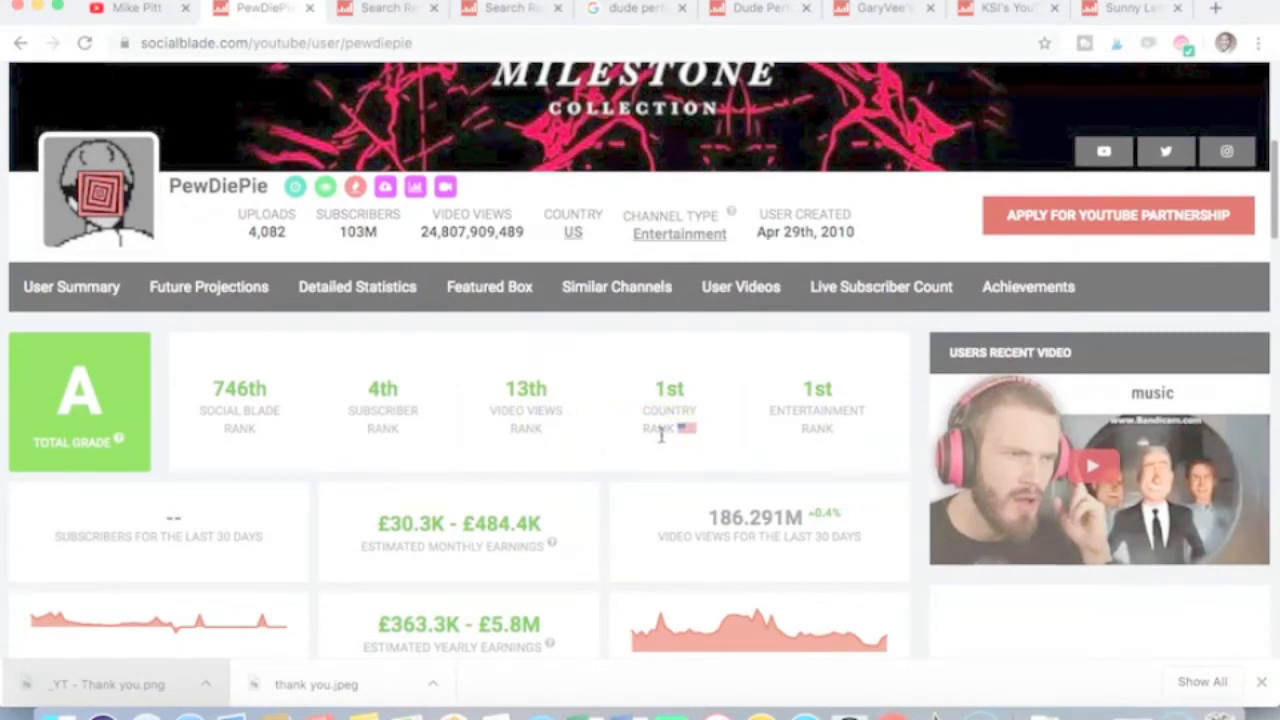
{"action": "scroll", "scroll_direction": "down", "scroll_amount": 3}
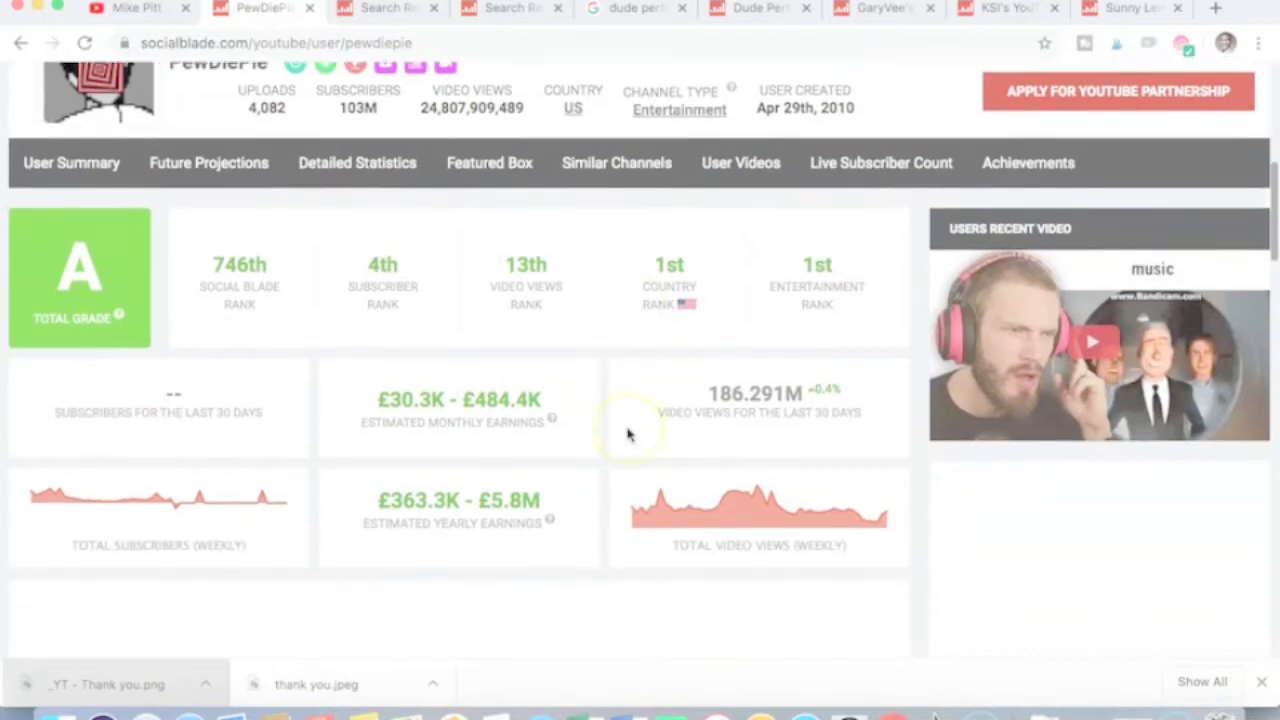
{"action": "scroll", "scroll_direction": "up", "scroll_amount": 3}
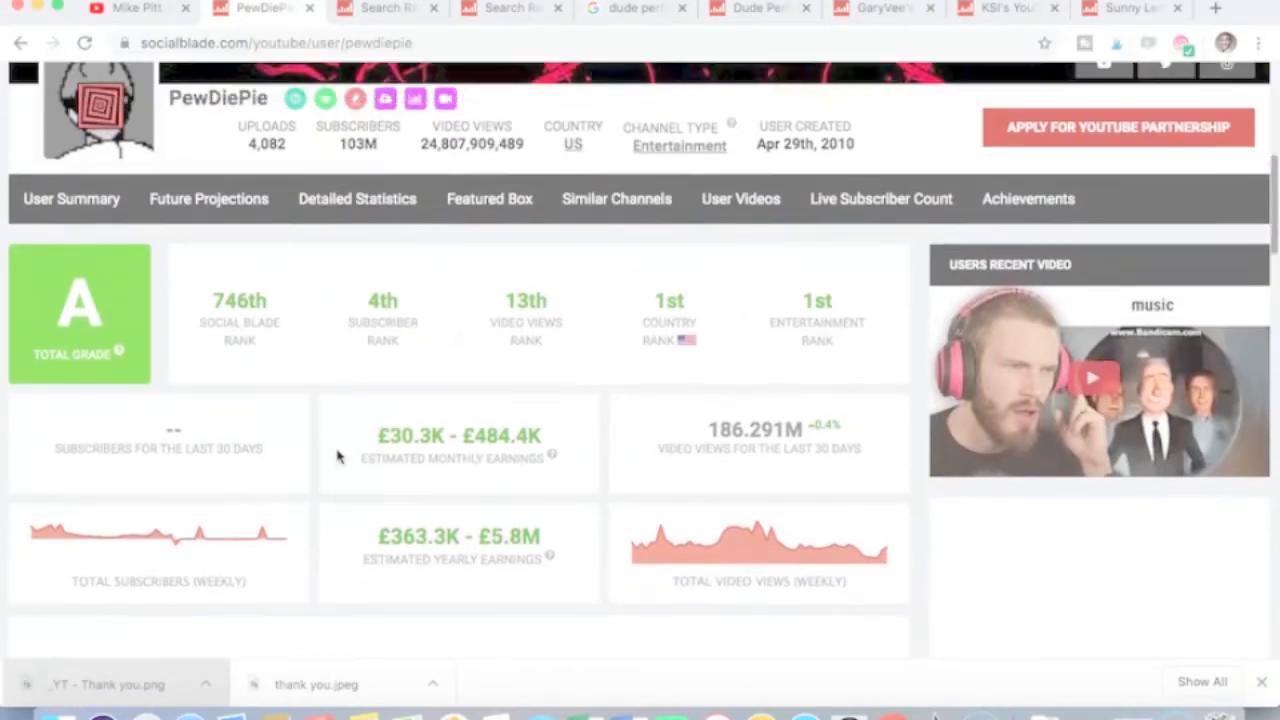
{"action": "scroll", "scroll_direction": "up", "scroll_amount": 3}
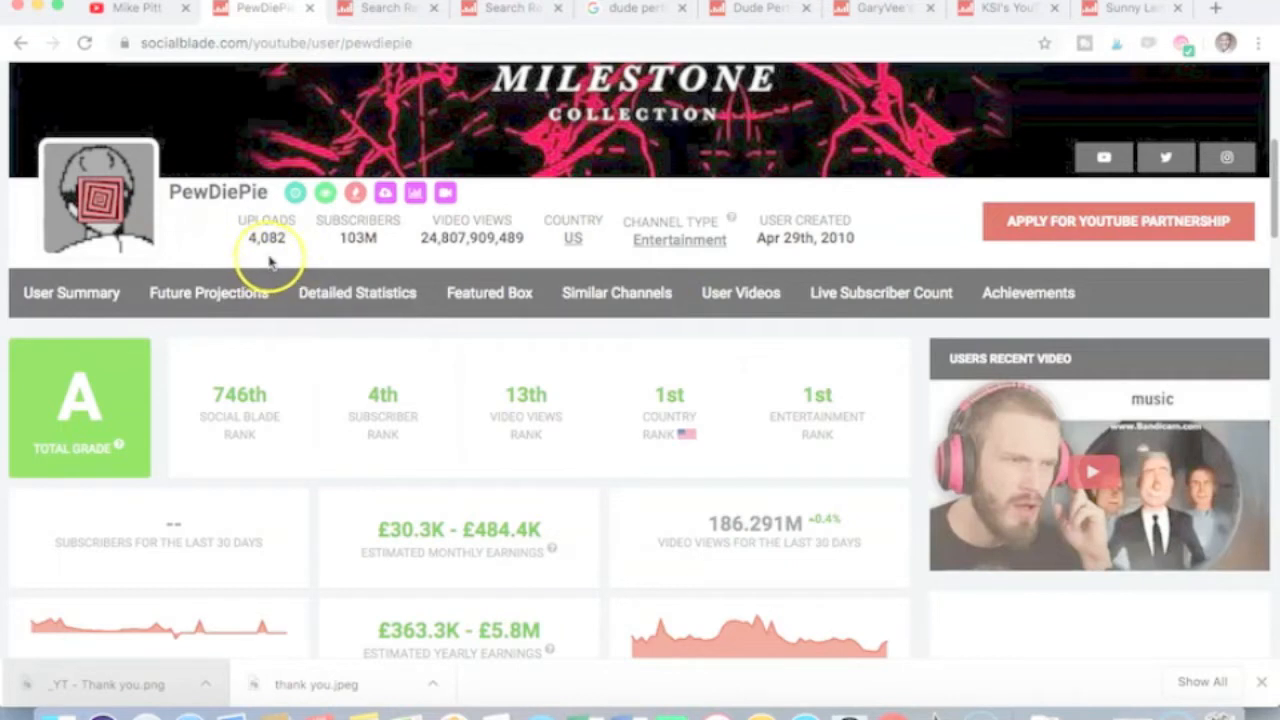
{"action": "mouse_move", "coordinate": [393, 483]}
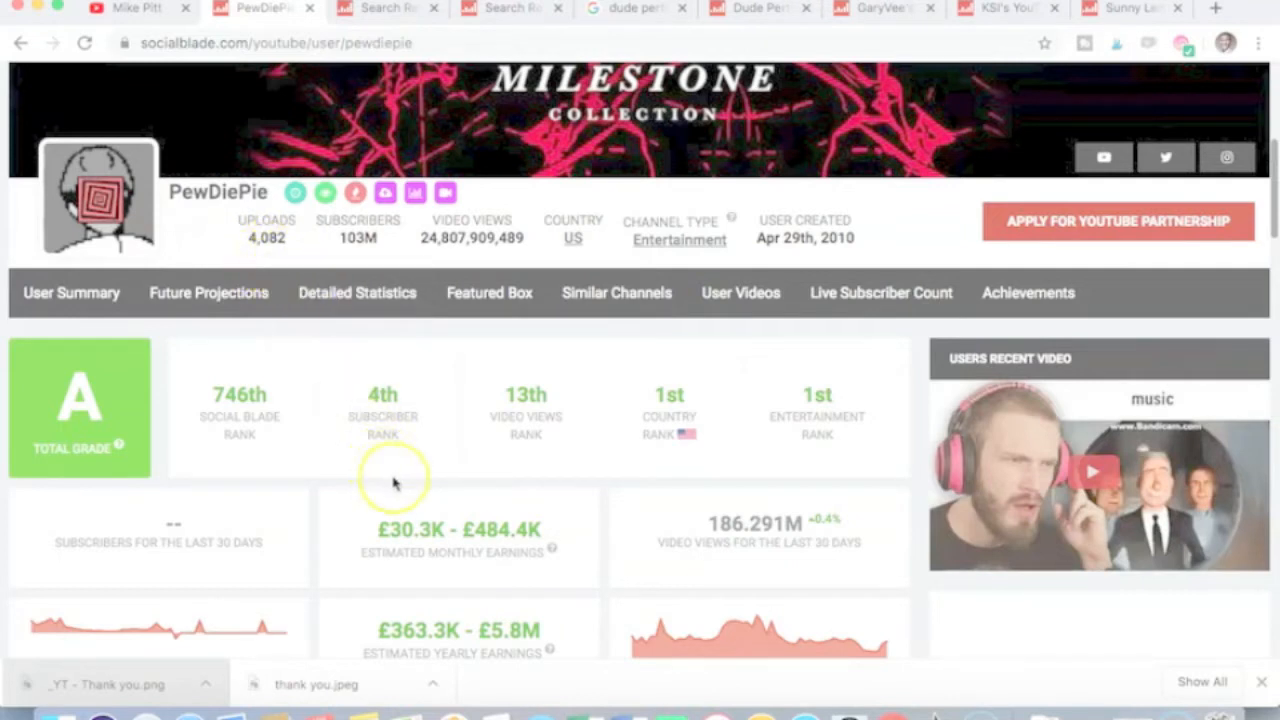
{"action": "scroll", "scroll_direction": "down", "scroll_amount": 3}
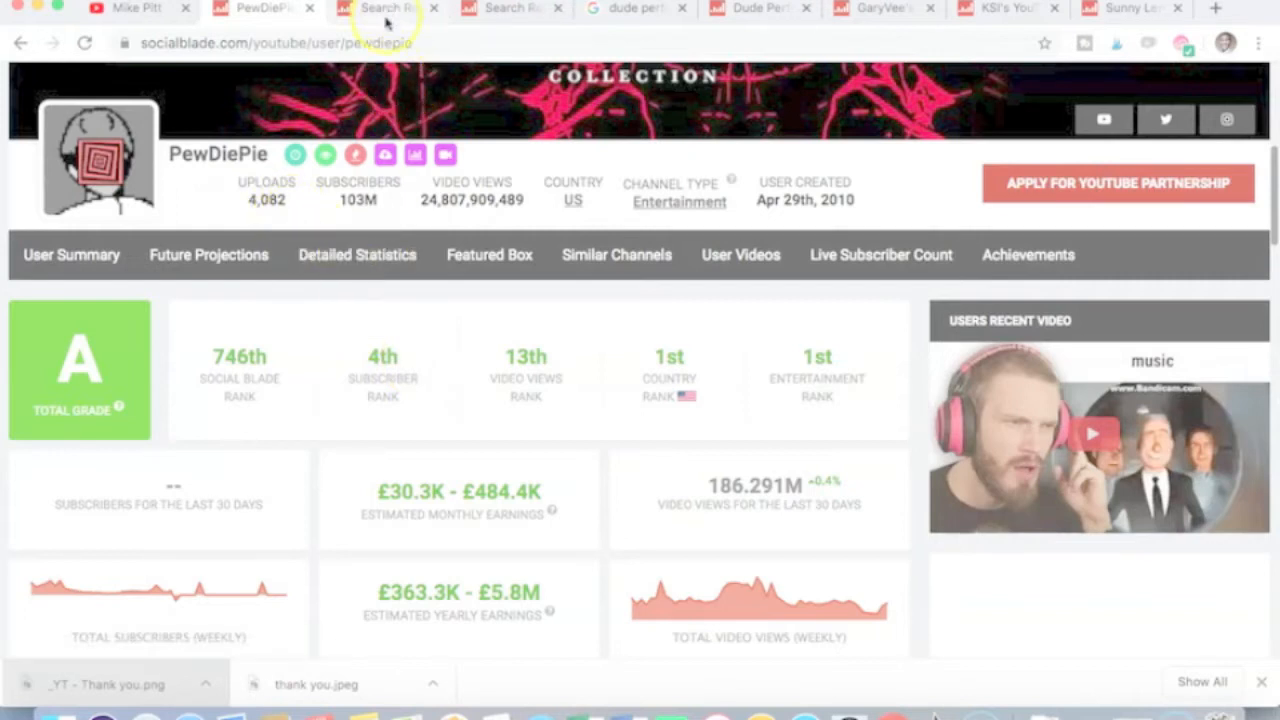
Step: Open MrBeast's stats page from the channel search results
{"action": "left_click", "coordinate": [385, 8]}
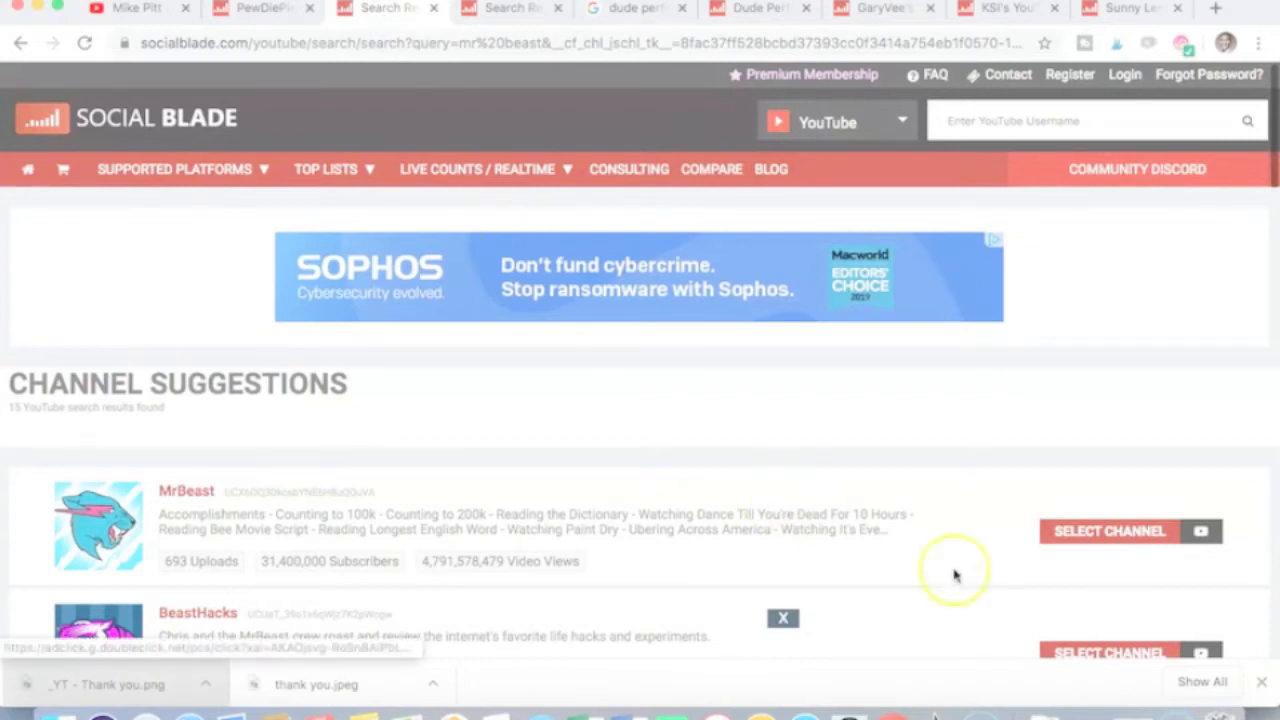
{"action": "left_click", "coordinate": [1109, 531]}
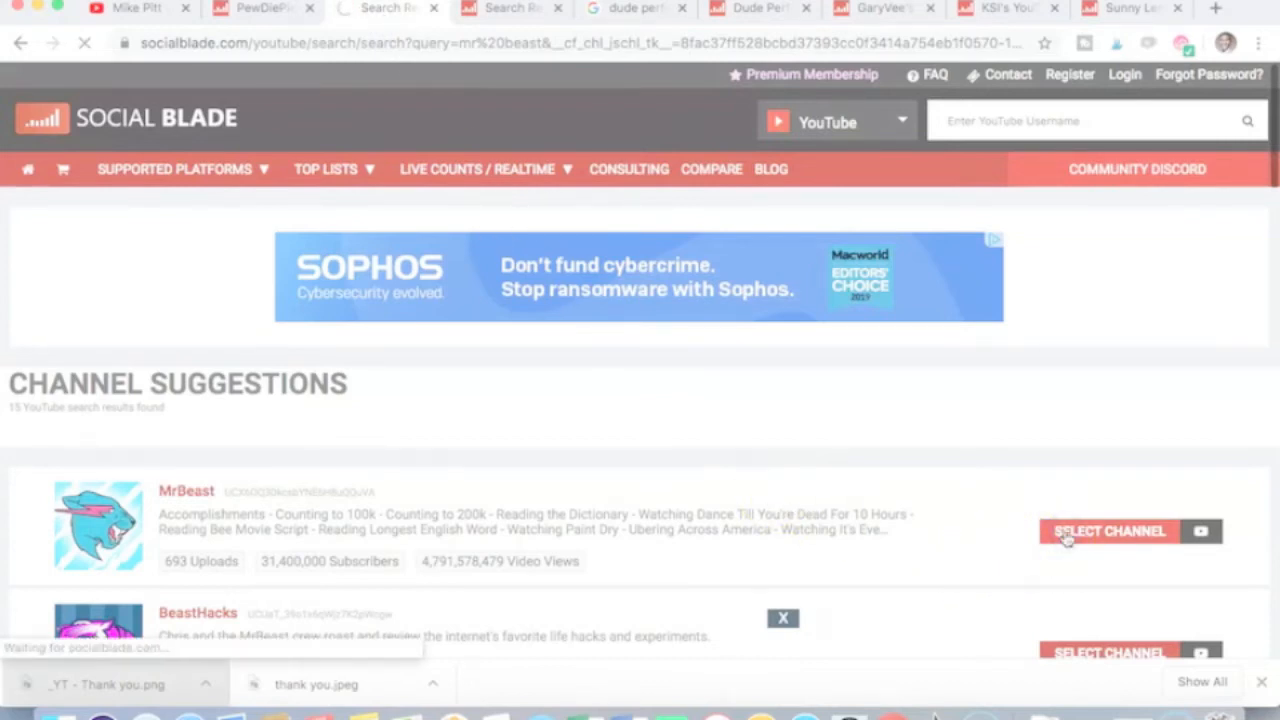
{"action": "left_click", "coordinate": [1109, 531]}
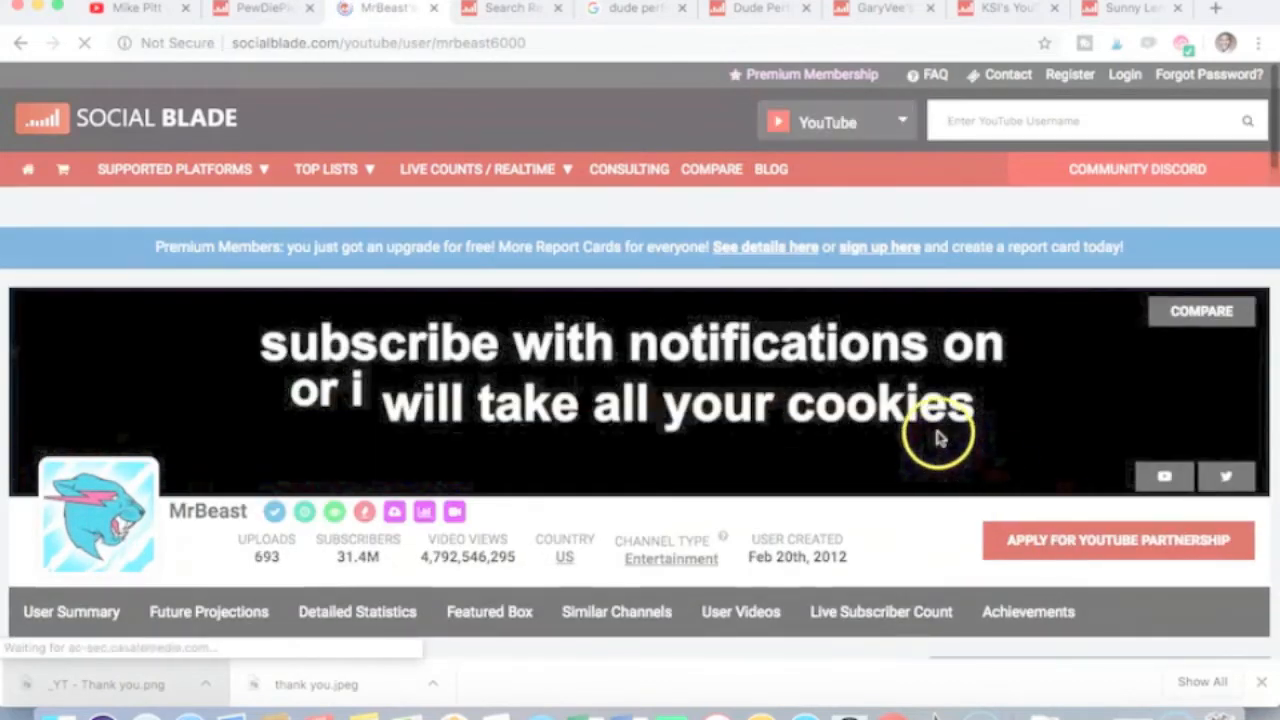
Step: Scroll through MrBeast's stats (693 uploads, 31.4M subscribers) and dismiss the Creative Cloud advert
{"action": "scroll", "scroll_direction": "down", "scroll_amount": 3}
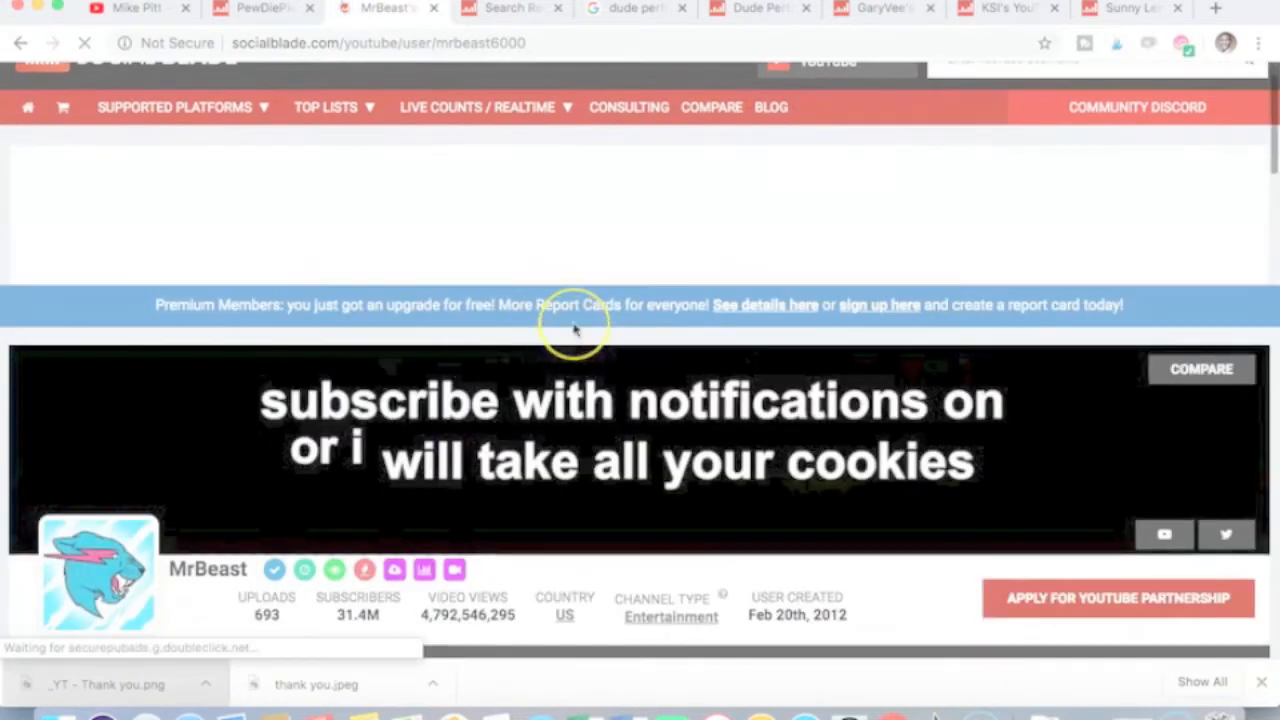
{"action": "scroll", "scroll_direction": "down", "scroll_amount": 3}
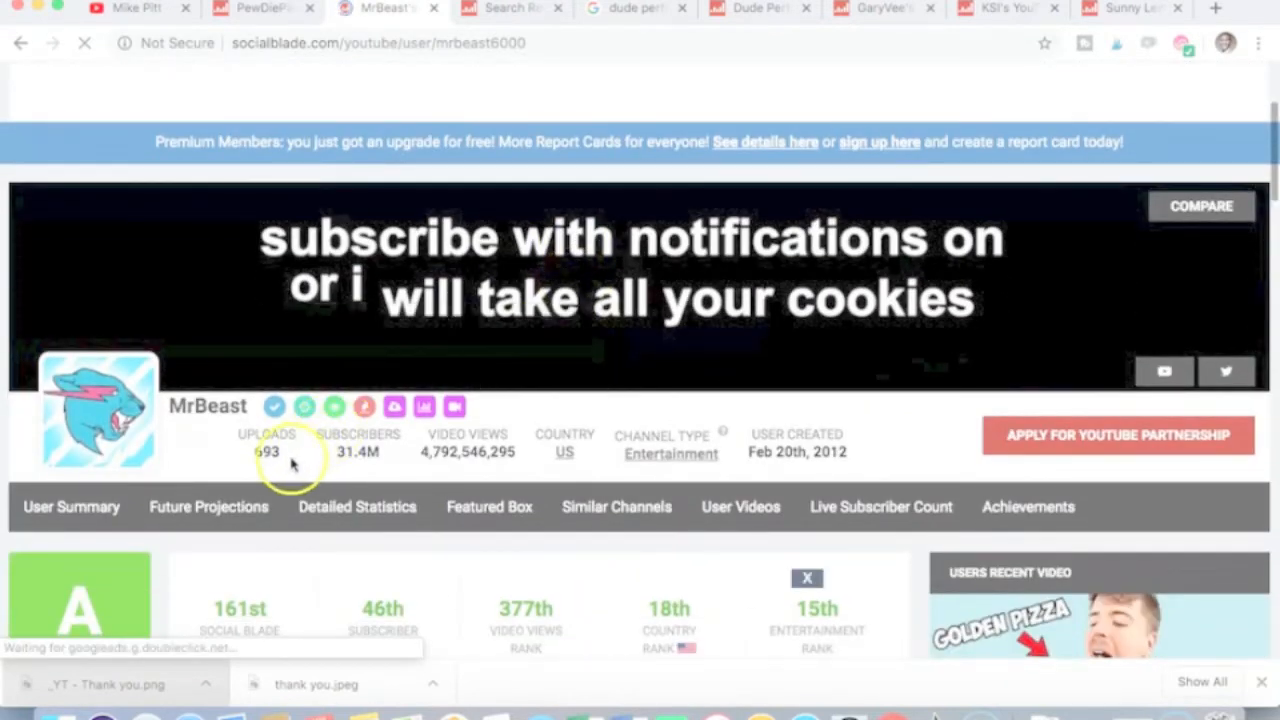
{"action": "scroll", "scroll_direction": "down", "scroll_amount": 3}
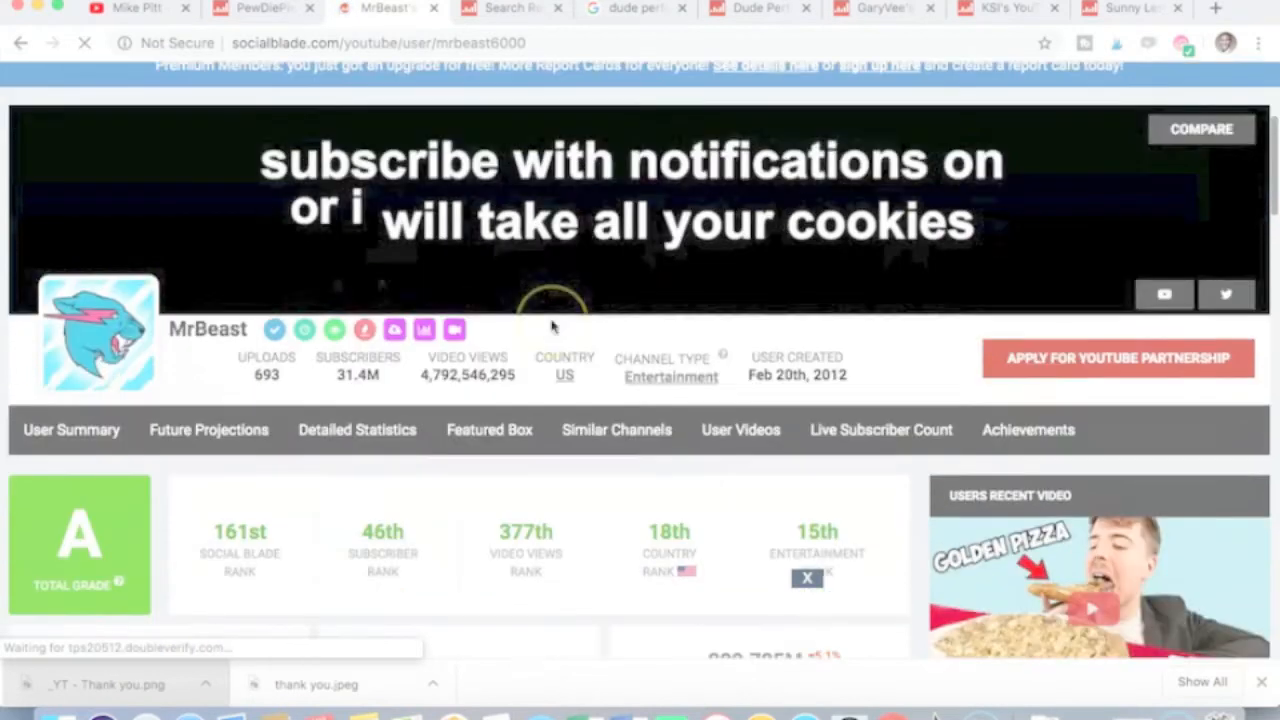
{"action": "scroll", "scroll_direction": "down", "scroll_amount": 3}
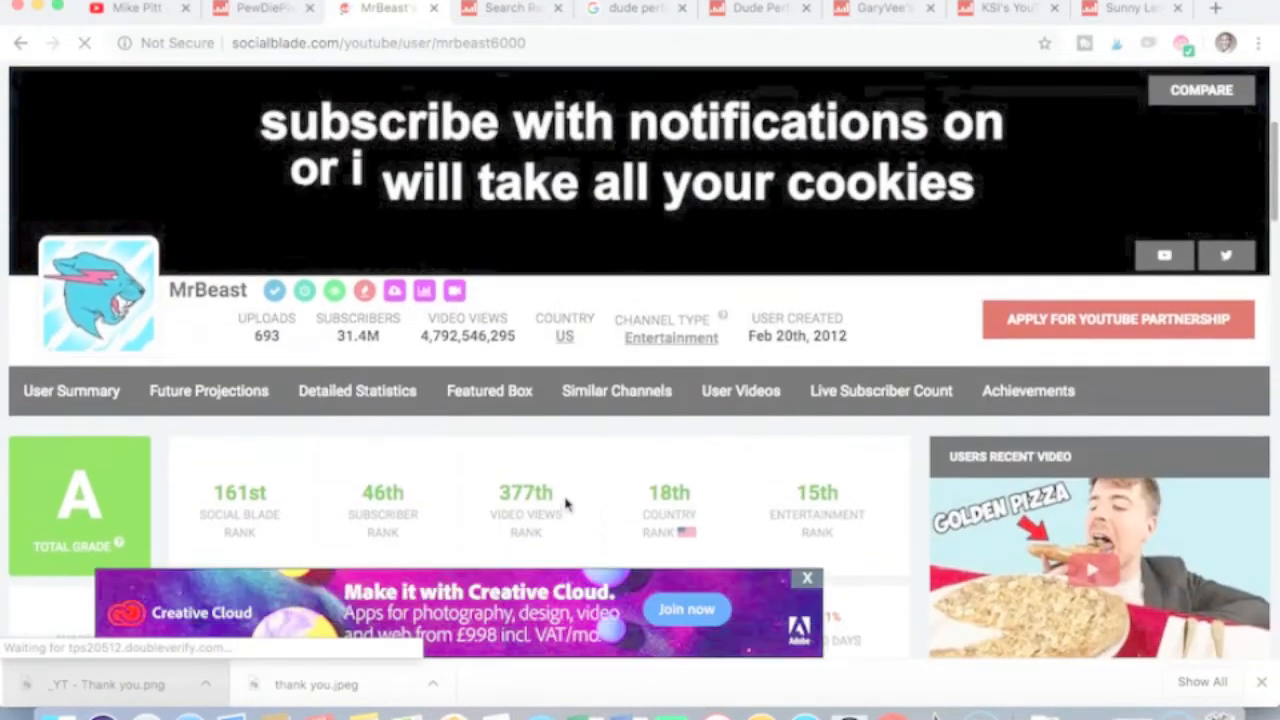
{"action": "left_click", "coordinate": [807, 578]}
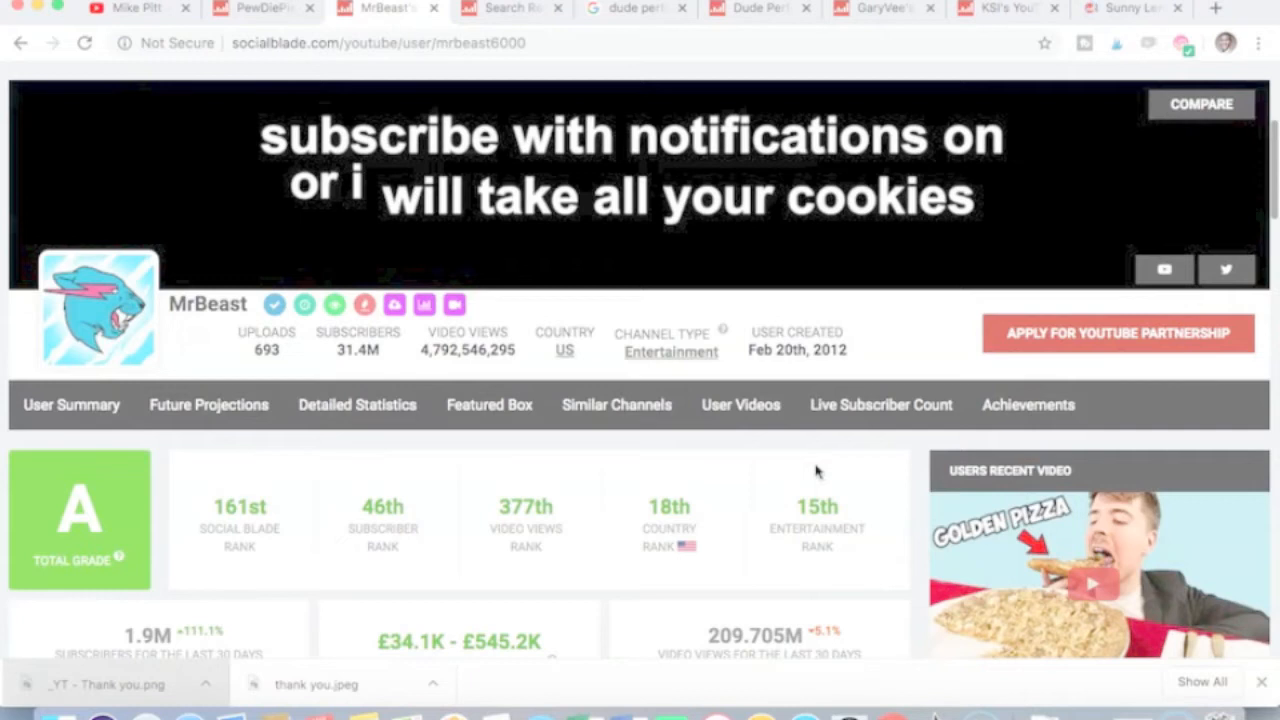
{"action": "mouse_move", "coordinate": [785, 608]}
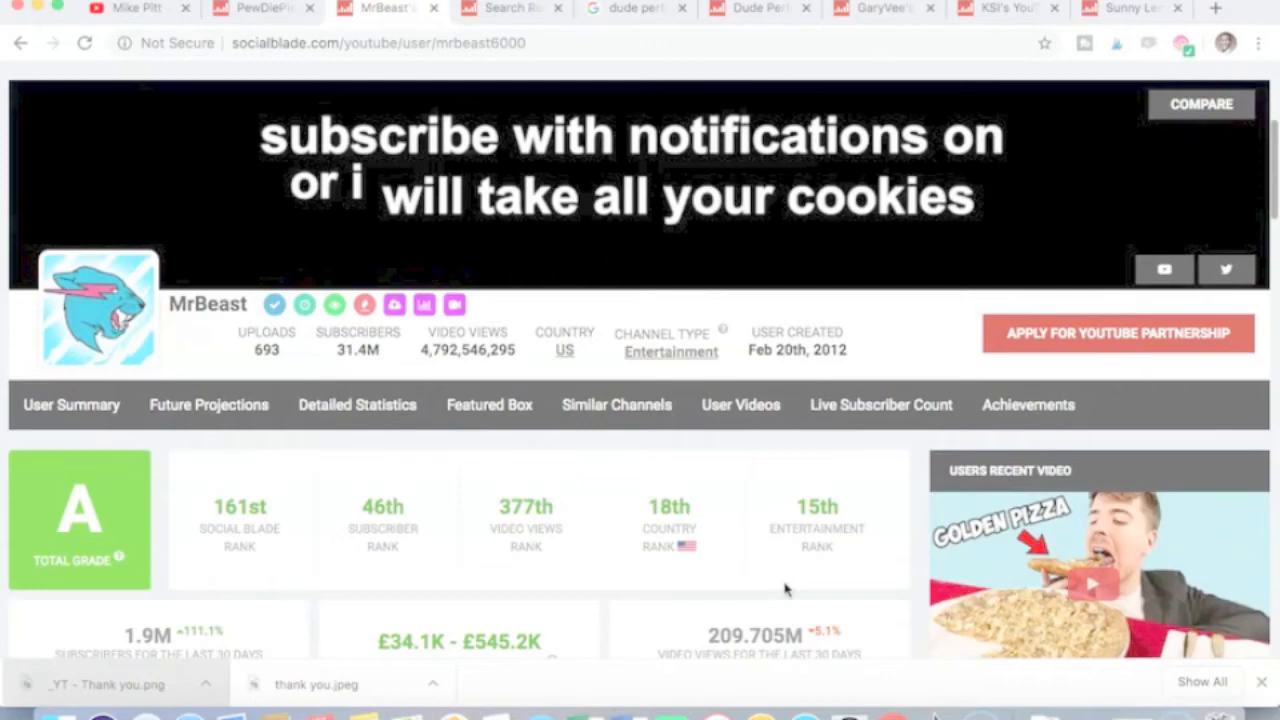
{"action": "scroll", "scroll_direction": "down", "scroll_amount": 3}
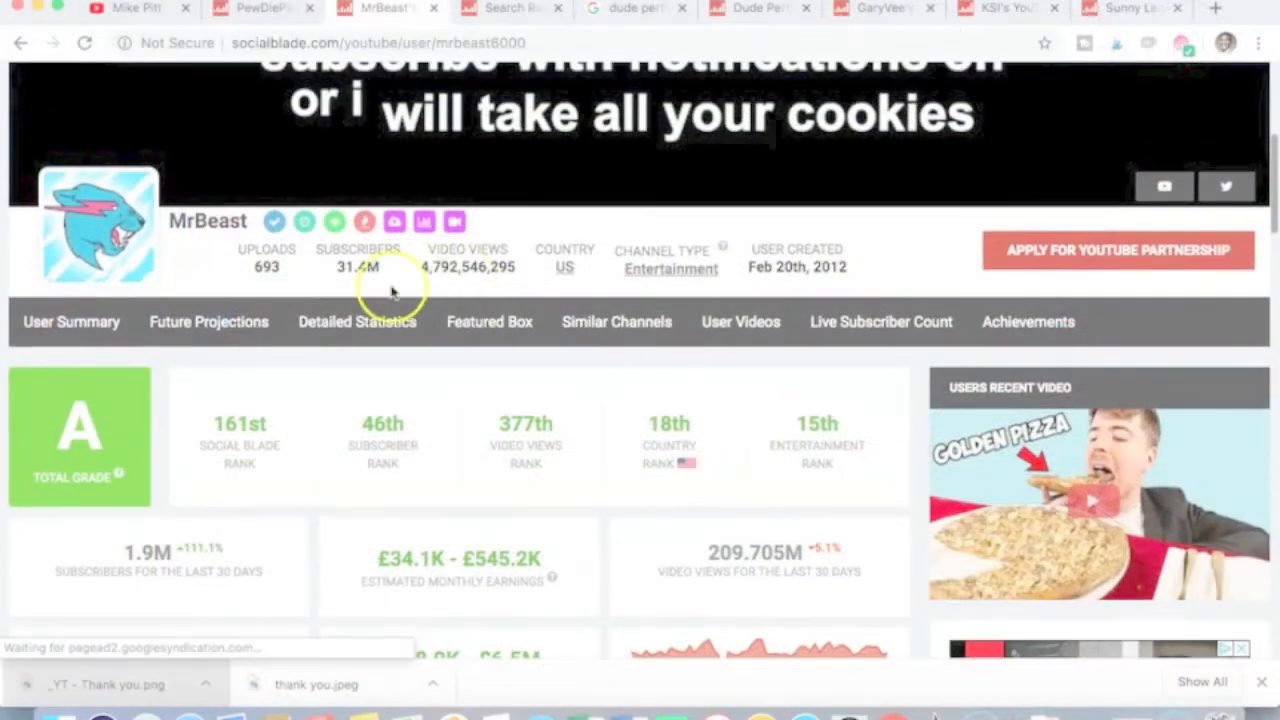
{"action": "mouse_move", "coordinate": [540, 358]}
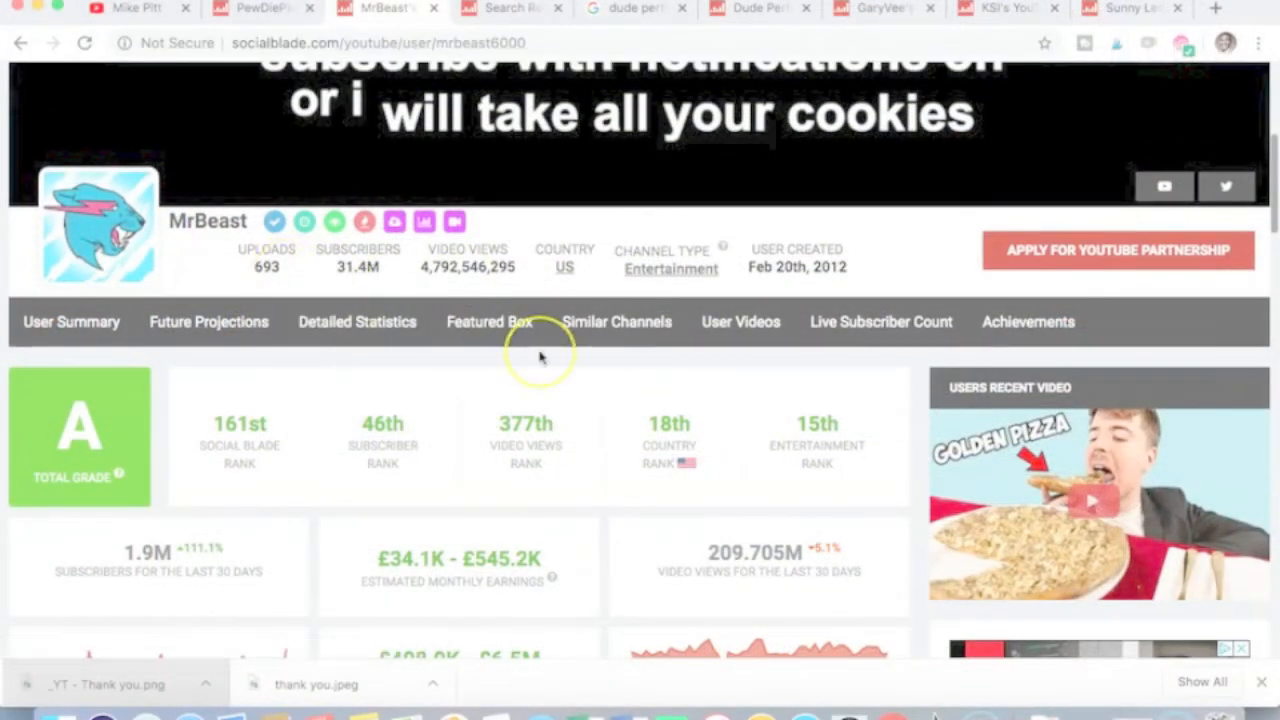
{"action": "scroll", "scroll_direction": "up", "scroll_amount": 3}
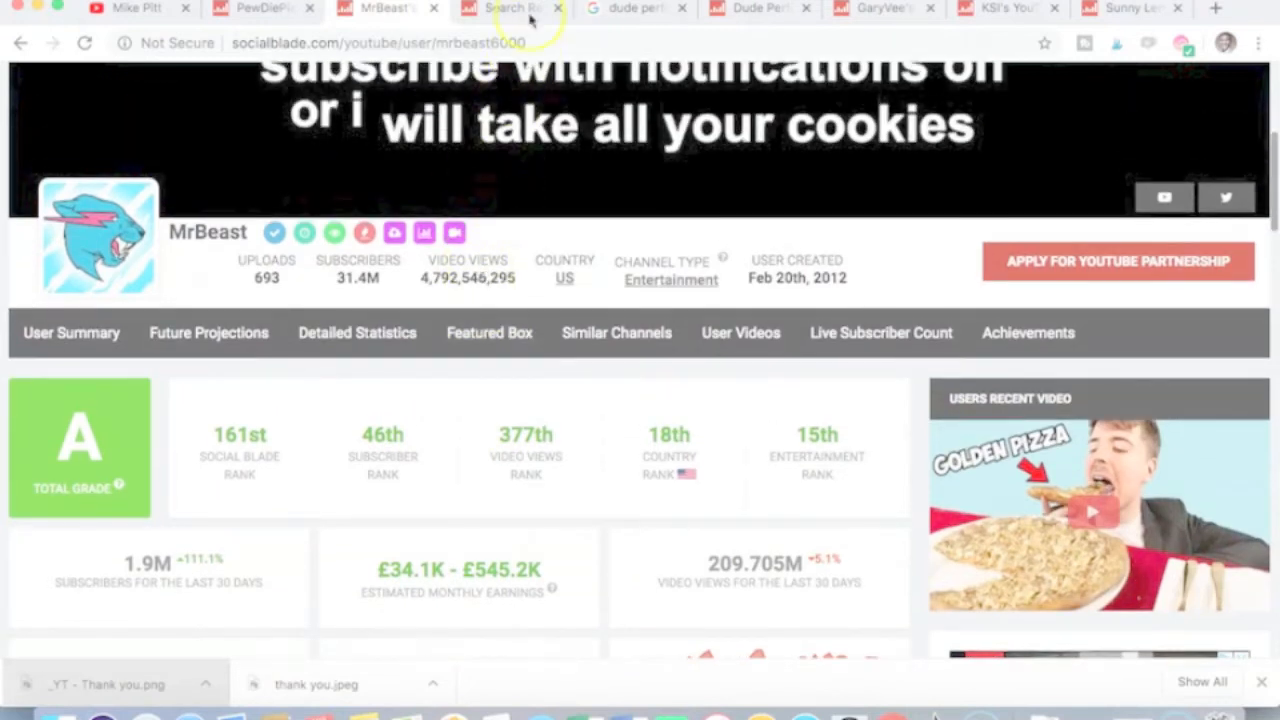
Step: Open Marques Brownlee's stats (1,211 uploads, 10.5M subscribers) and close the advert over the rank cards
{"action": "left_click", "coordinate": [505, 9]}
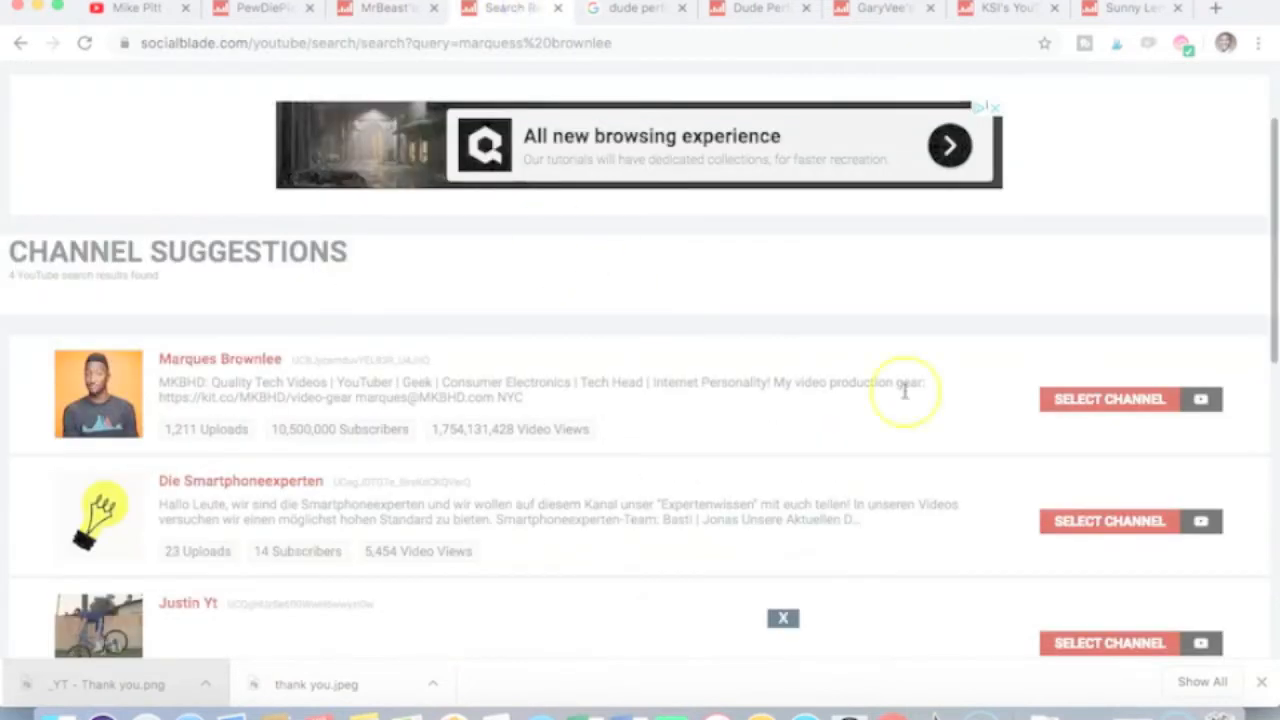
{"action": "left_click", "coordinate": [1109, 399]}
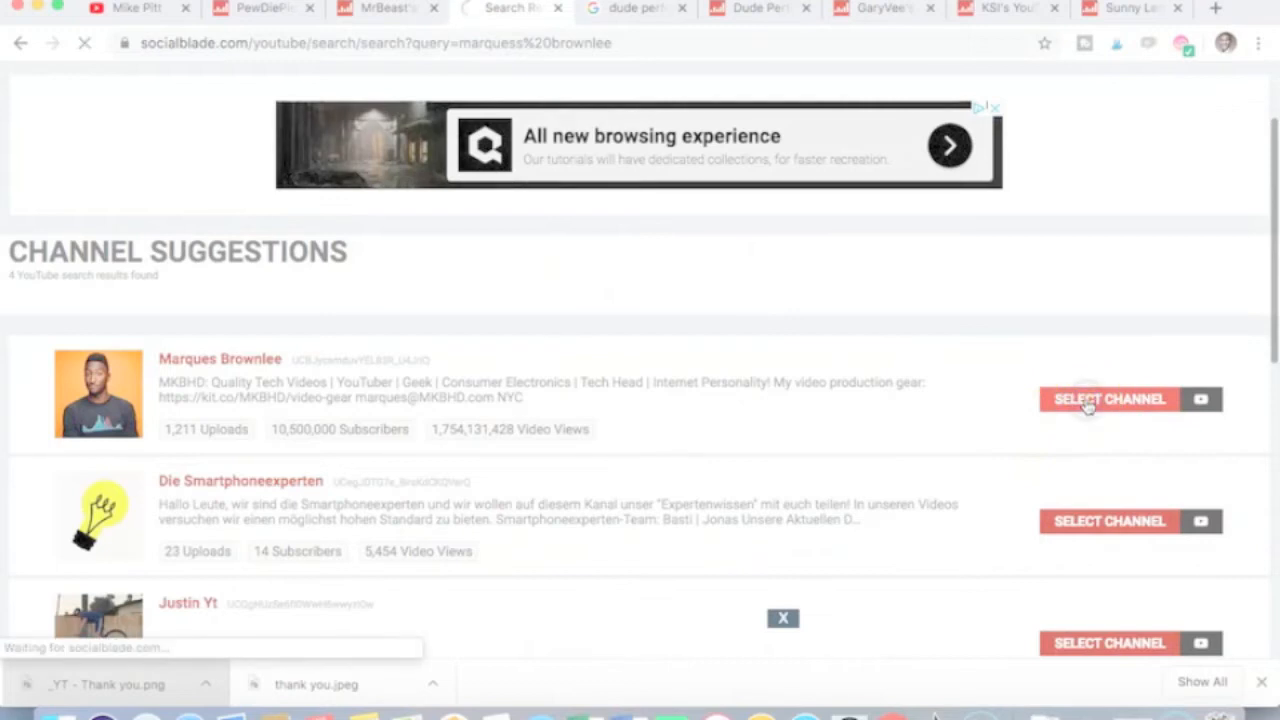
{"action": "left_click", "coordinate": [1110, 399]}
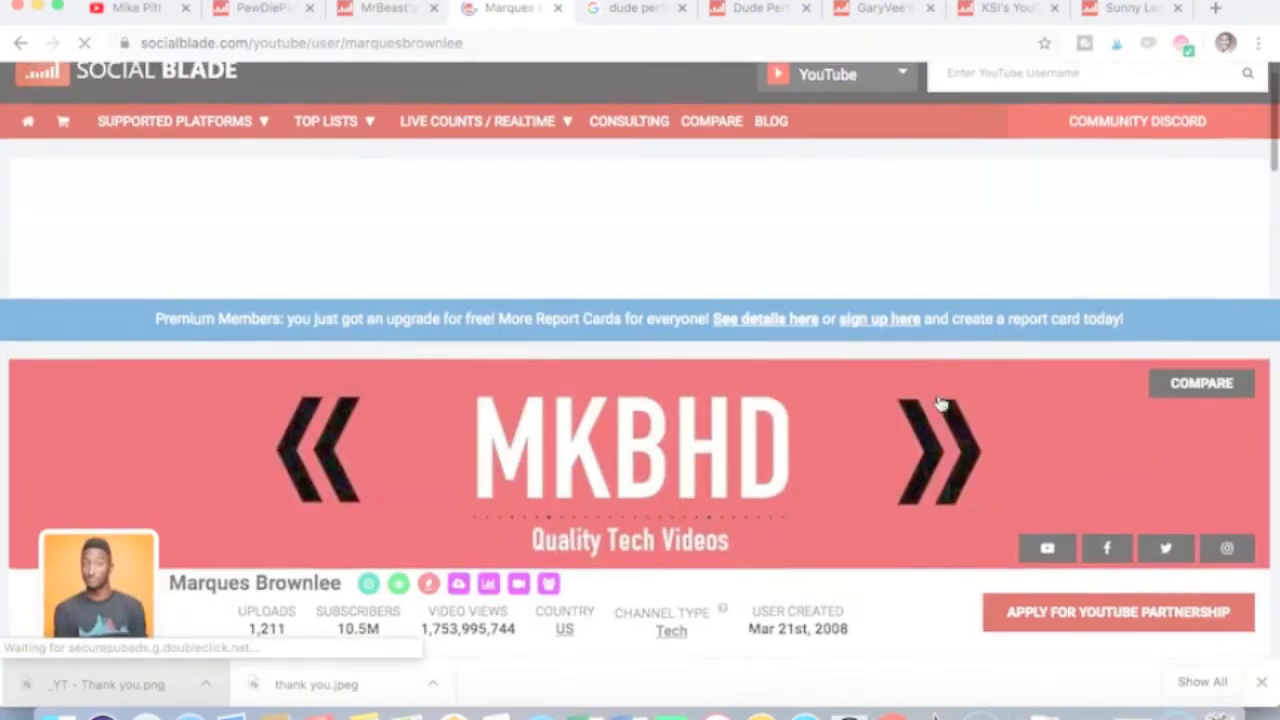
{"action": "scroll", "scroll_direction": "down", "scroll_amount": 3}
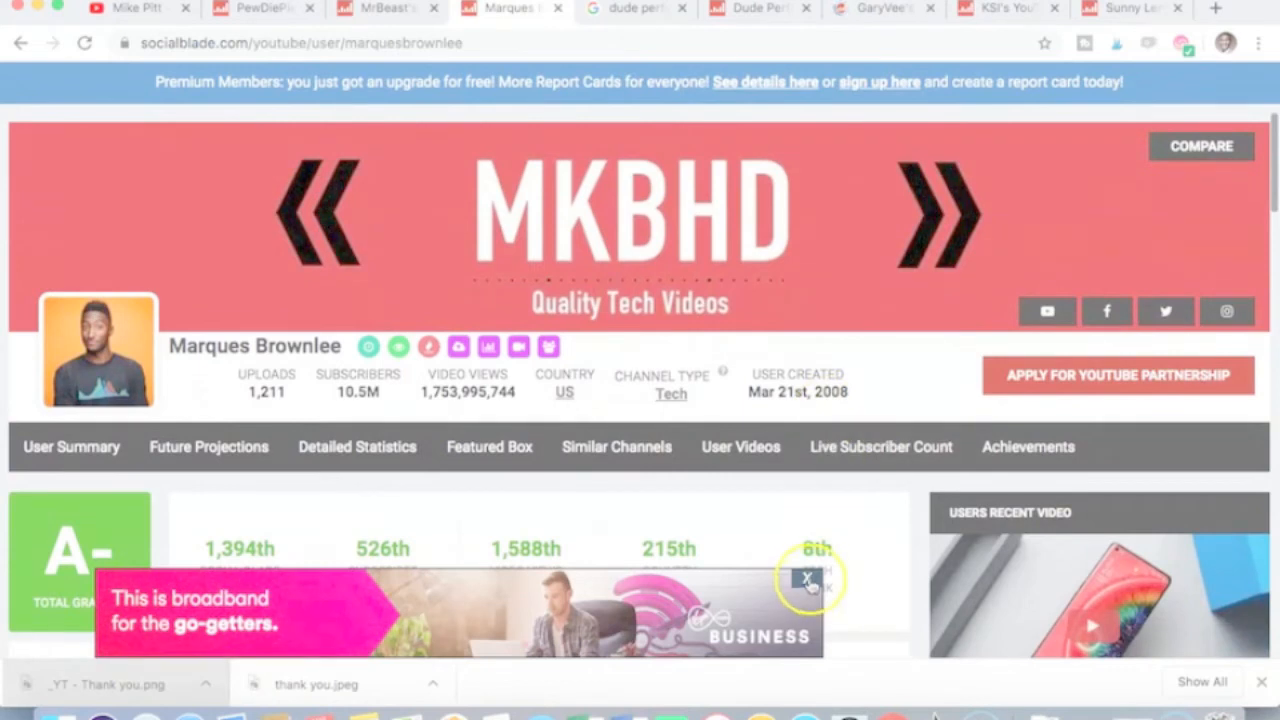
{"action": "left_click", "coordinate": [805, 578]}
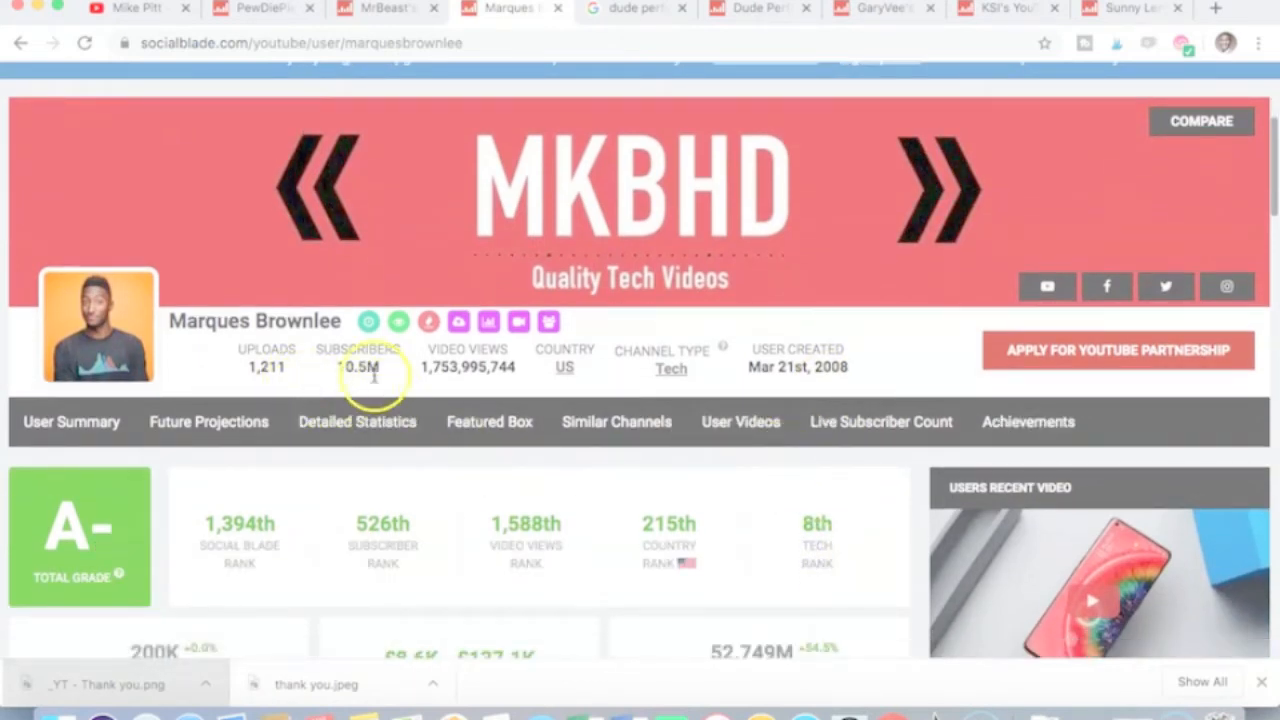
{"action": "mouse_move", "coordinate": [616, 421]}
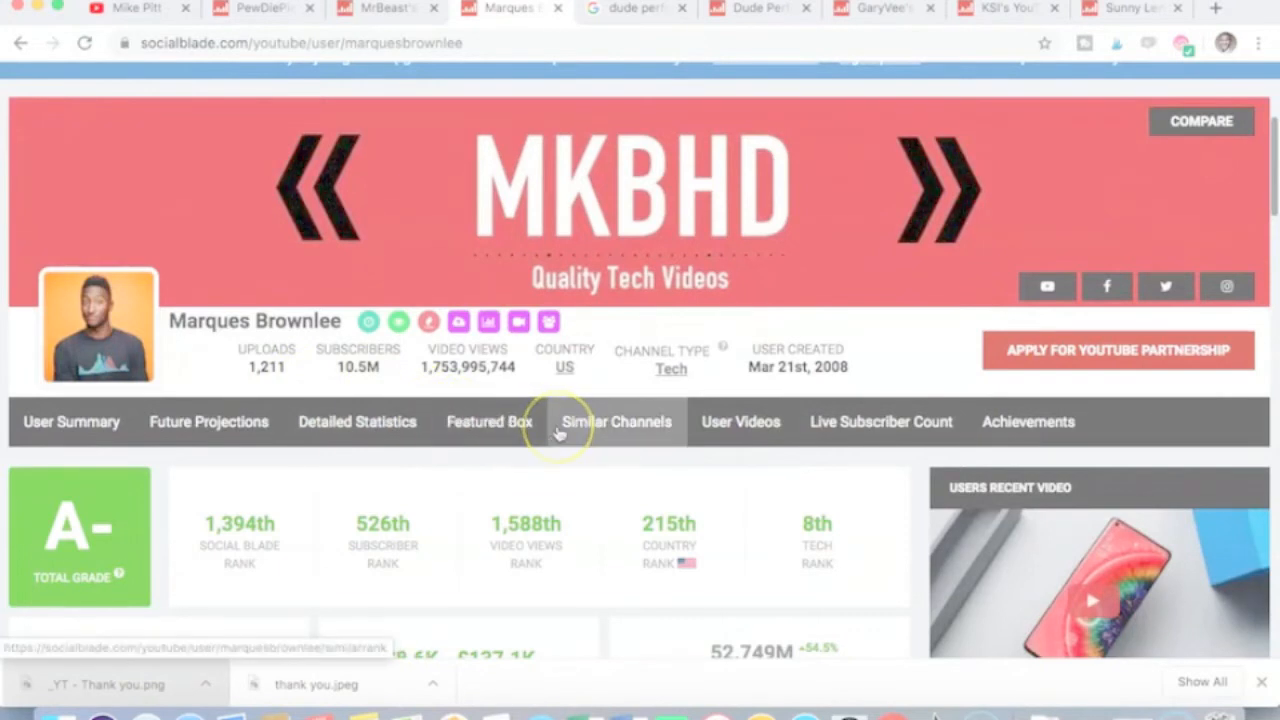
{"action": "scroll", "scroll_direction": "down", "scroll_amount": 3}
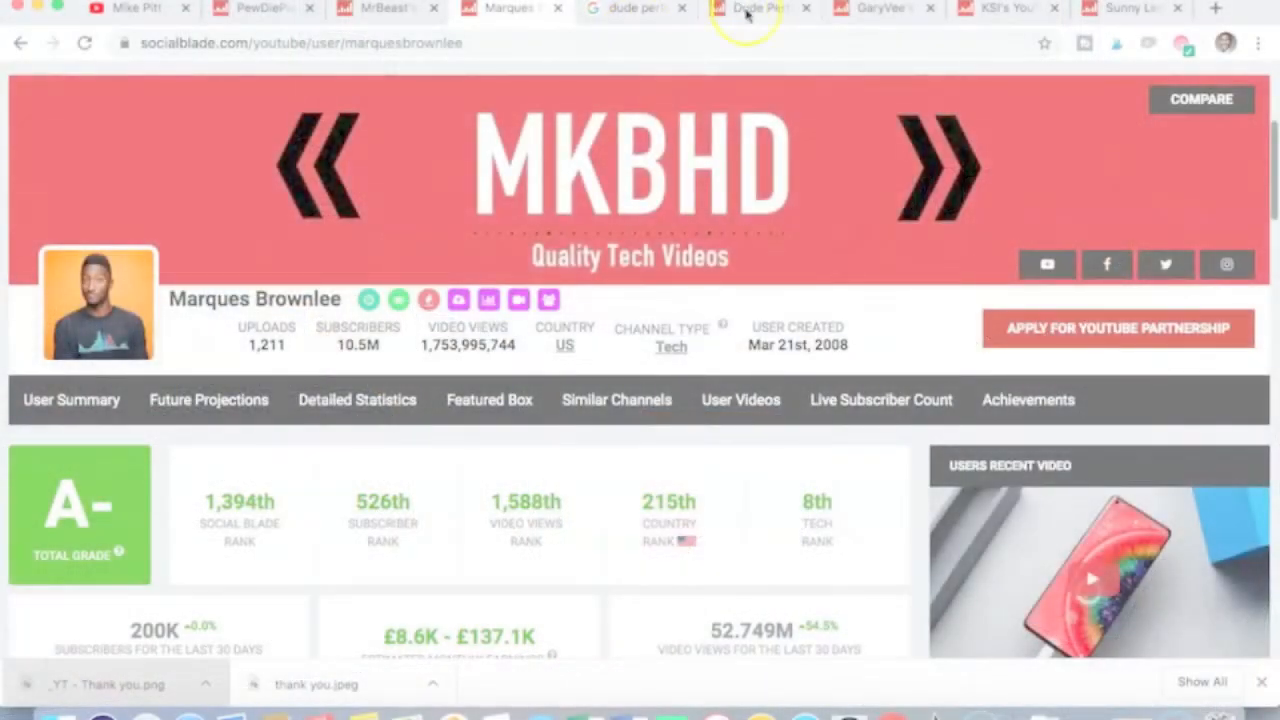
{"action": "mouse_move", "coordinate": [755, 10]}
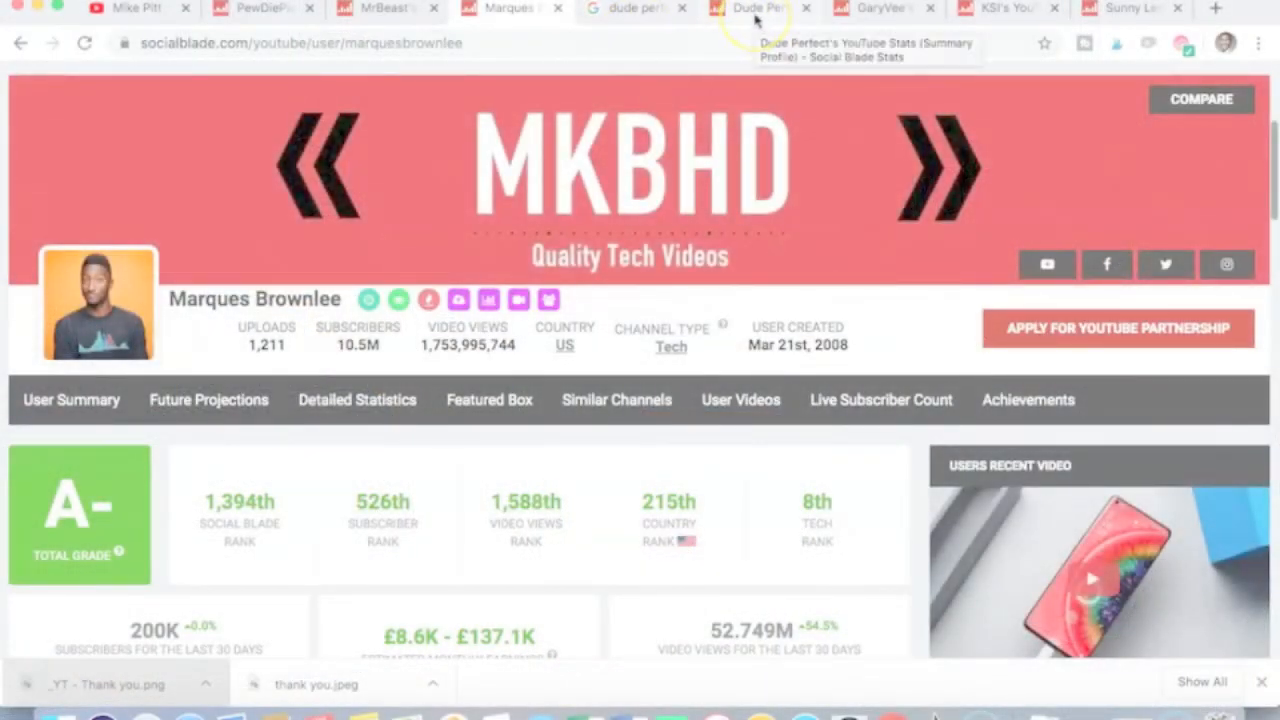
{"action": "mouse_move", "coordinate": [740, 35]}
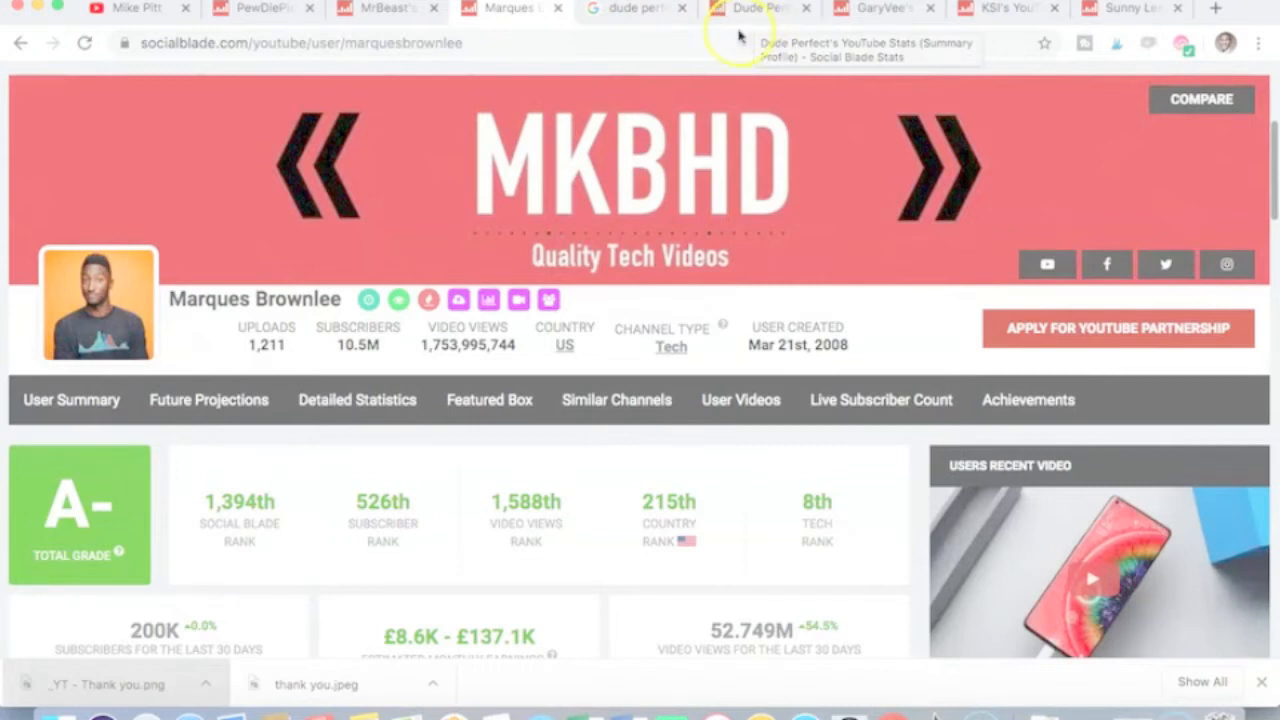
{"action": "mouse_move", "coordinate": [770, 70]}
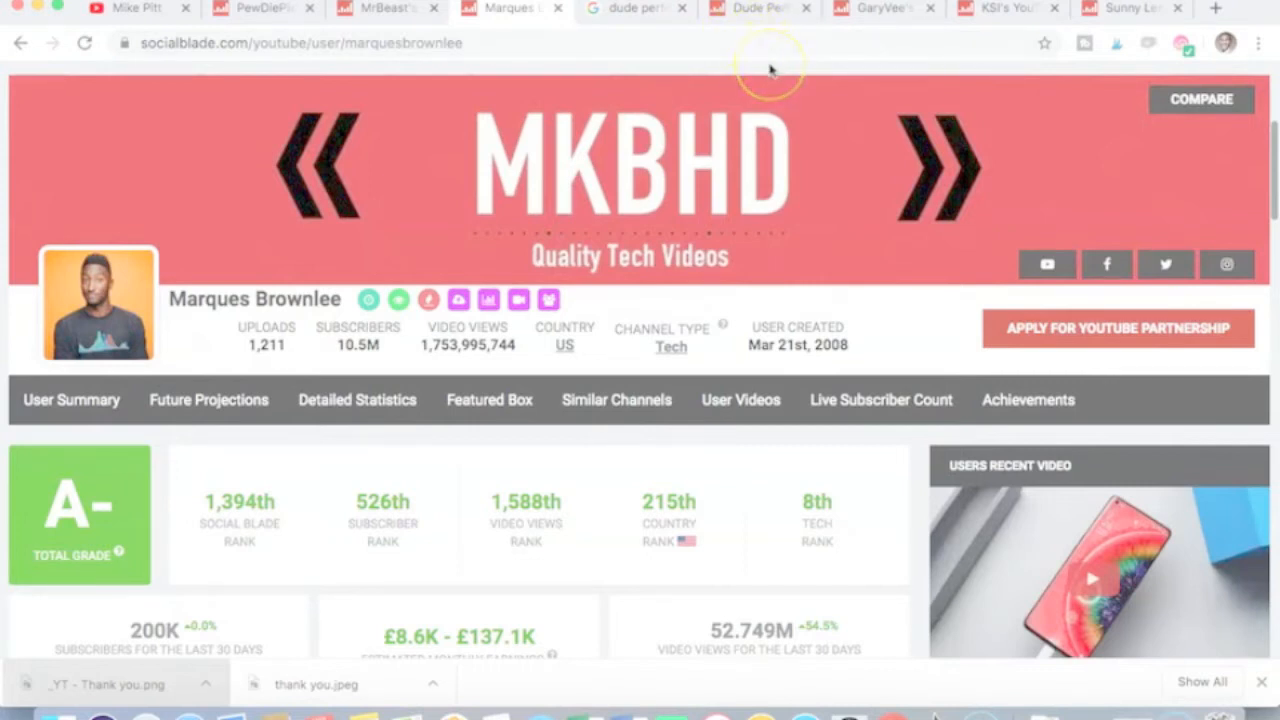
{"action": "mouse_move", "coordinate": [785, 100]}
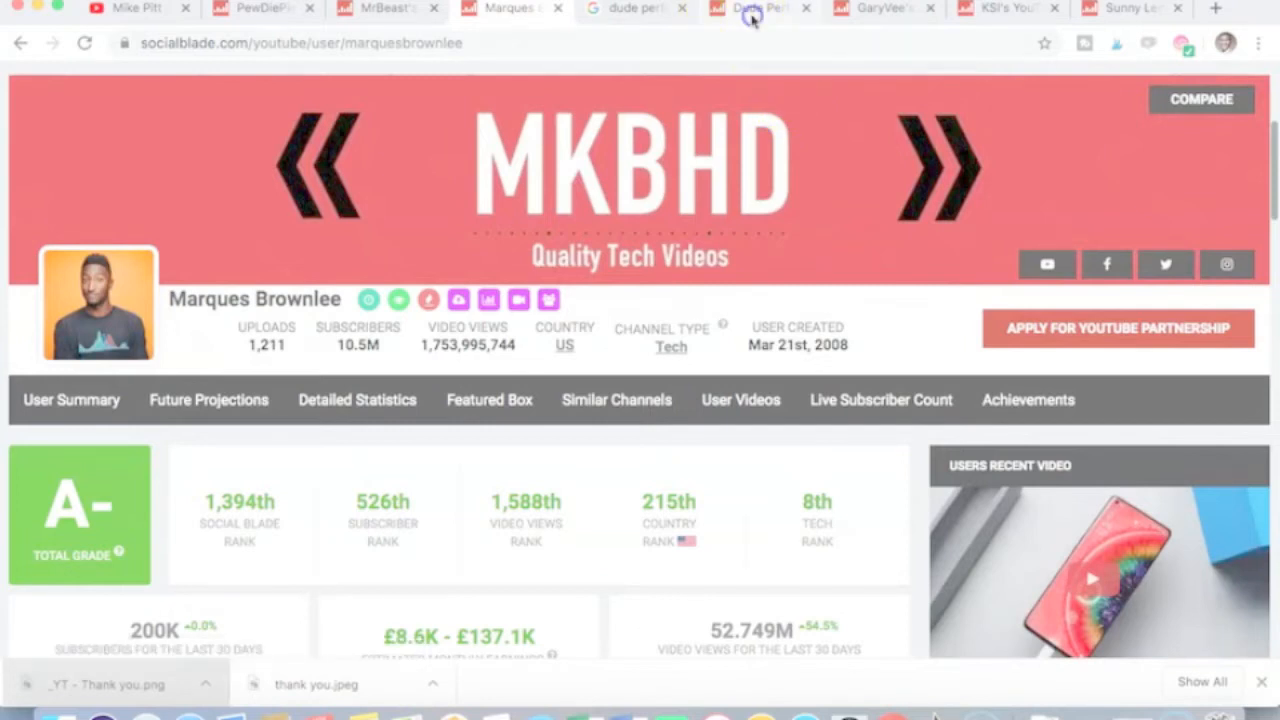
Step: Review Dude Perfect's stats, then switch to GaryVee's page (2,286 uploads, 2.6M subscribers)
{"action": "left_click", "coordinate": [760, 8]}
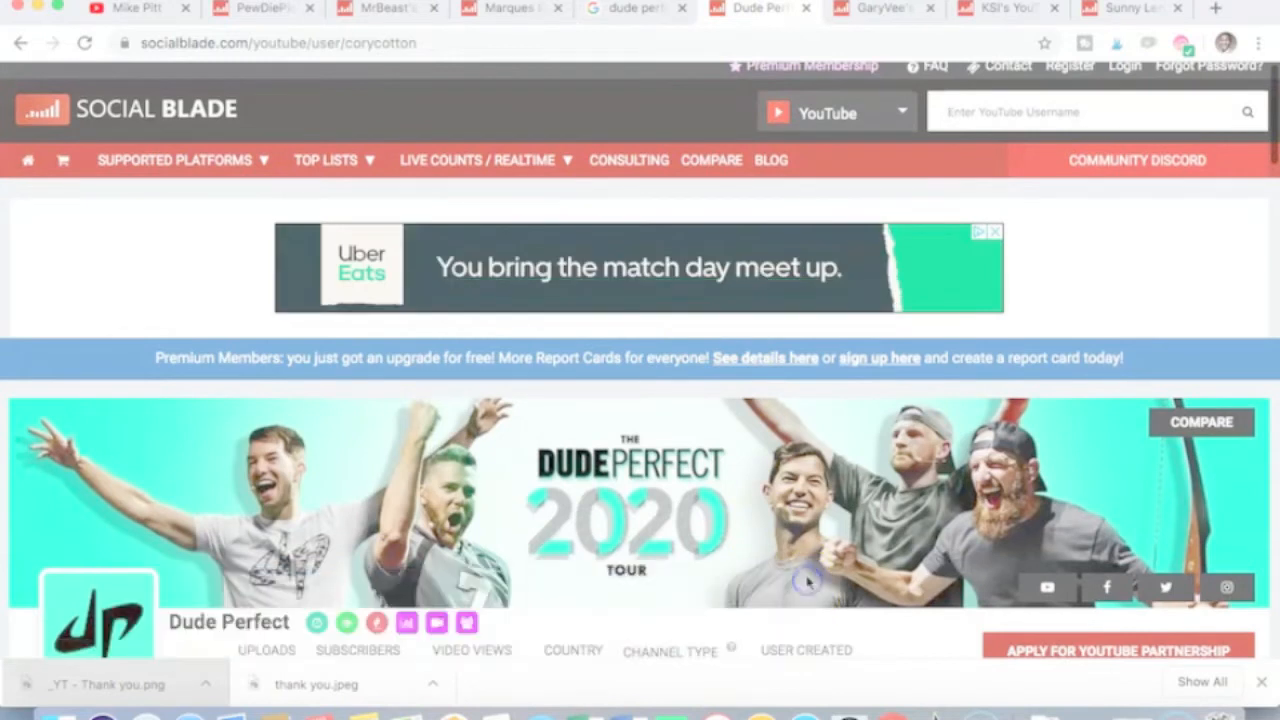
{"action": "scroll", "scroll_direction": "down", "scroll_amount": 3}
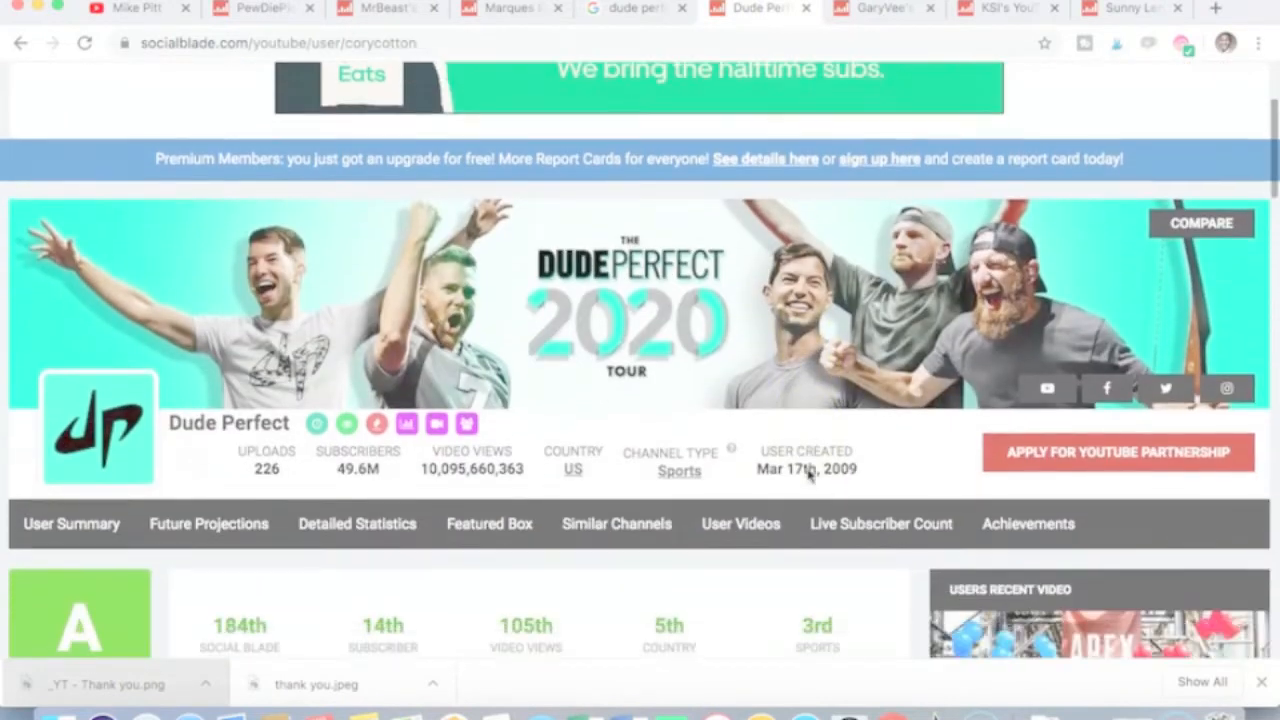
{"action": "scroll", "scroll_direction": "down", "scroll_amount": 3}
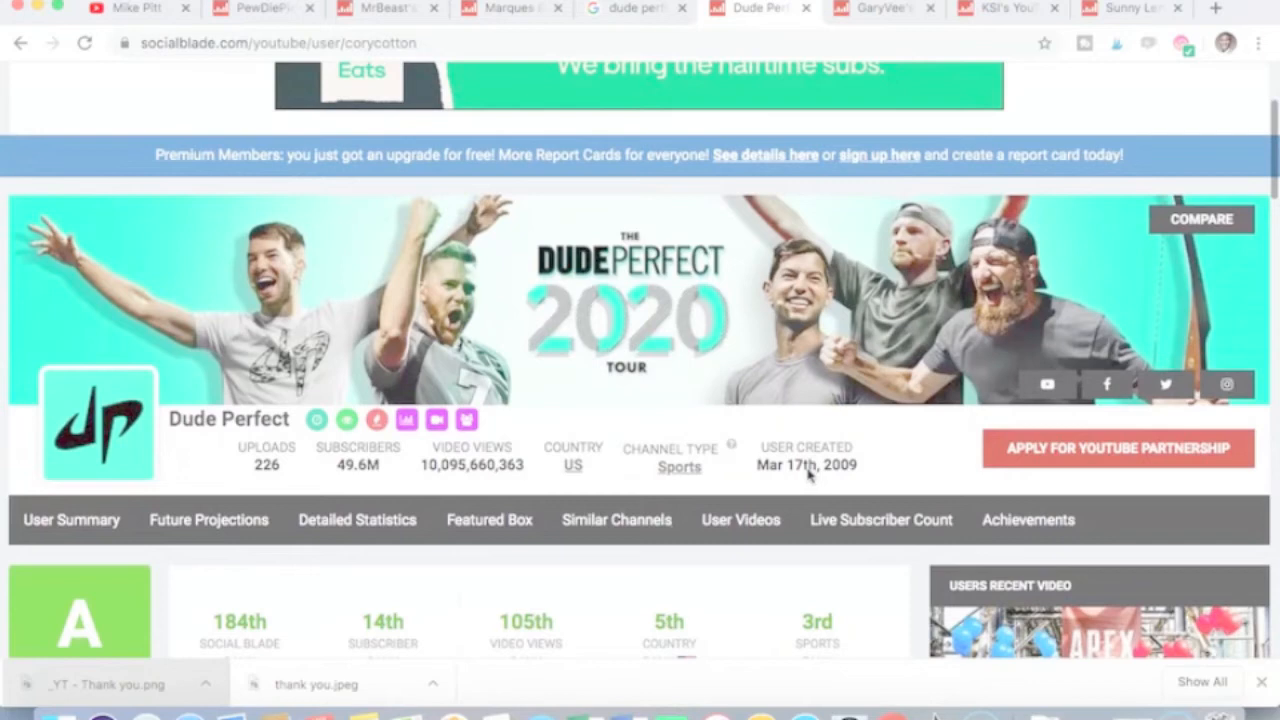
{"action": "scroll", "scroll_direction": "up", "scroll_amount": 3}
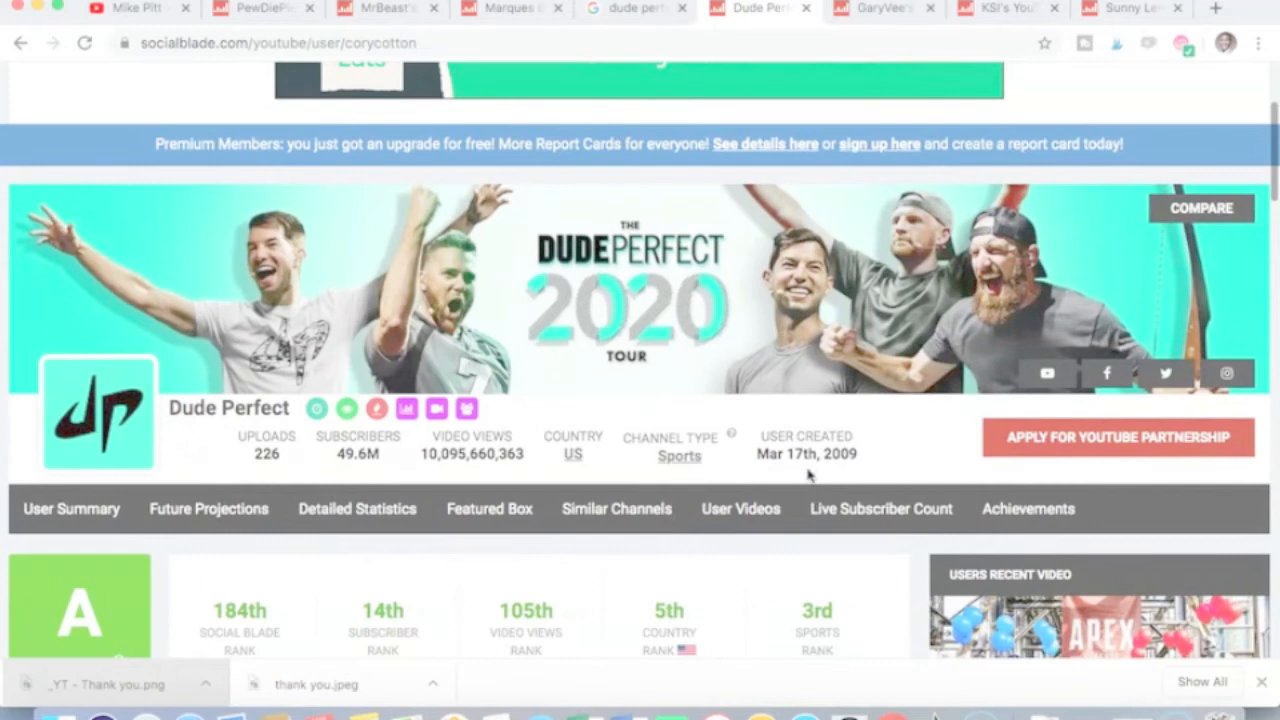
{"action": "scroll", "scroll_direction": "down", "scroll_amount": 3}
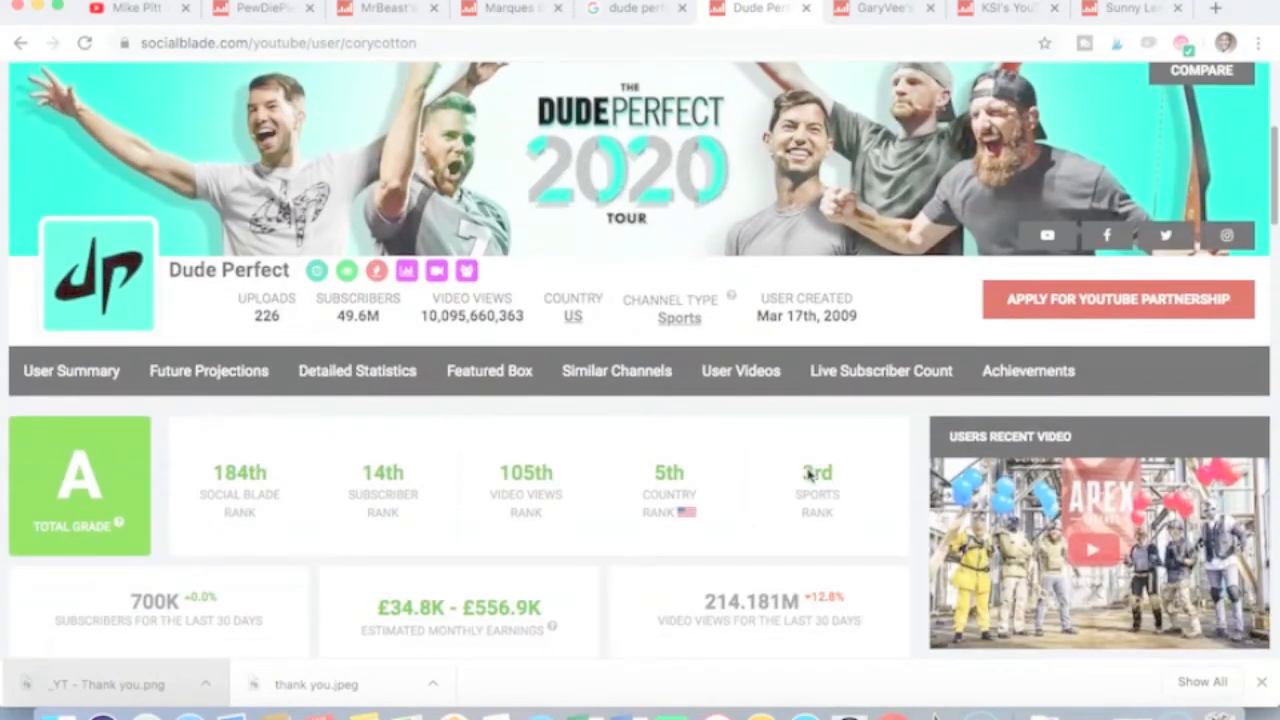
{"action": "mouse_move", "coordinate": [480, 450]}
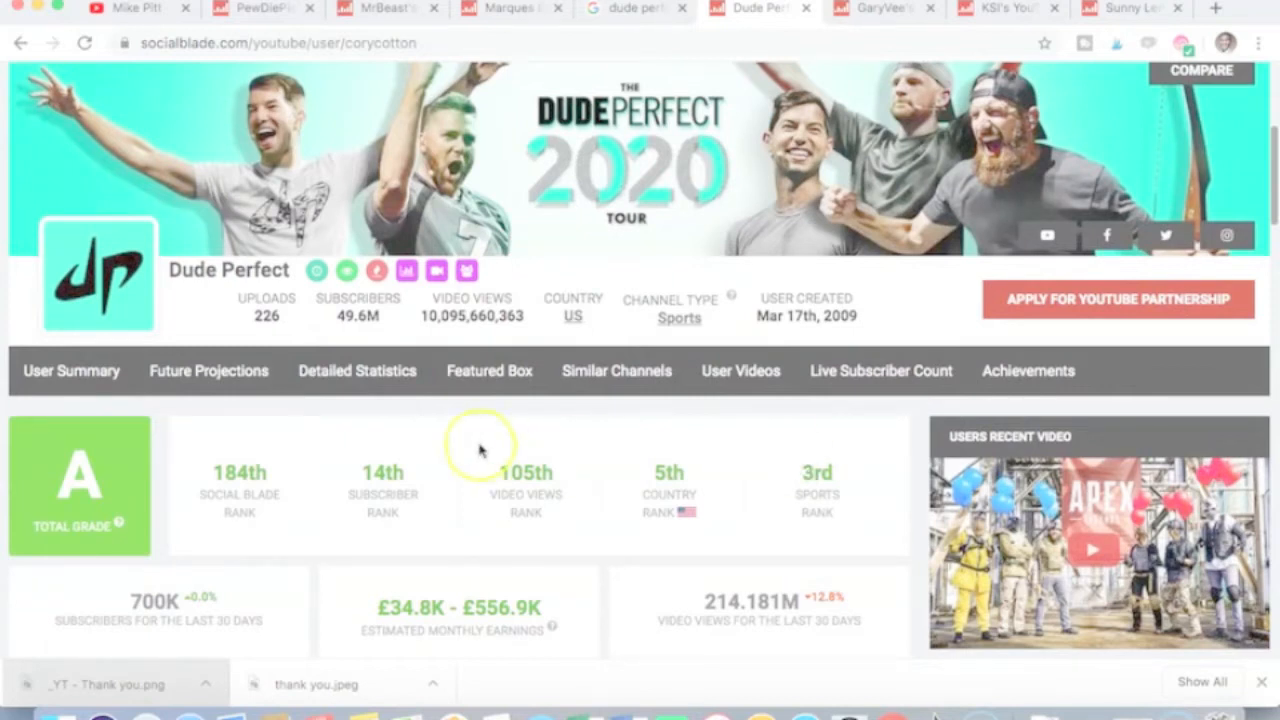
{"action": "mouse_move", "coordinate": [613, 494]}
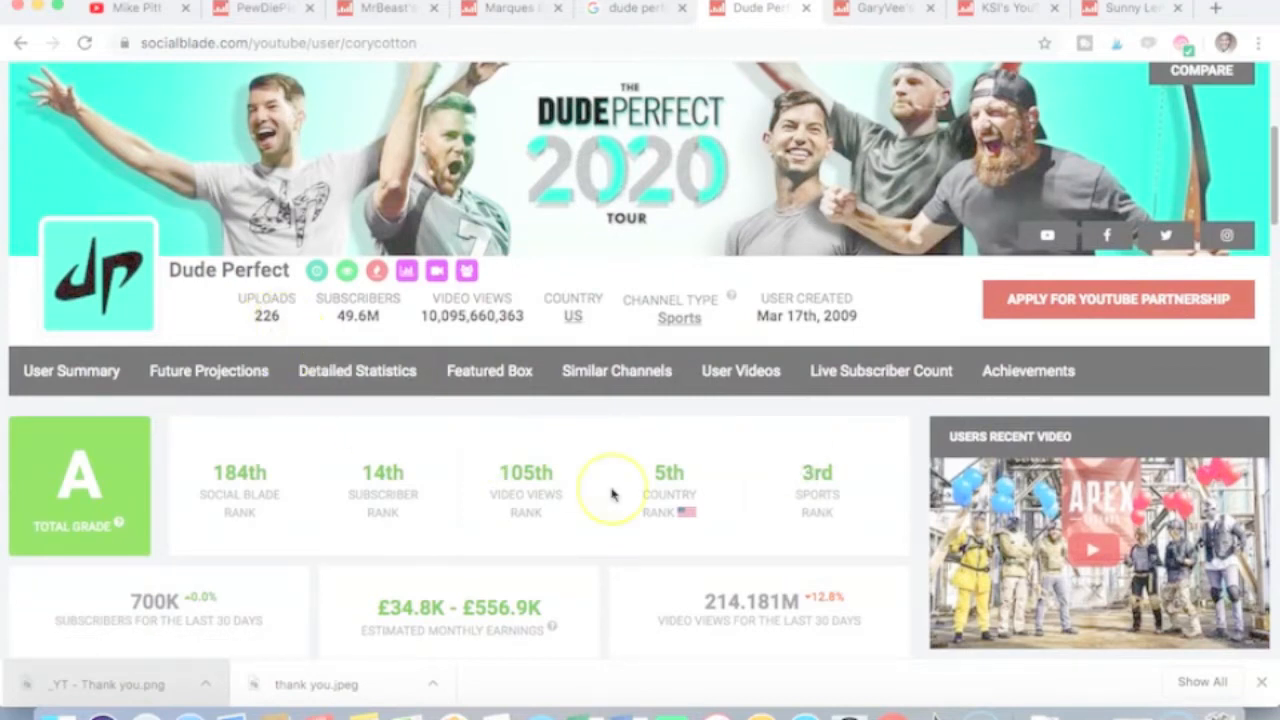
{"action": "scroll", "scroll_direction": "down", "scroll_amount": 3}
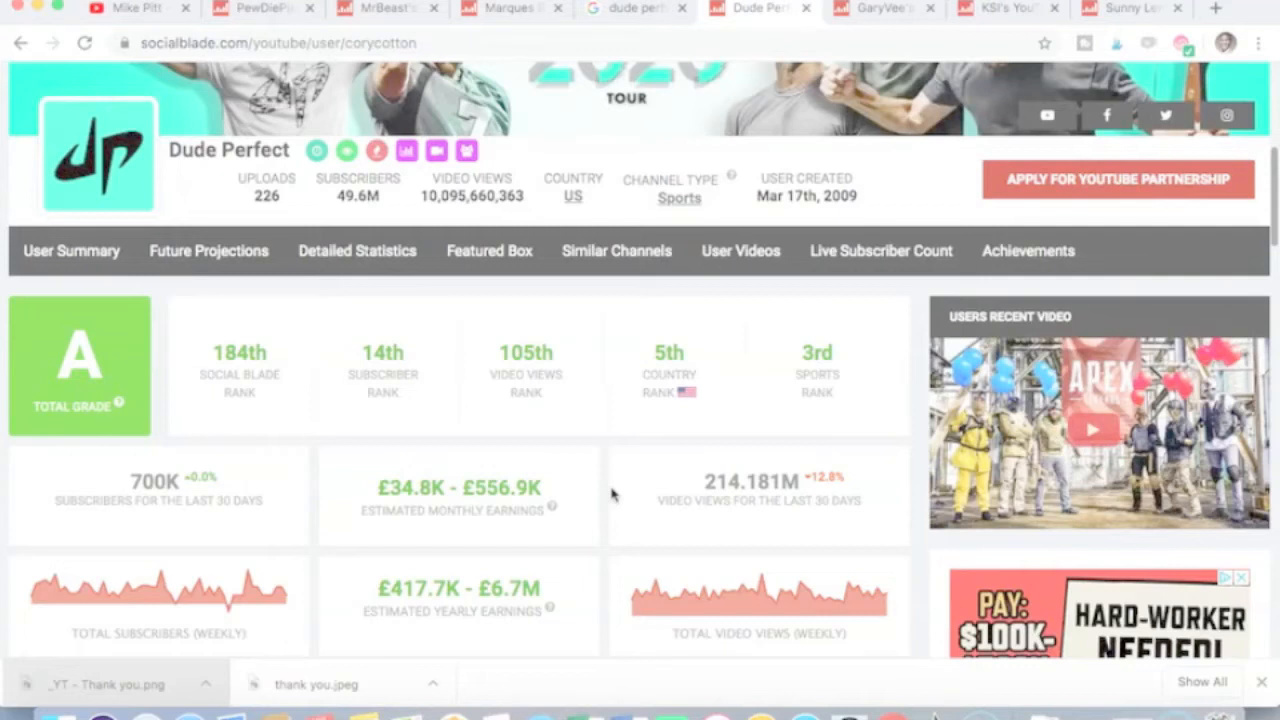
{"action": "scroll", "scroll_direction": "down", "scroll_amount": 3}
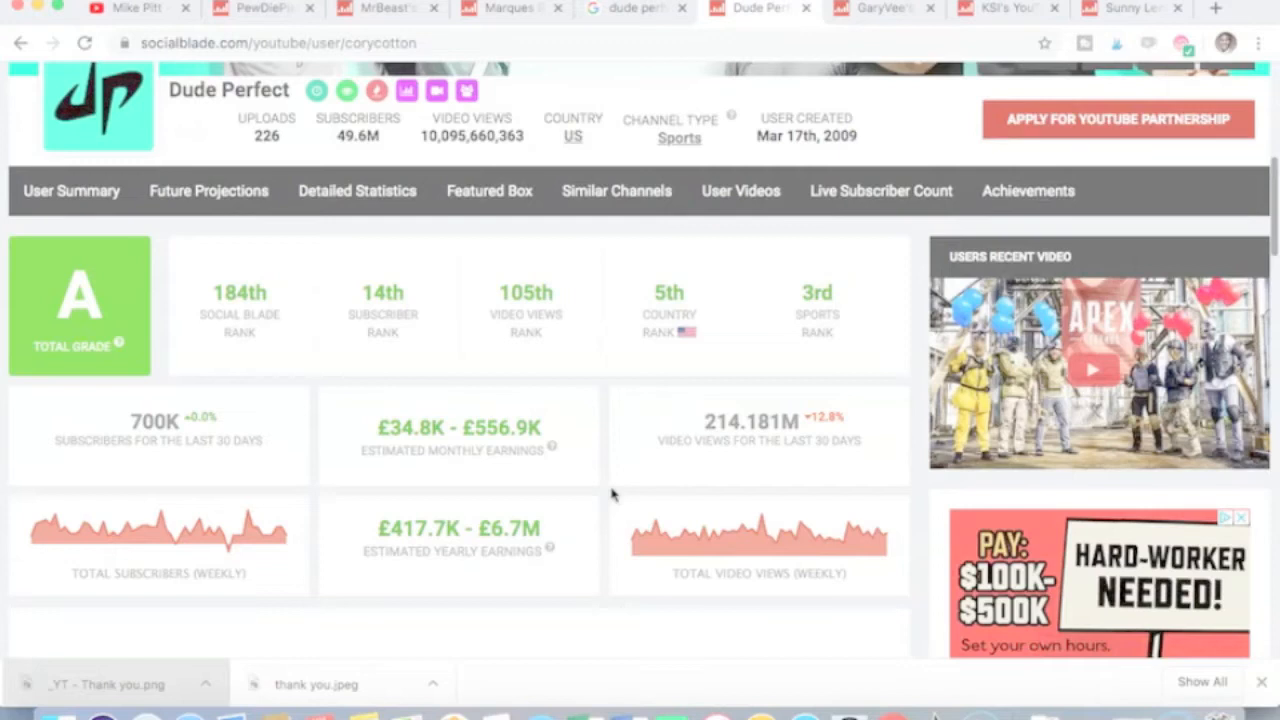
{"action": "mouse_move", "coordinate": [613, 483]}
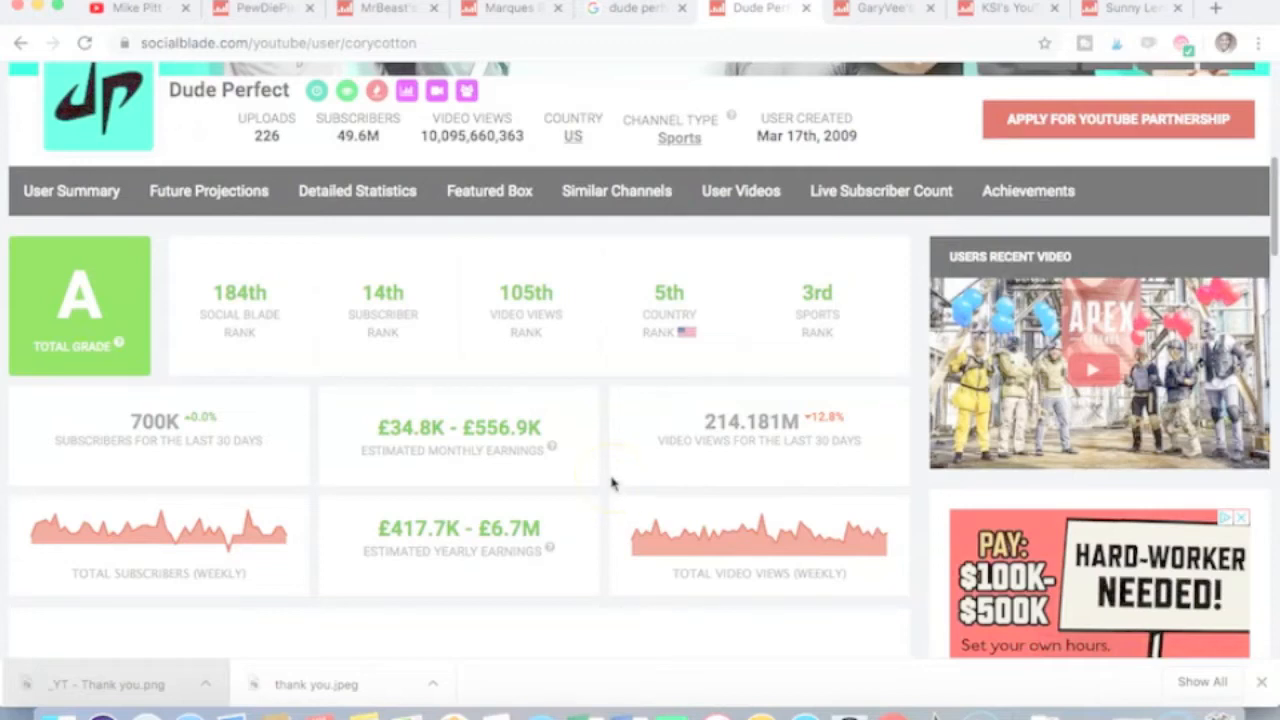
{"action": "scroll", "scroll_direction": "up", "scroll_amount": 3}
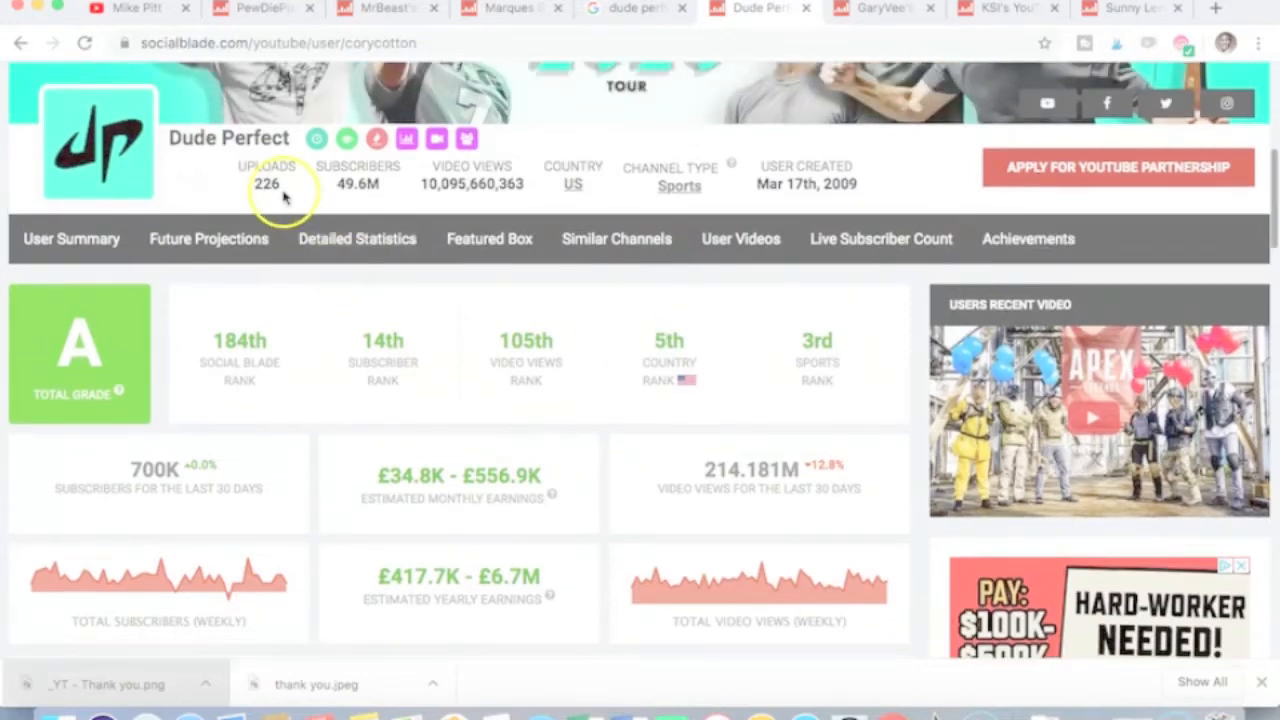
{"action": "mouse_move", "coordinate": [500, 270]}
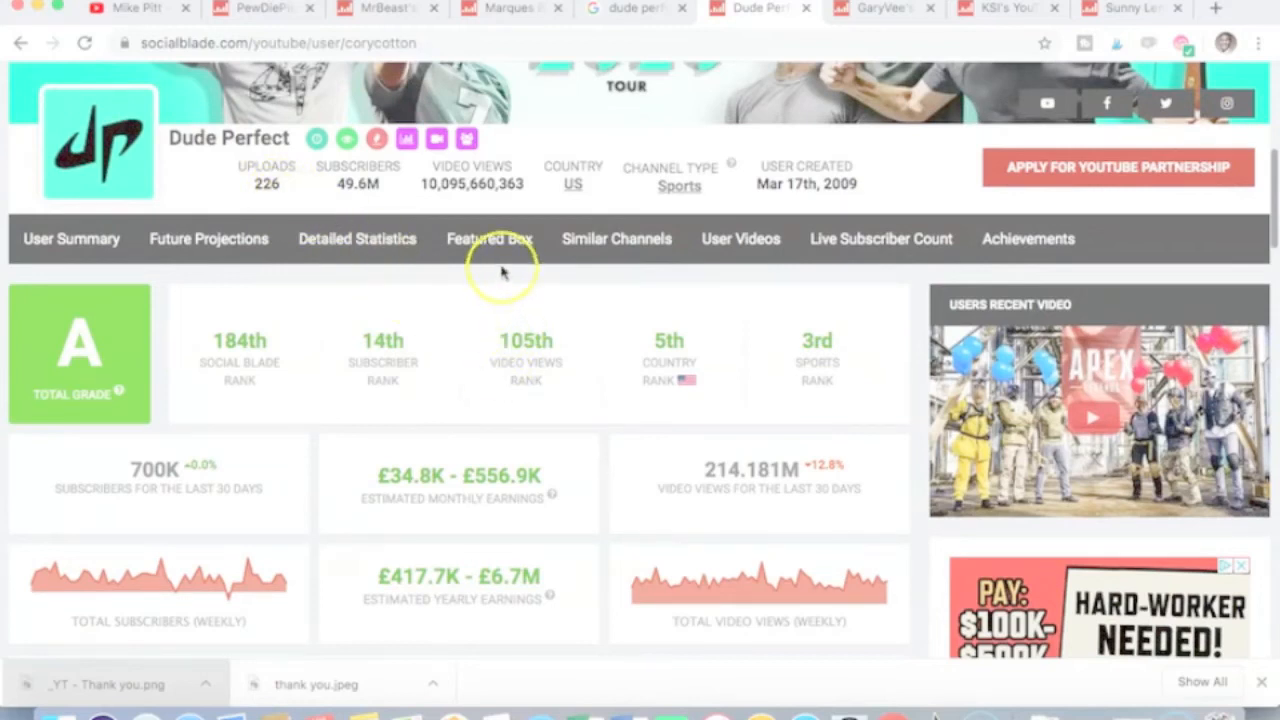
{"action": "right_click", "coordinate": [505, 225]}
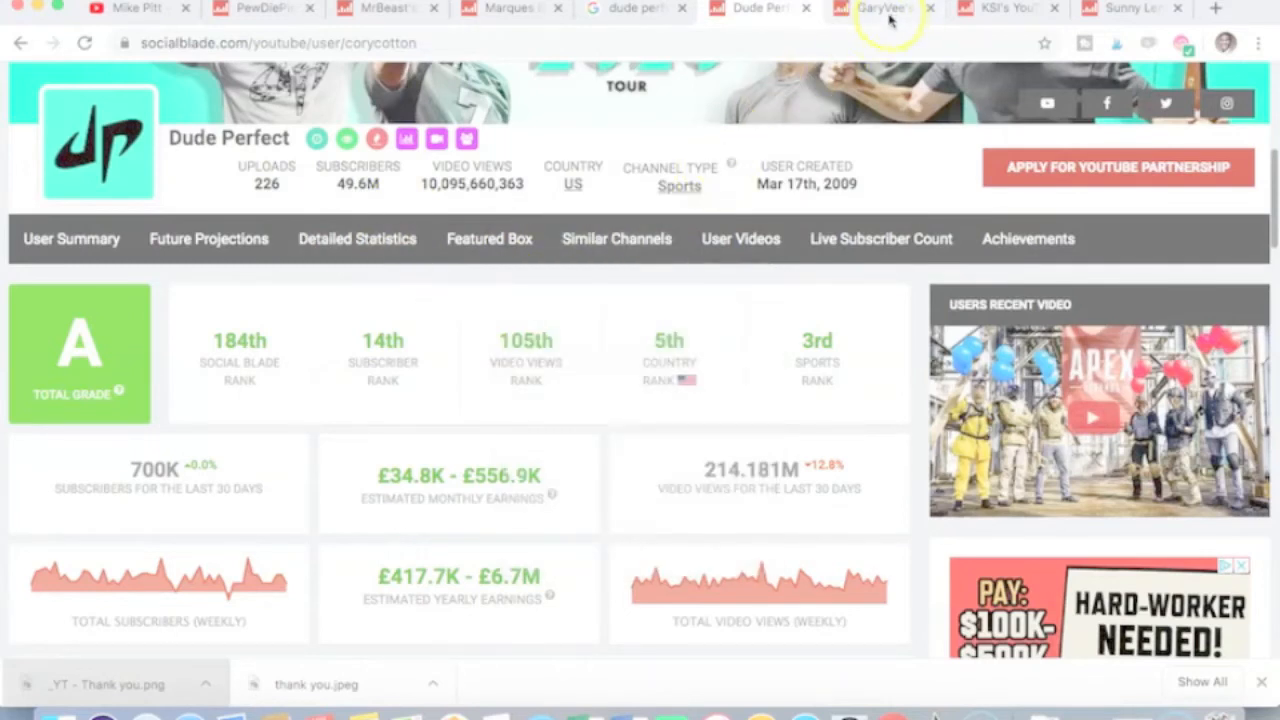
{"action": "mouse_move", "coordinate": [870, 35]}
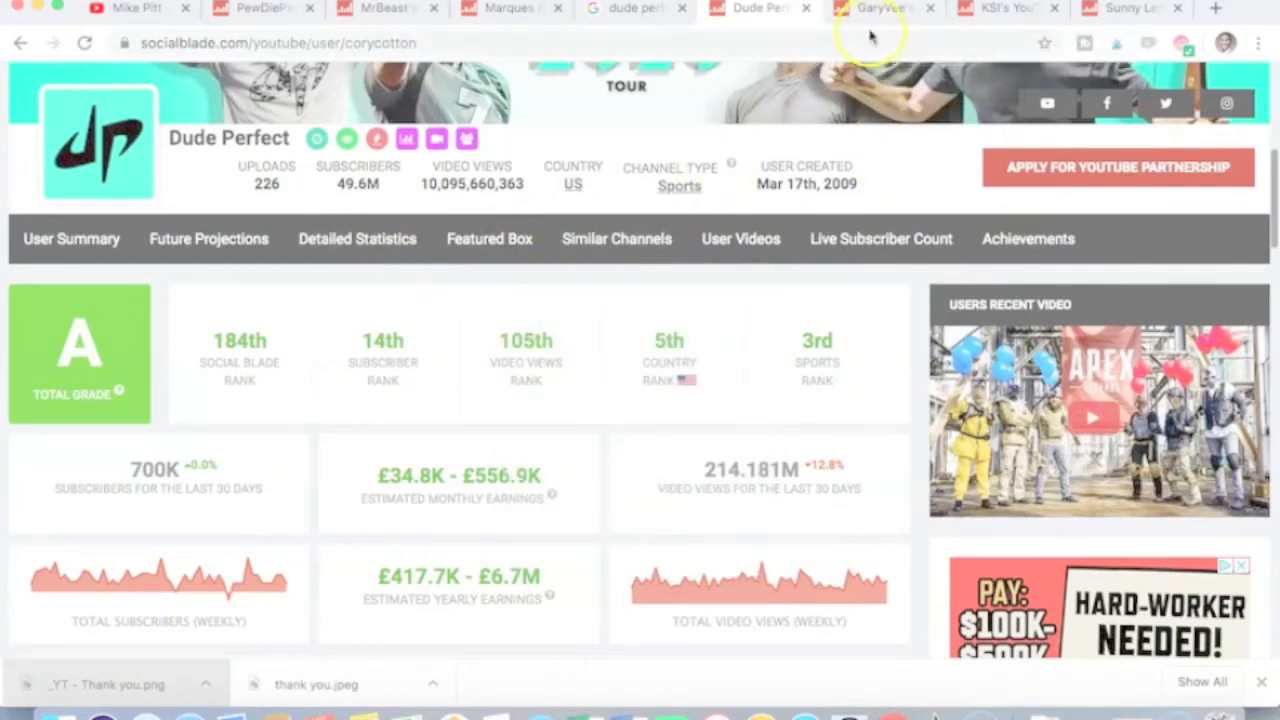
{"action": "left_click", "coordinate": [880, 9]}
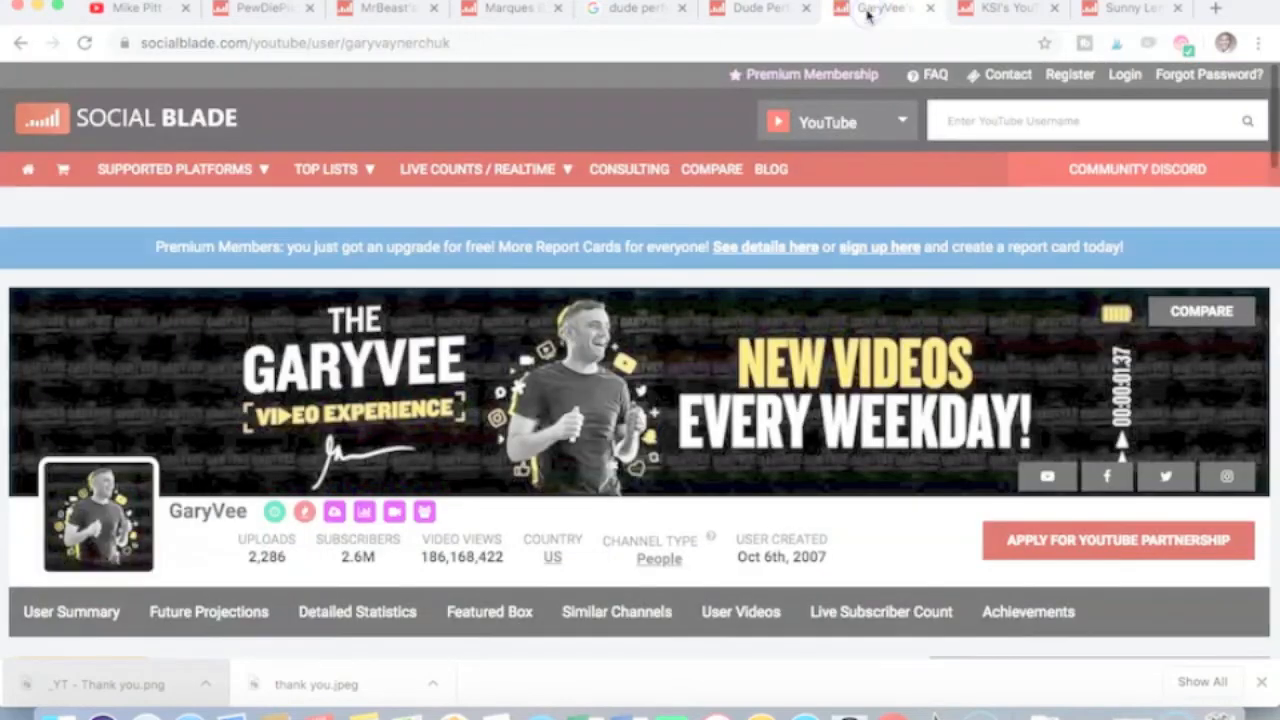
{"action": "scroll", "scroll_direction": "down", "scroll_amount": 3}
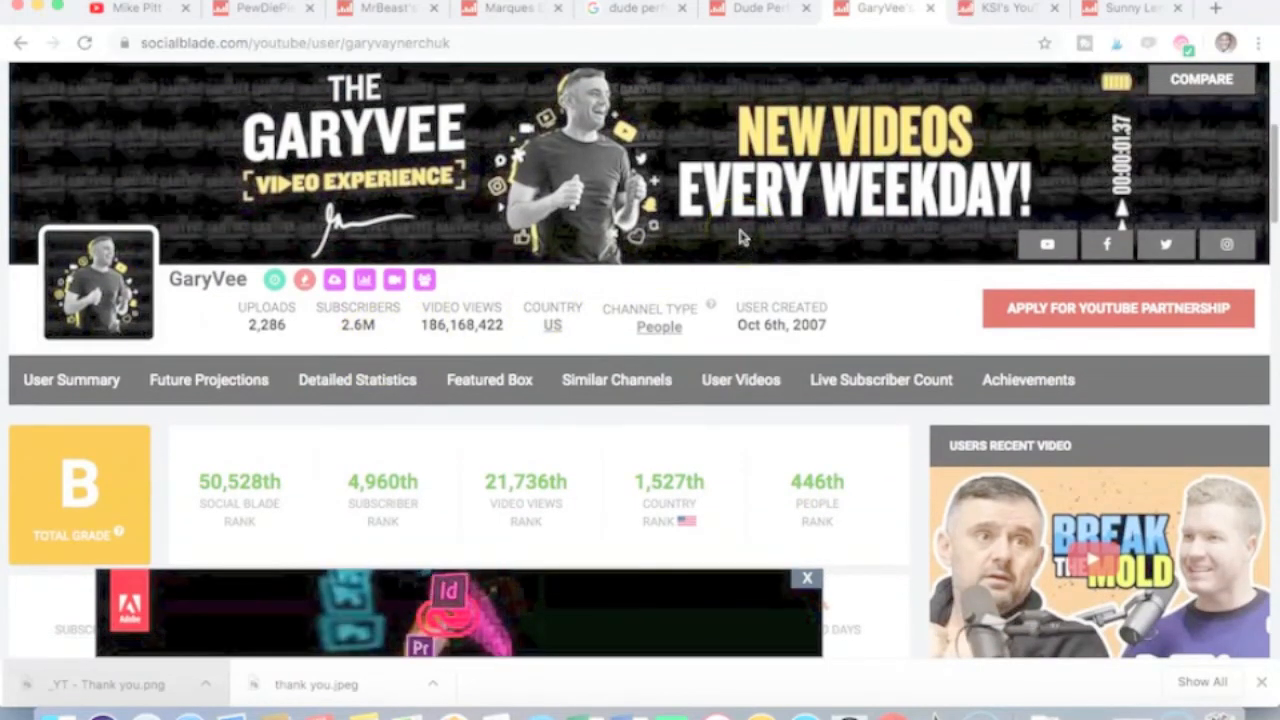
{"action": "mouse_move", "coordinate": [357, 379]}
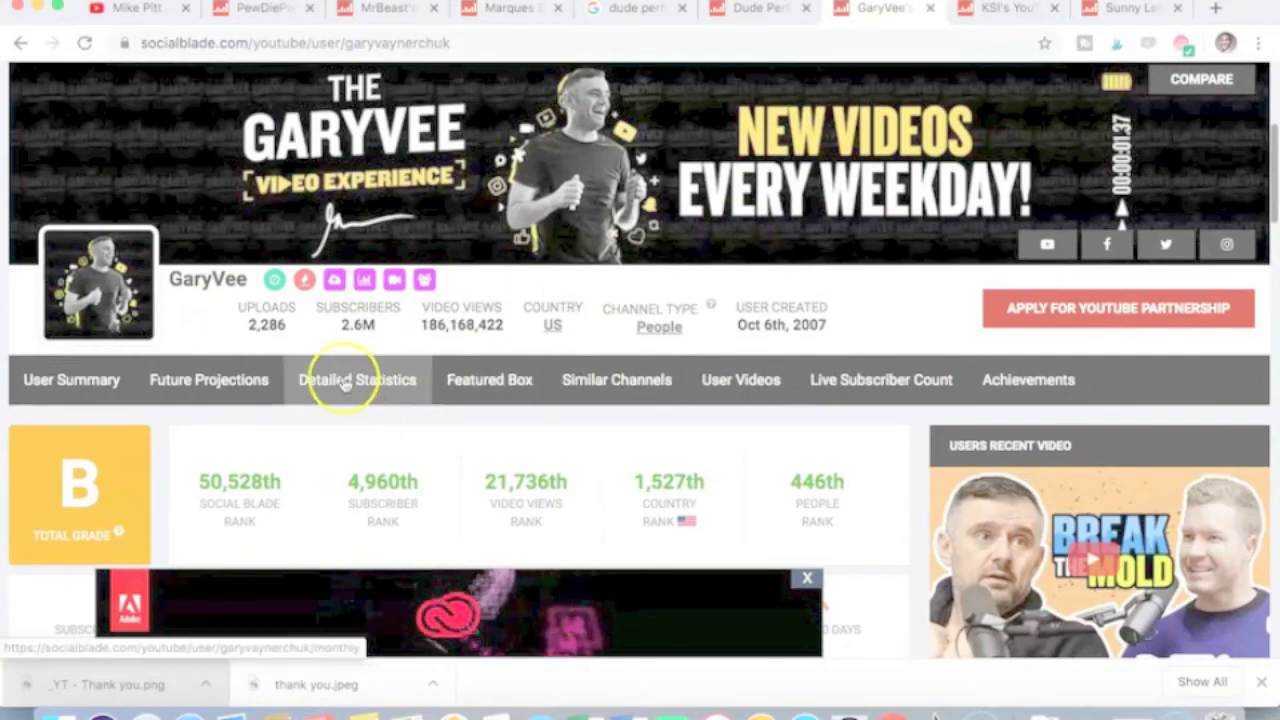
{"action": "mouse_move", "coordinate": [855, 315]}
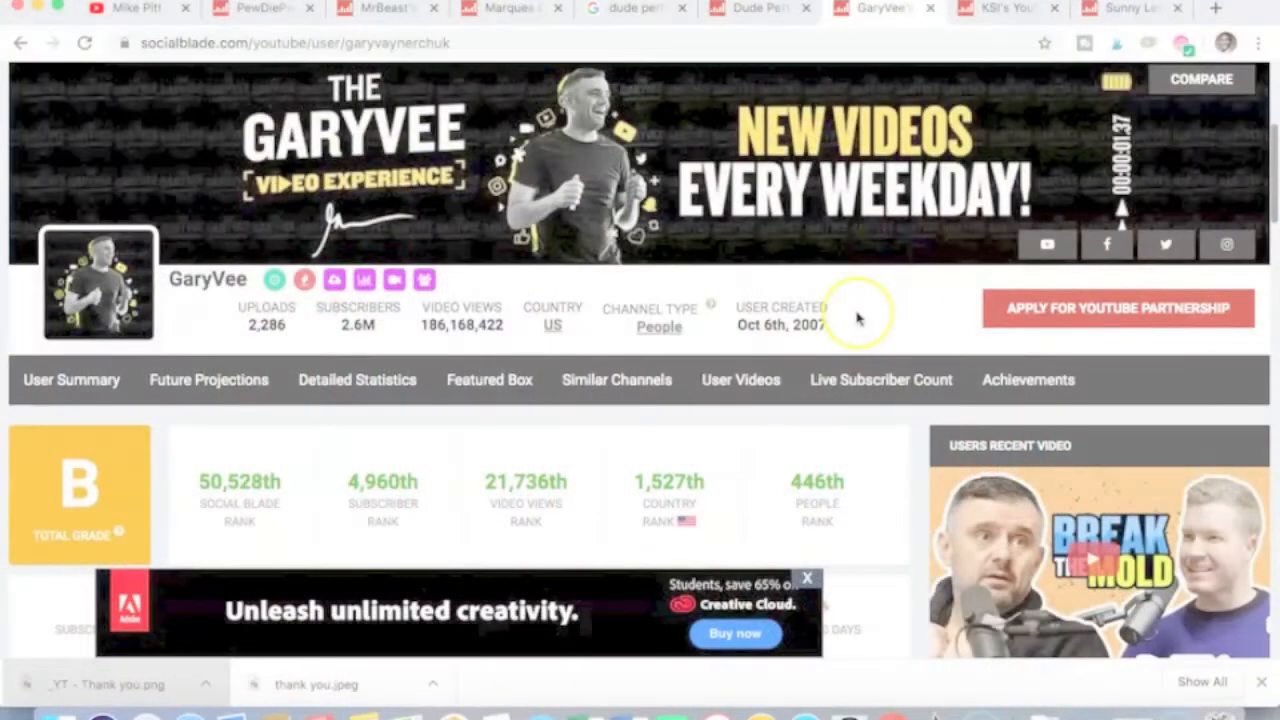
{"action": "mouse_move", "coordinate": [857, 318]}
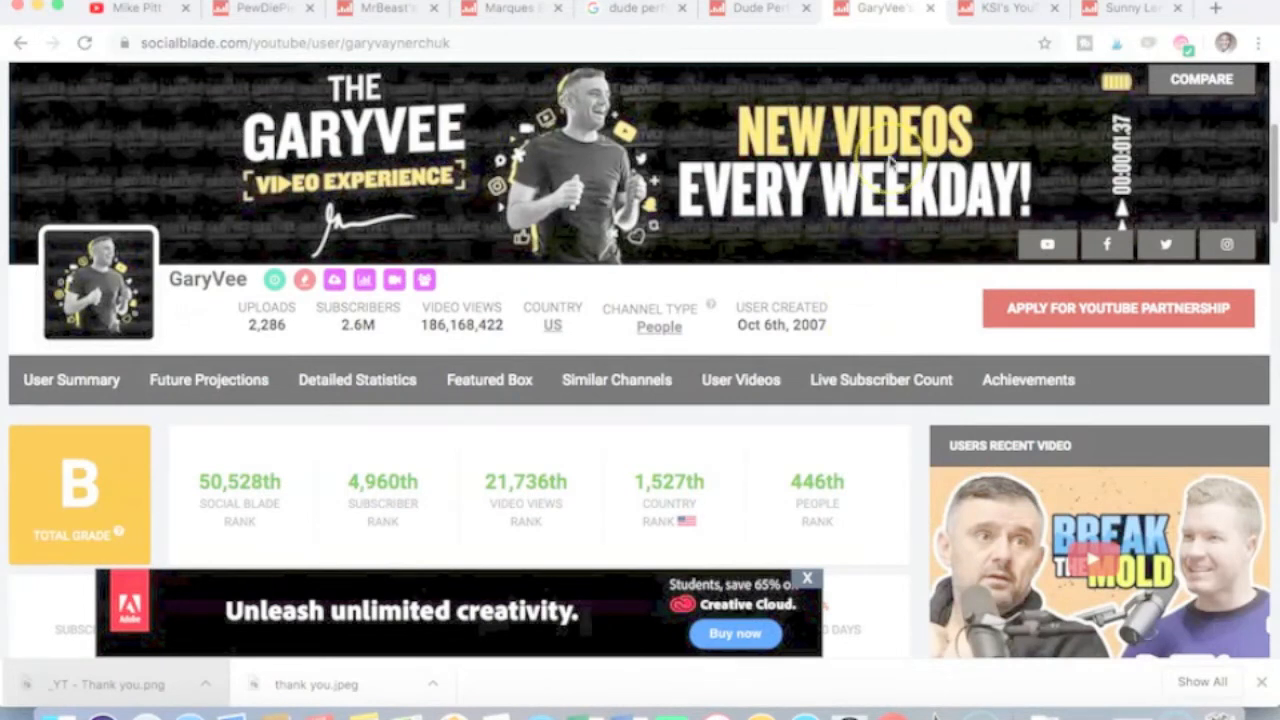
{"action": "mouse_move", "coordinate": [945, 90]}
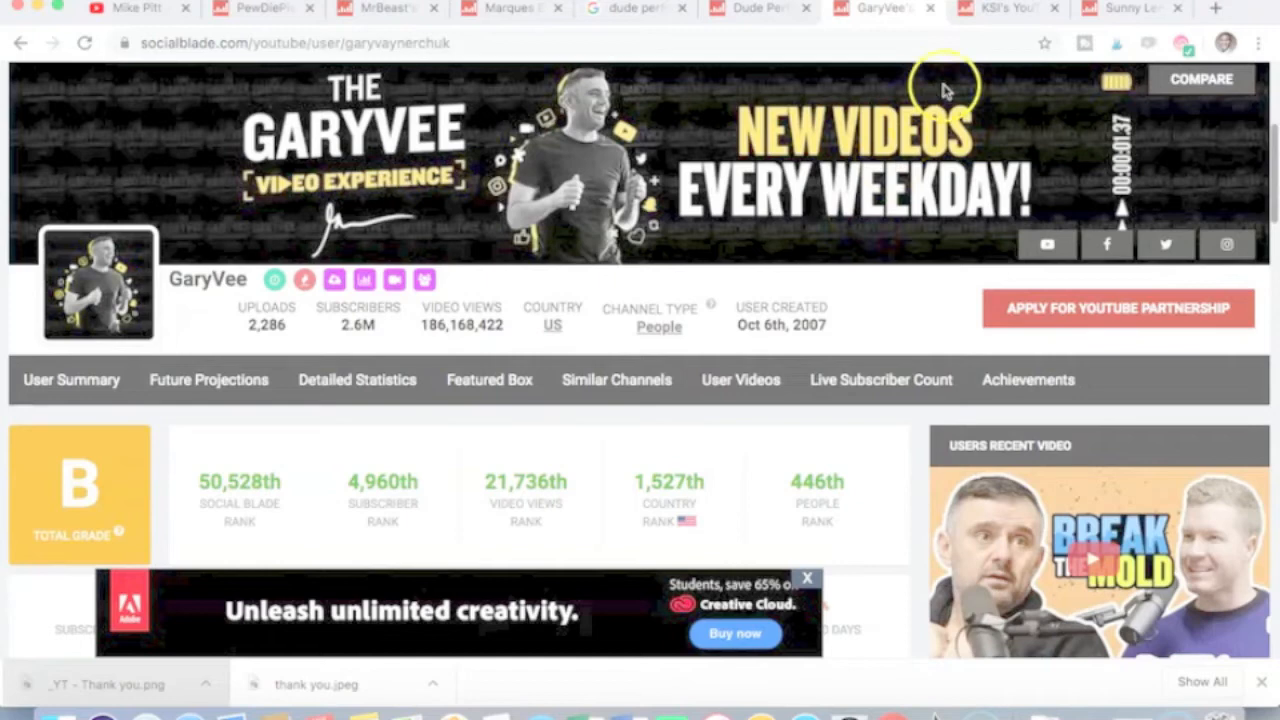
{"action": "left_click", "coordinate": [1130, 8]}
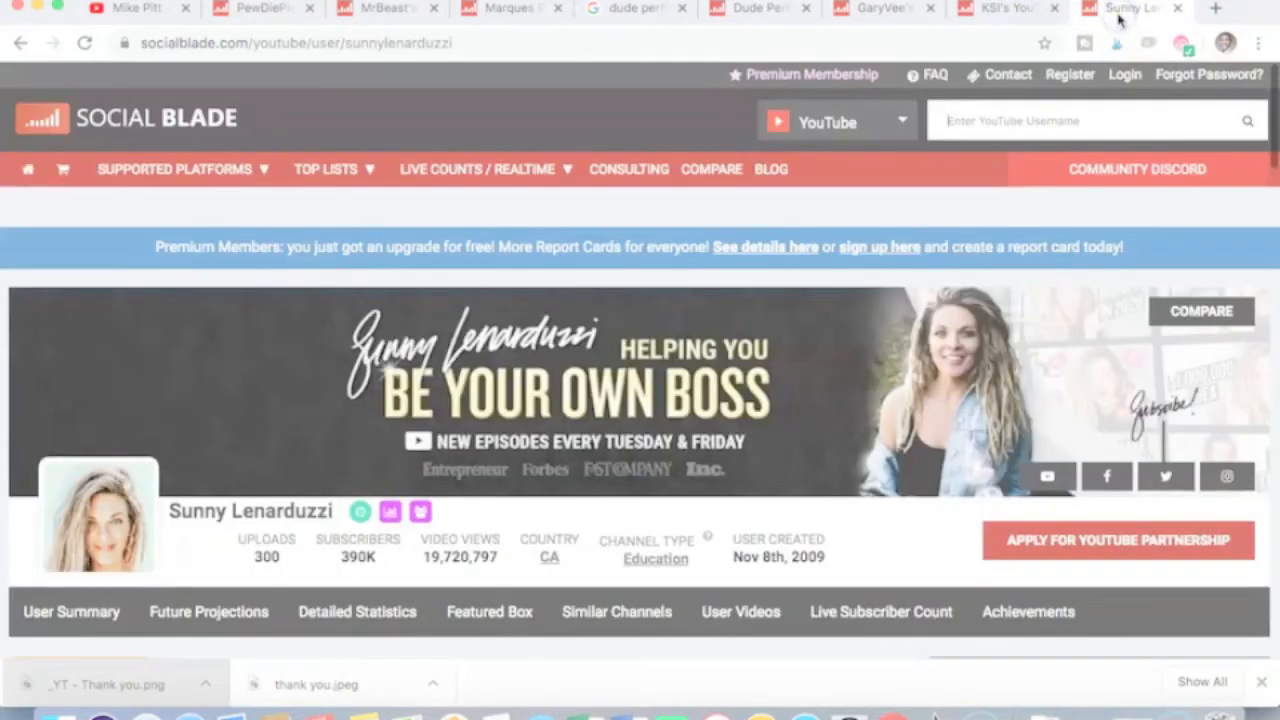
Step: Scroll through Sunny Lenarduzzi's stats (300 uploads, 390K subscribers), then switch to KSI's stats
{"action": "scroll", "scroll_direction": "down", "scroll_amount": 3}
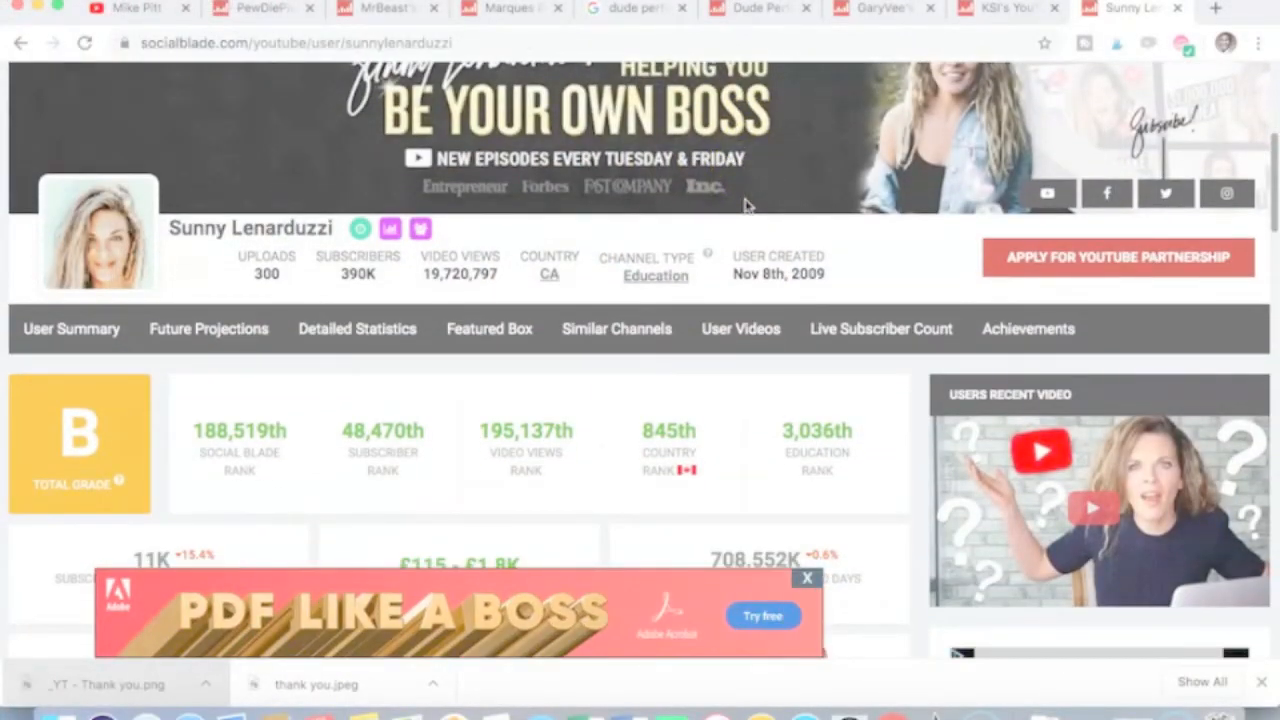
{"action": "scroll", "scroll_direction": "down", "scroll_amount": 3}
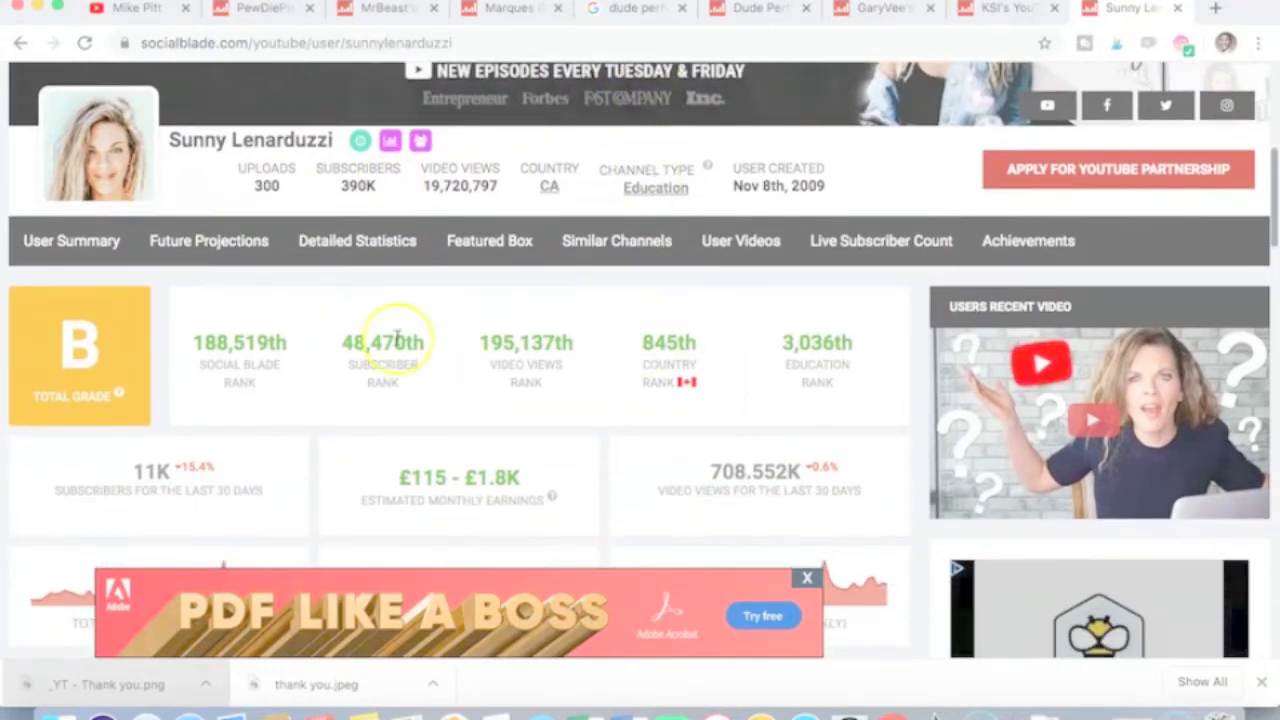
{"action": "scroll", "scroll_direction": "down", "scroll_amount": 3}
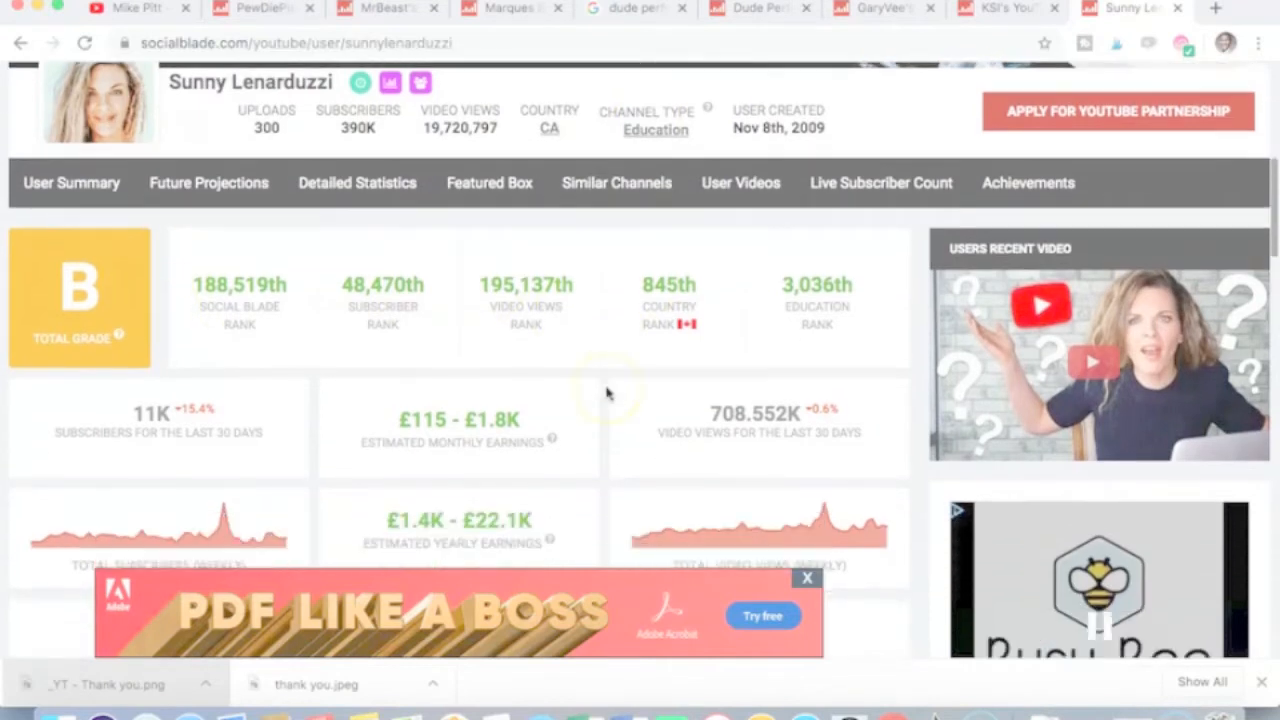
{"action": "scroll", "scroll_direction": "down", "scroll_amount": 3}
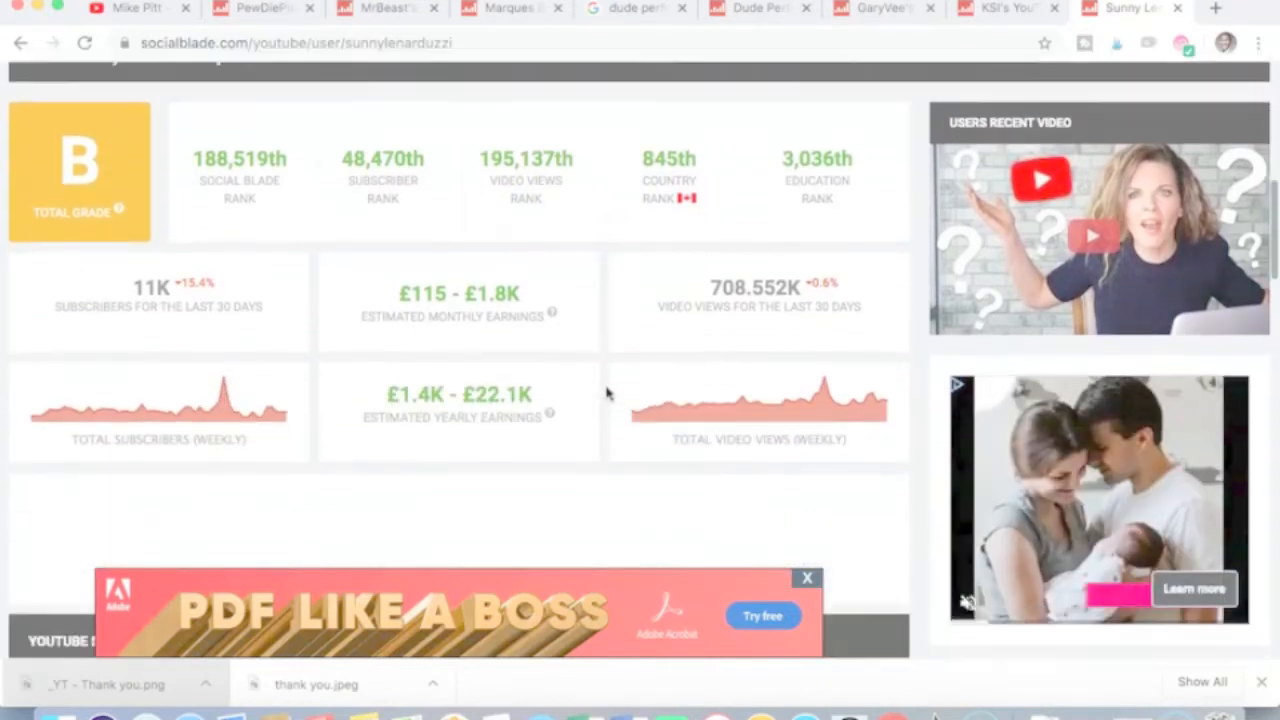
{"action": "scroll", "scroll_direction": "up", "scroll_amount": 3}
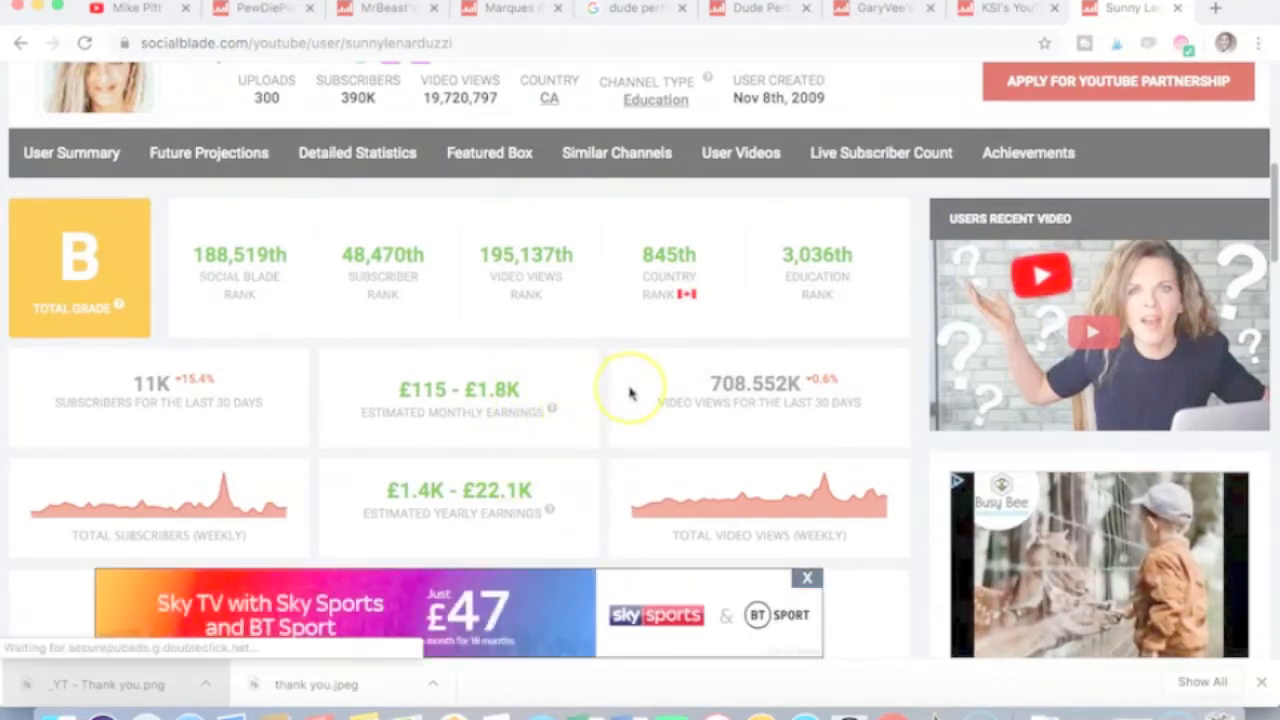
{"action": "scroll", "scroll_direction": "up", "scroll_amount": 3}
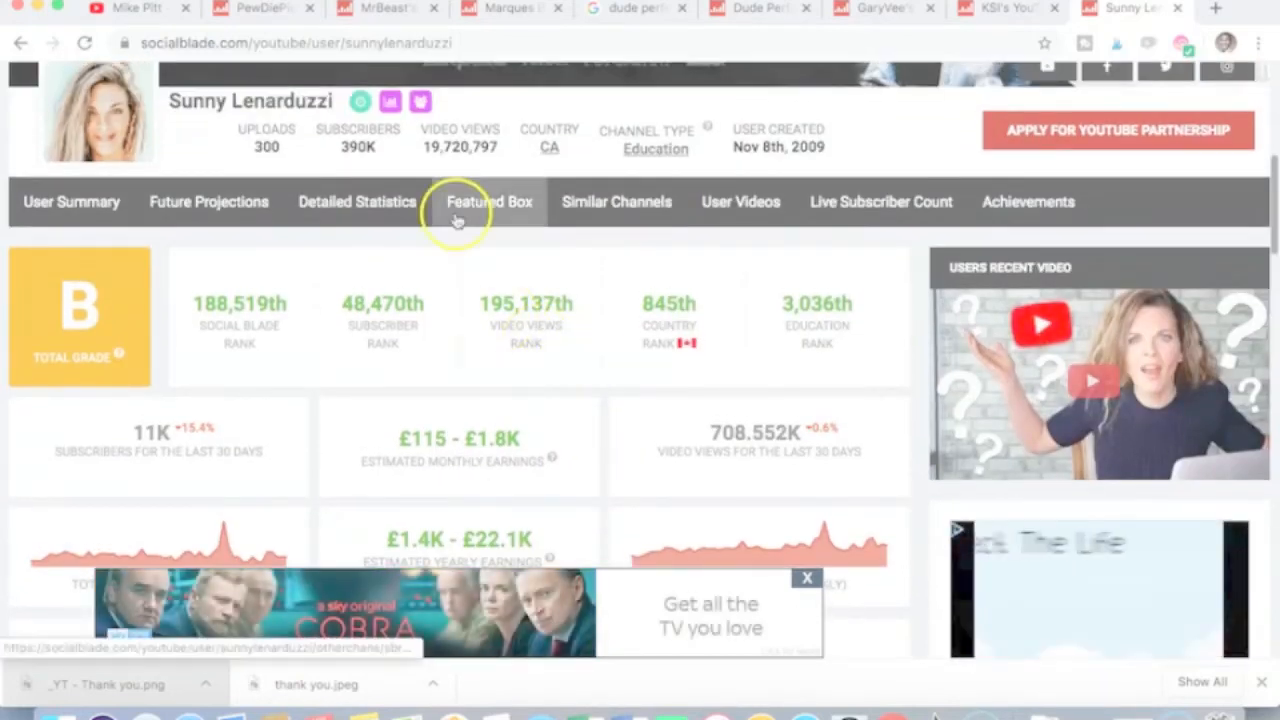
{"action": "scroll", "scroll_direction": "down", "scroll_amount": 3}
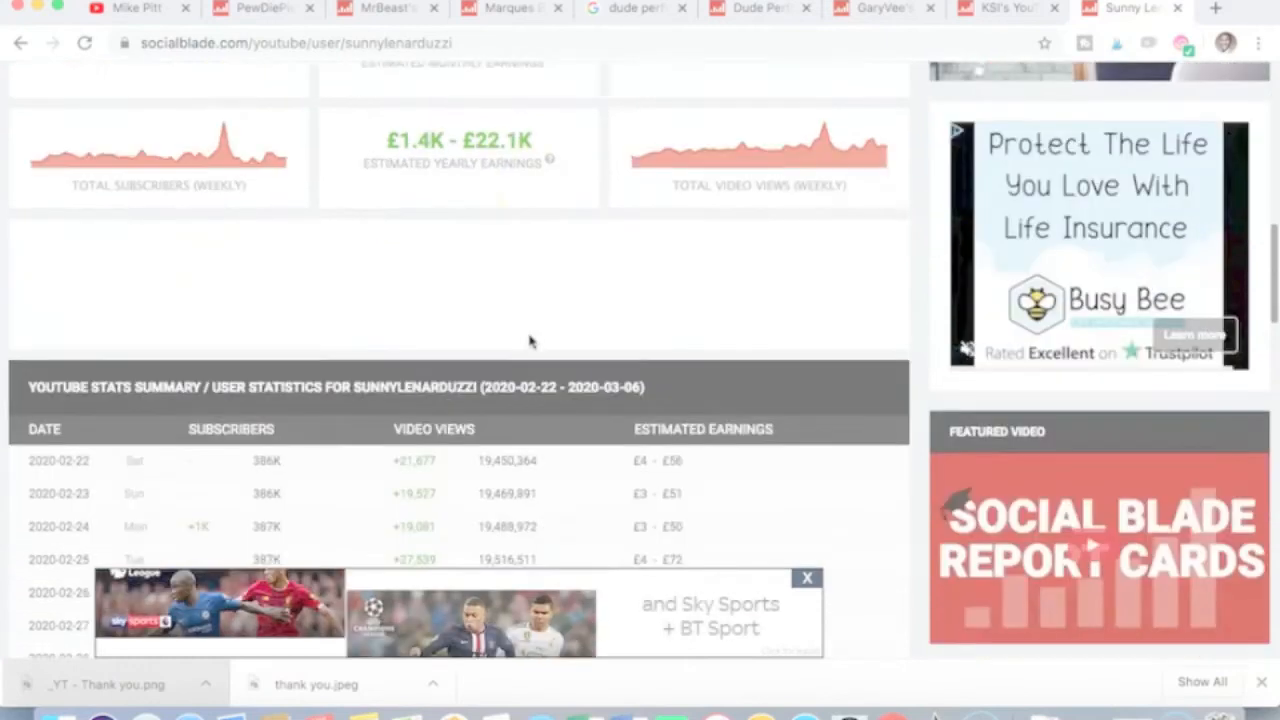
{"action": "scroll", "scroll_direction": "up", "scroll_amount": 3}
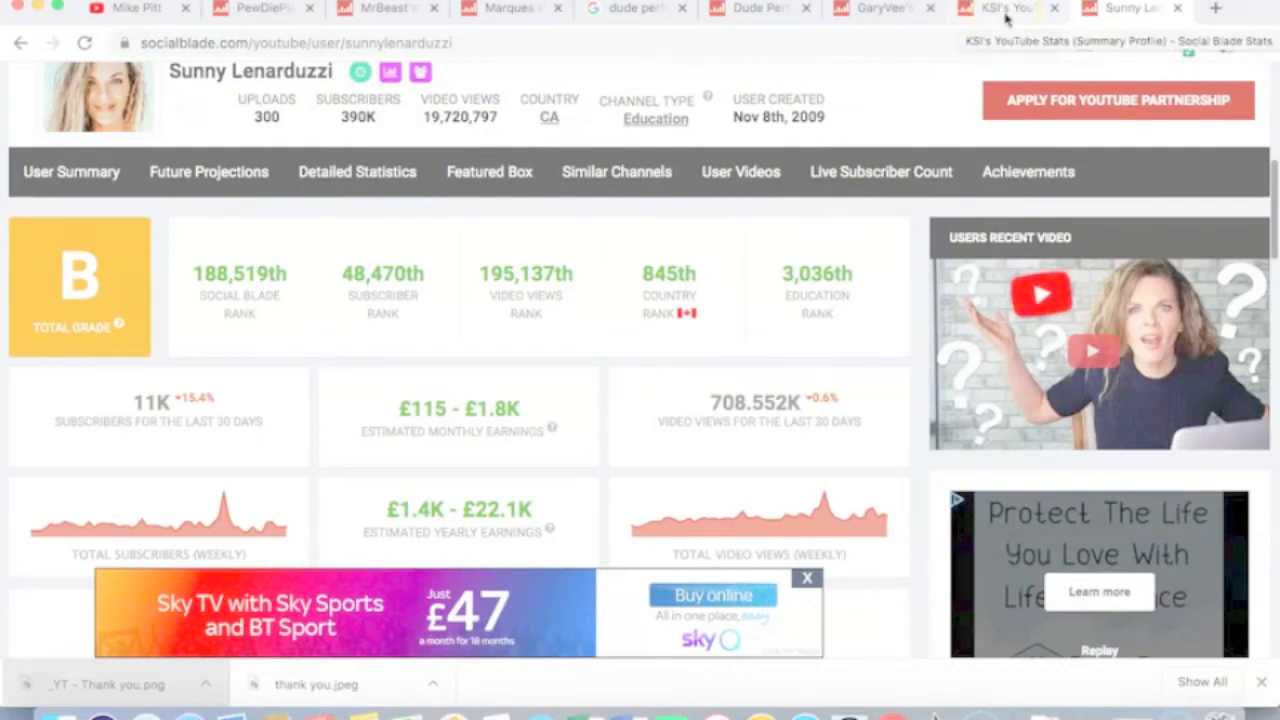
{"action": "left_click", "coordinate": [1005, 8]}
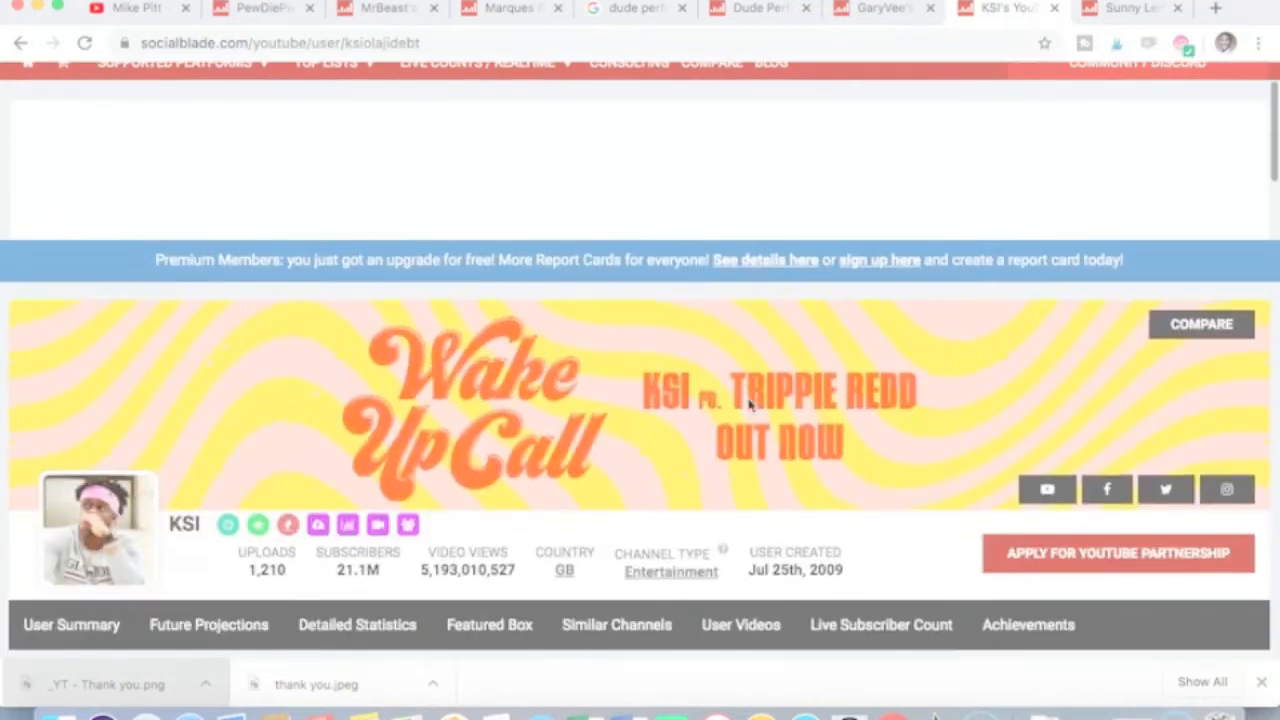
{"action": "scroll", "scroll_direction": "down", "scroll_amount": 3}
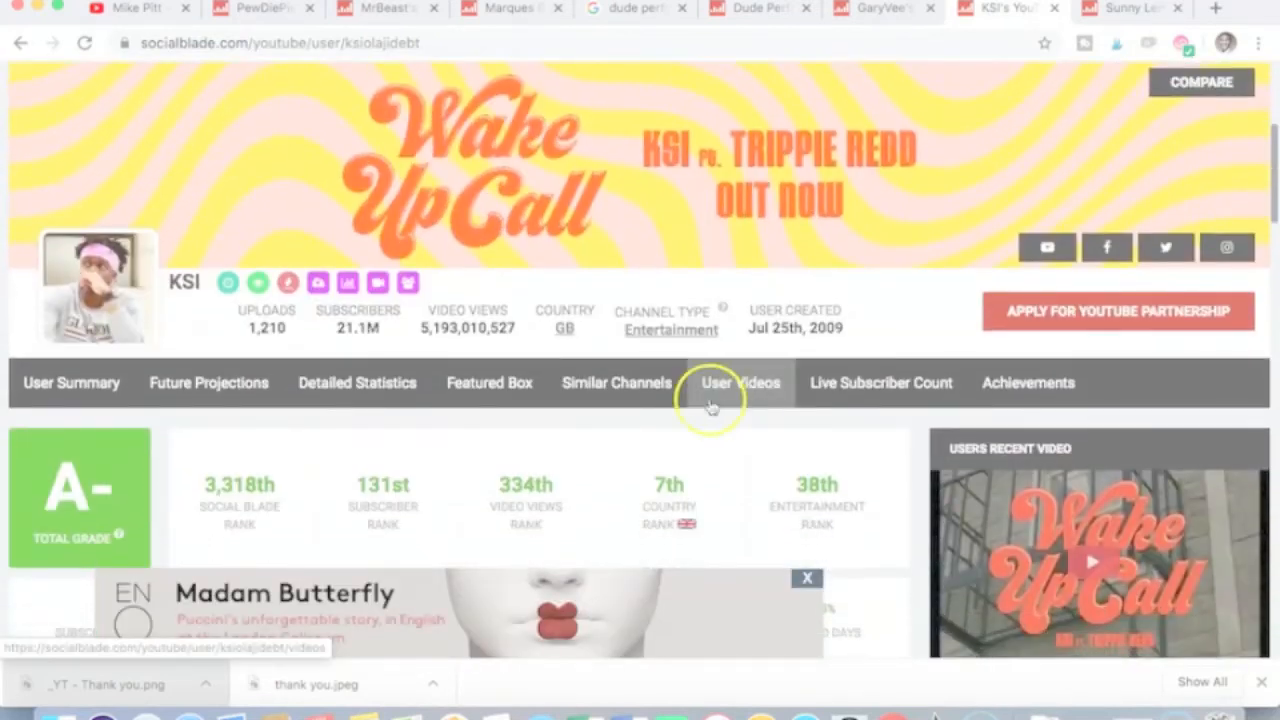
{"action": "mouse_move", "coordinate": [590, 237]}
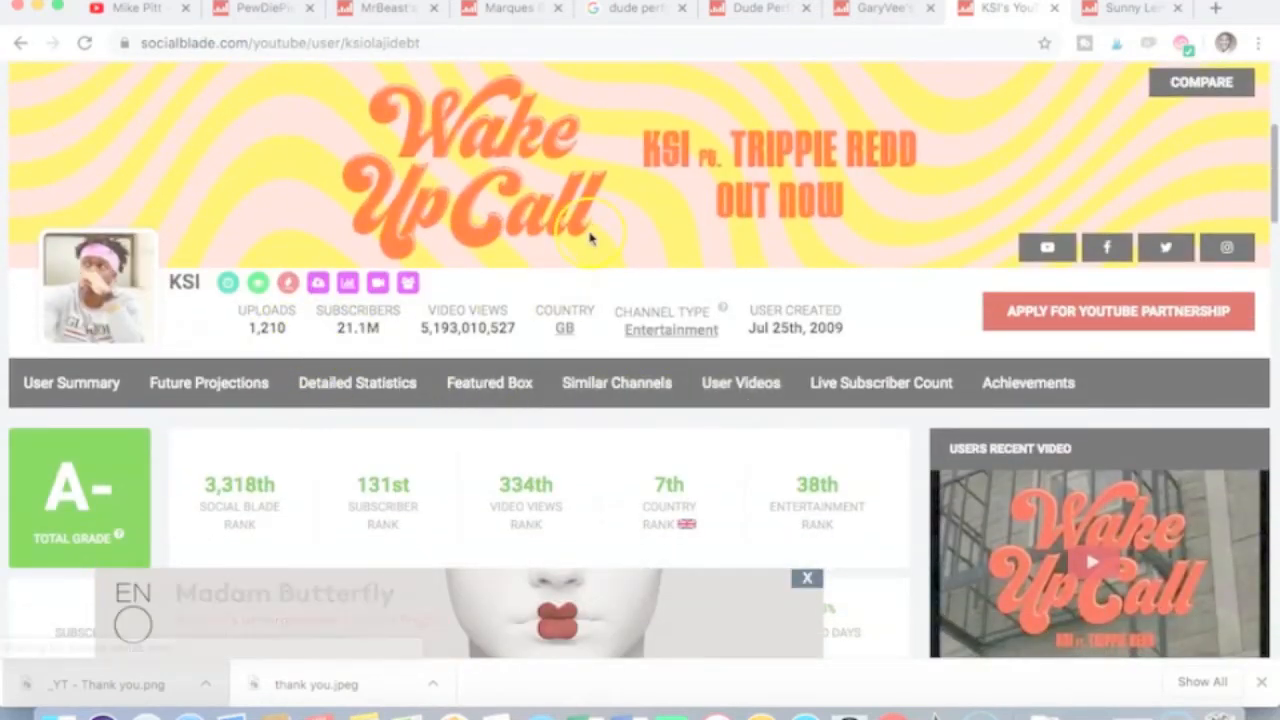
{"action": "scroll", "scroll_direction": "down", "scroll_amount": 3}
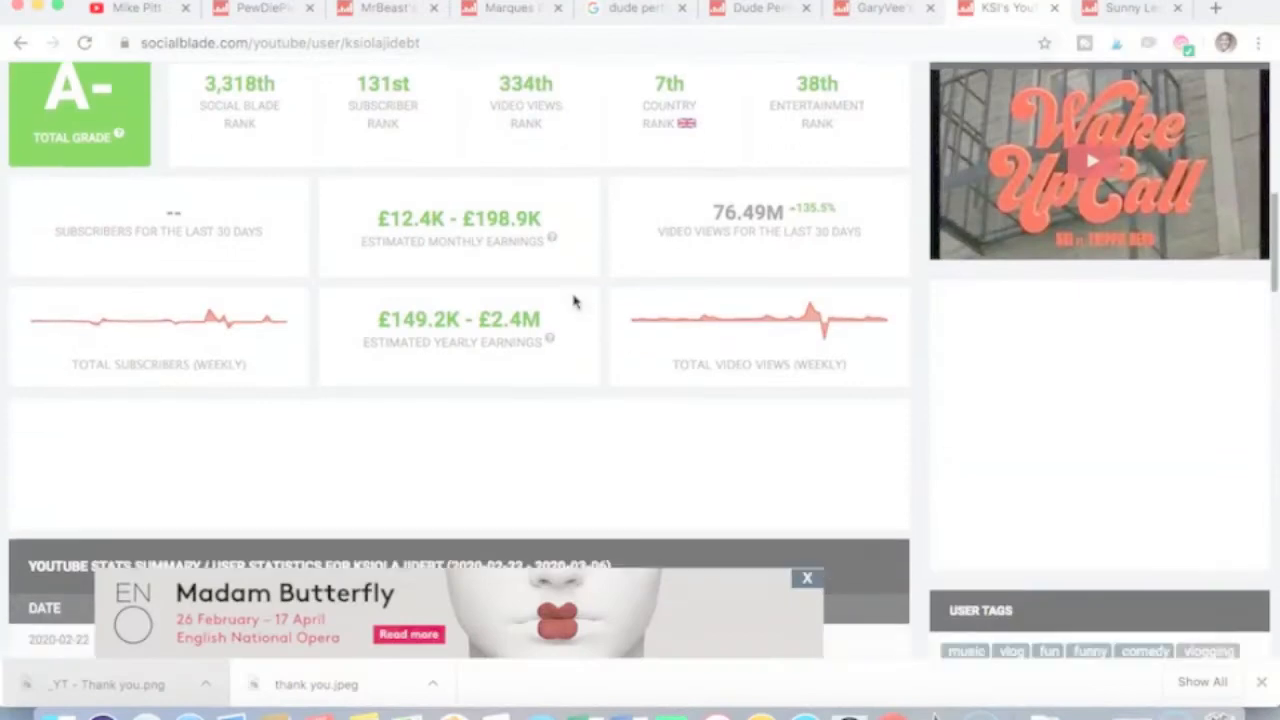
{"action": "scroll", "scroll_direction": "up", "scroll_amount": 3}
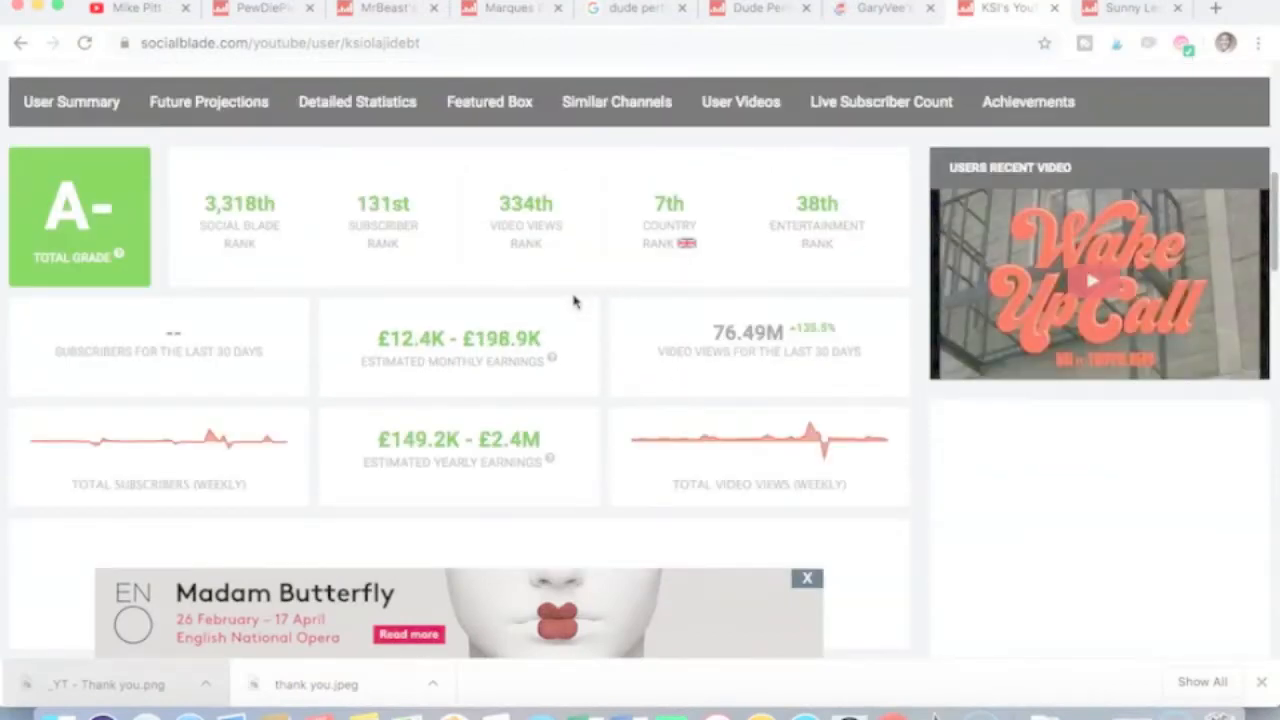
{"action": "scroll", "scroll_direction": "up", "scroll_amount": 3}
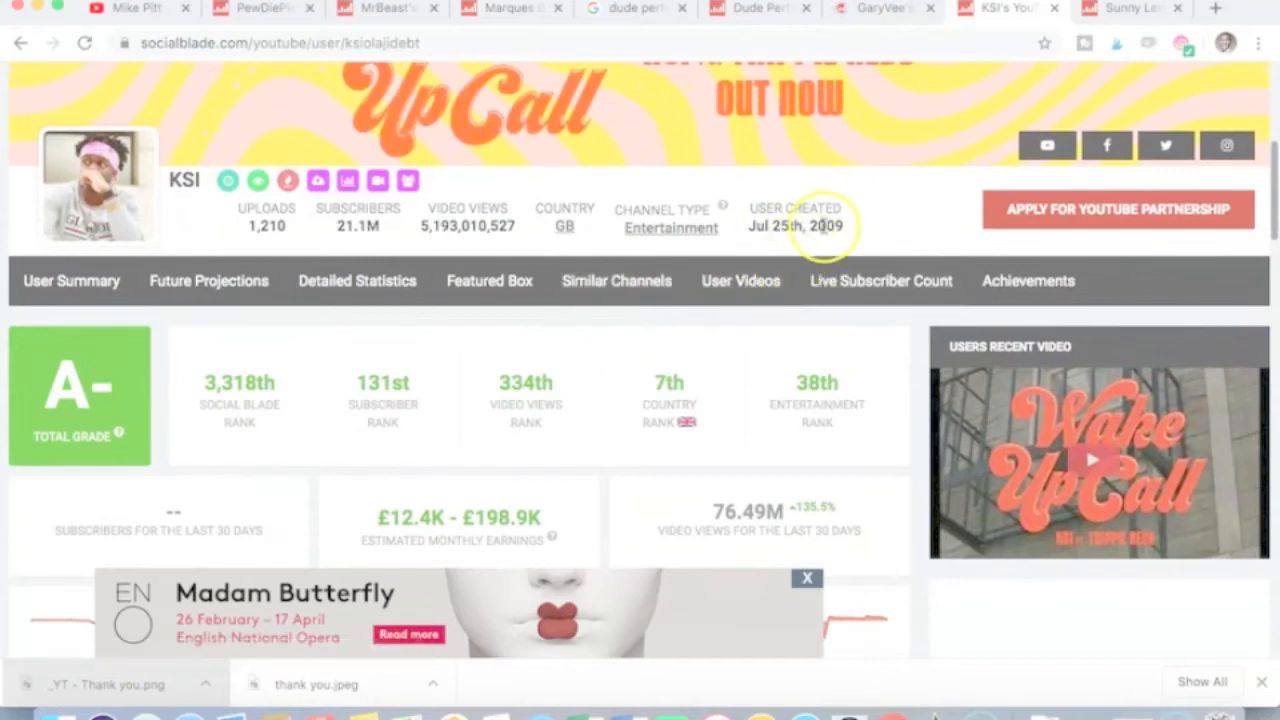
{"action": "mouse_move", "coordinate": [800, 250]}
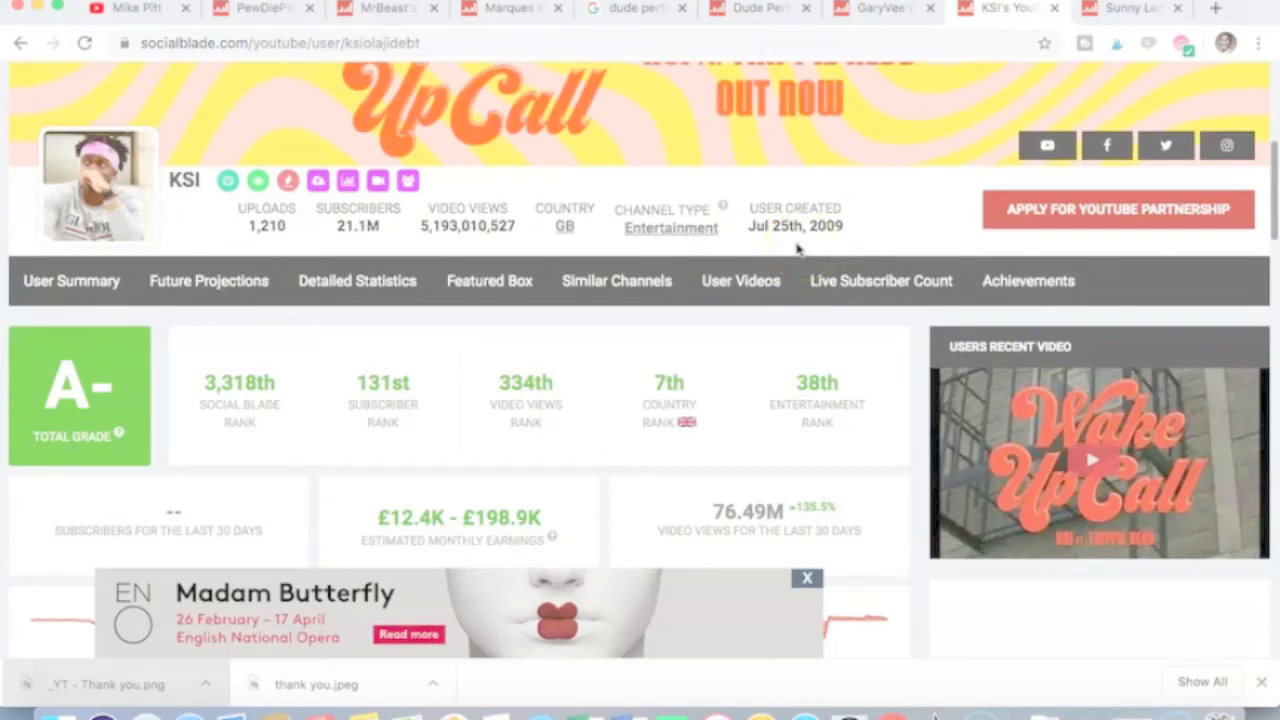
{"action": "mouse_move", "coordinate": [780, 338]}
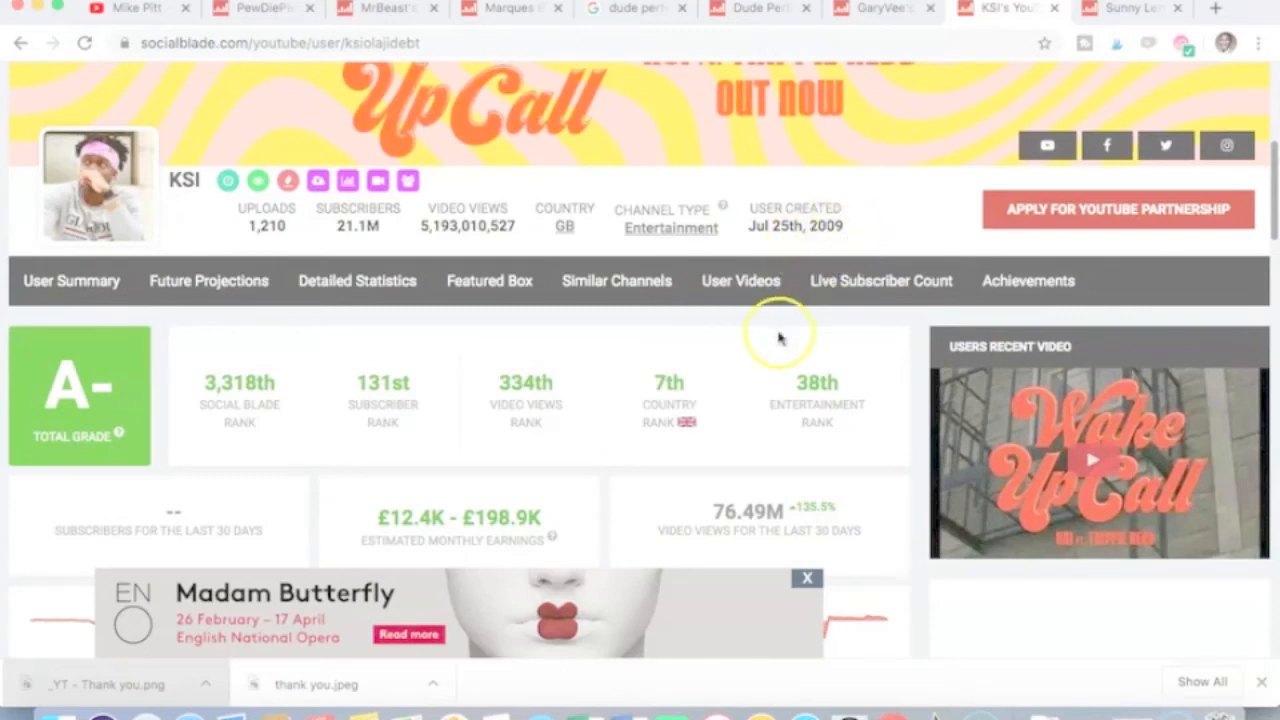
{"action": "mouse_move", "coordinate": [727, 365]}
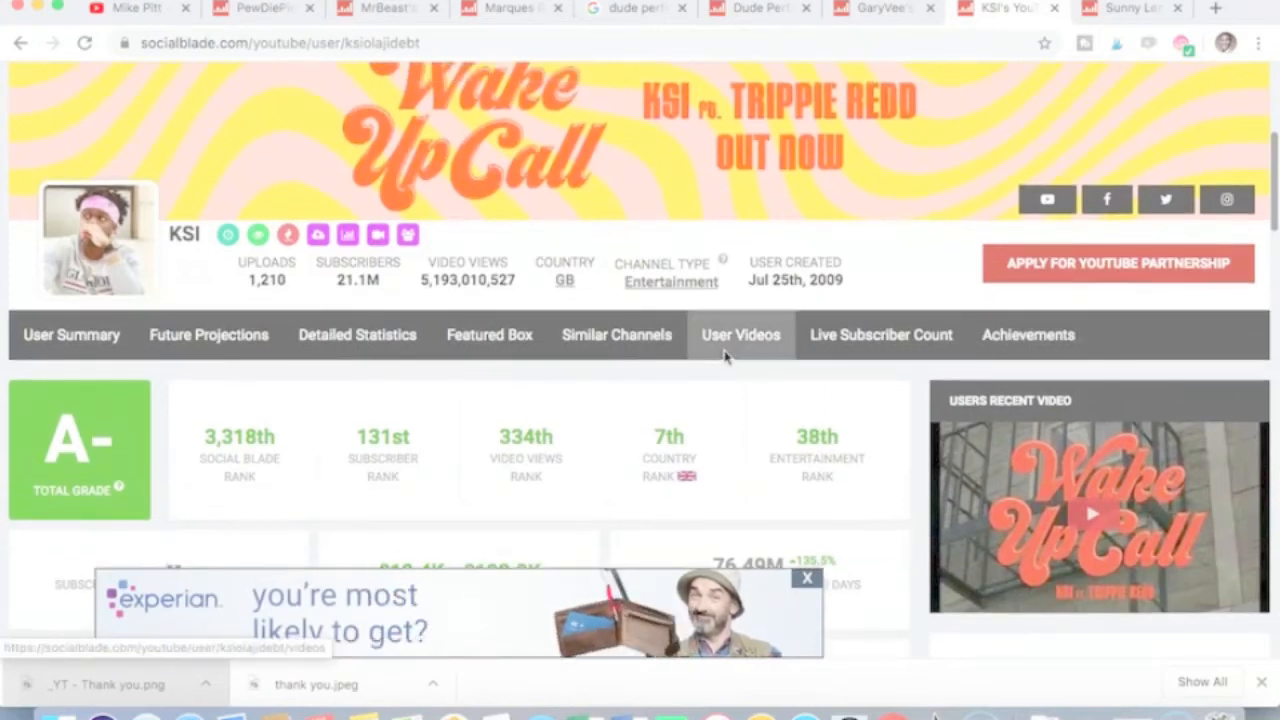
{"action": "scroll", "scroll_direction": "up", "scroll_amount": 3}
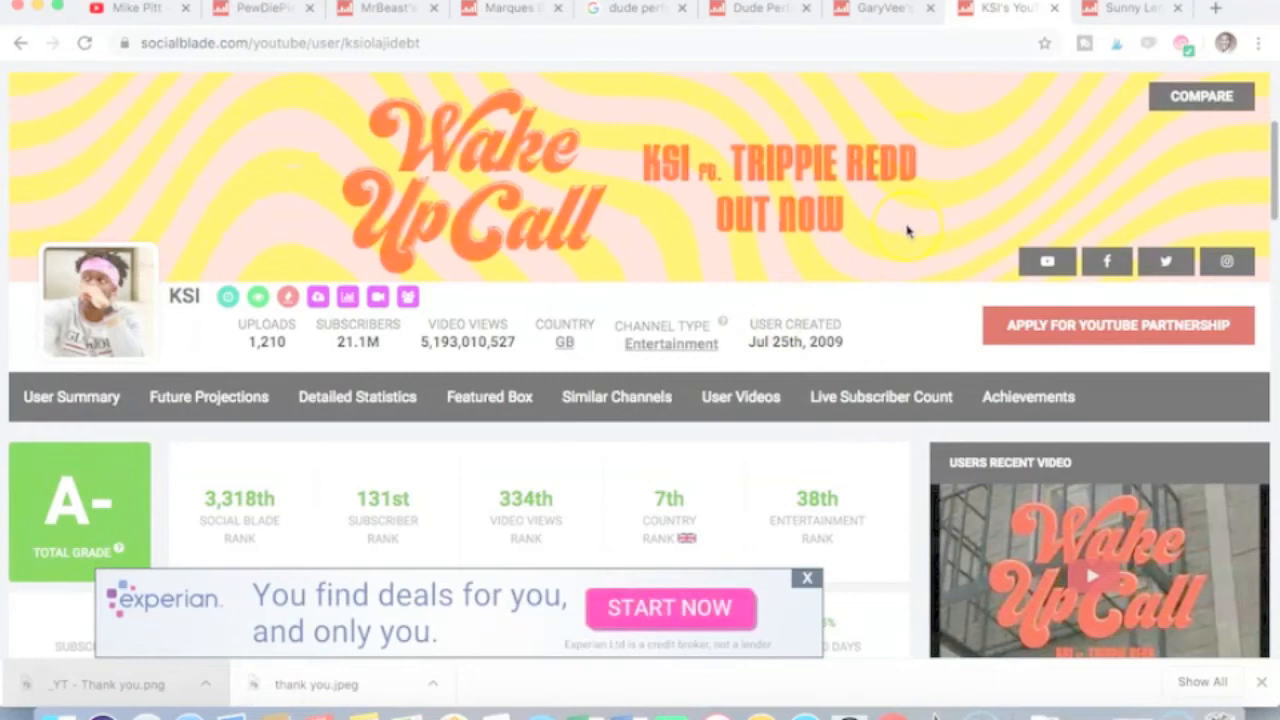
{"action": "mouse_move", "coordinate": [896, 238]}
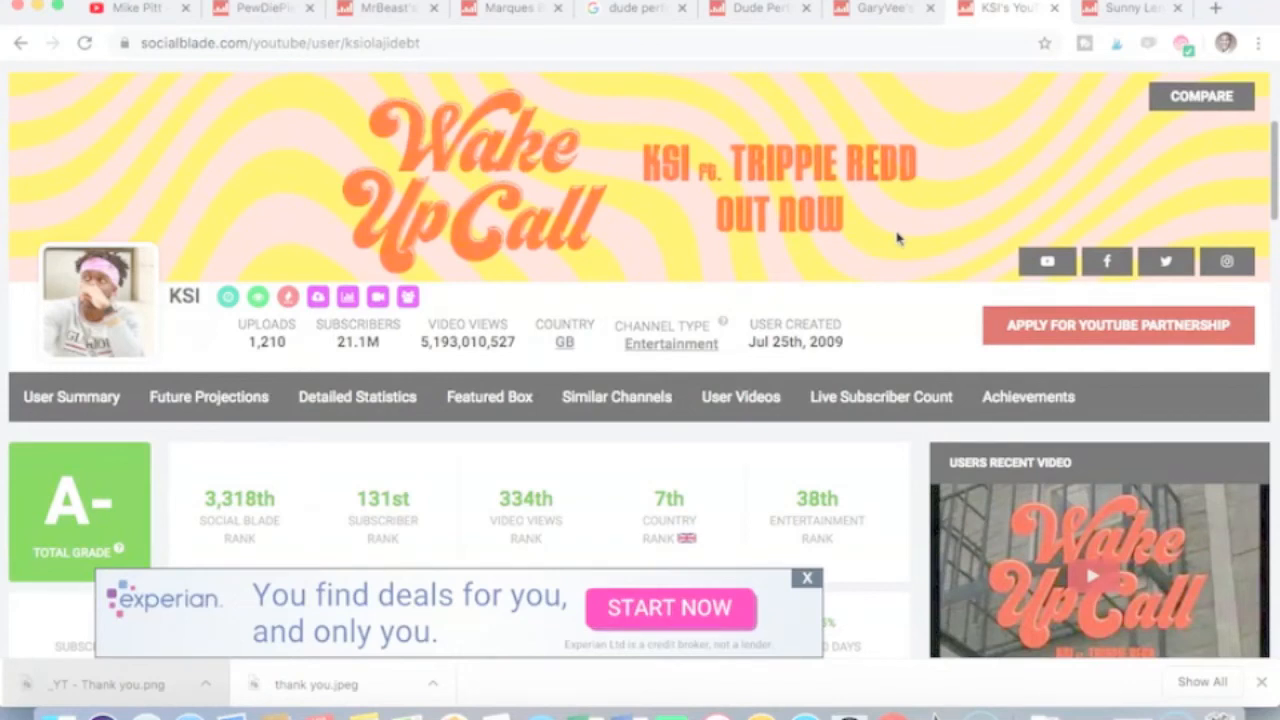
{"action": "mouse_move", "coordinate": [388, 8]}
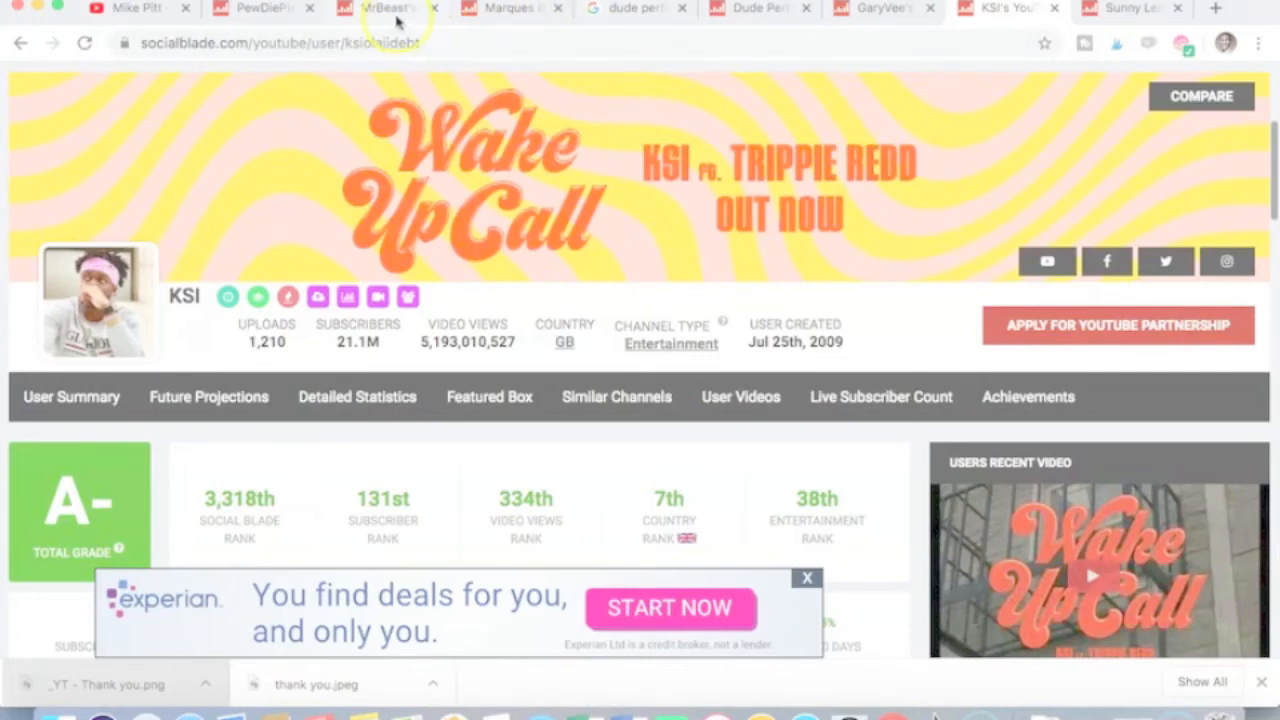
Step: Return to MrBeast's stats page and scroll to its channel summary
{"action": "left_click", "coordinate": [388, 8]}
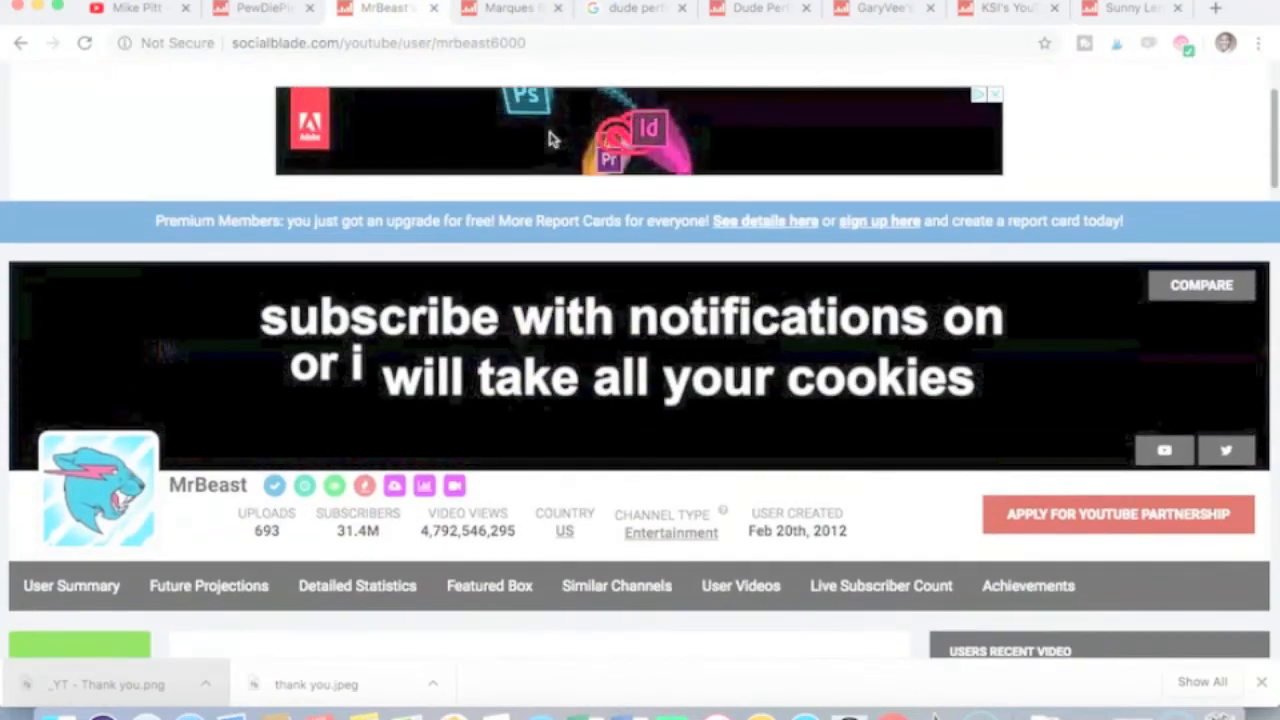
{"action": "scroll", "scroll_direction": "down", "scroll_amount": 3}
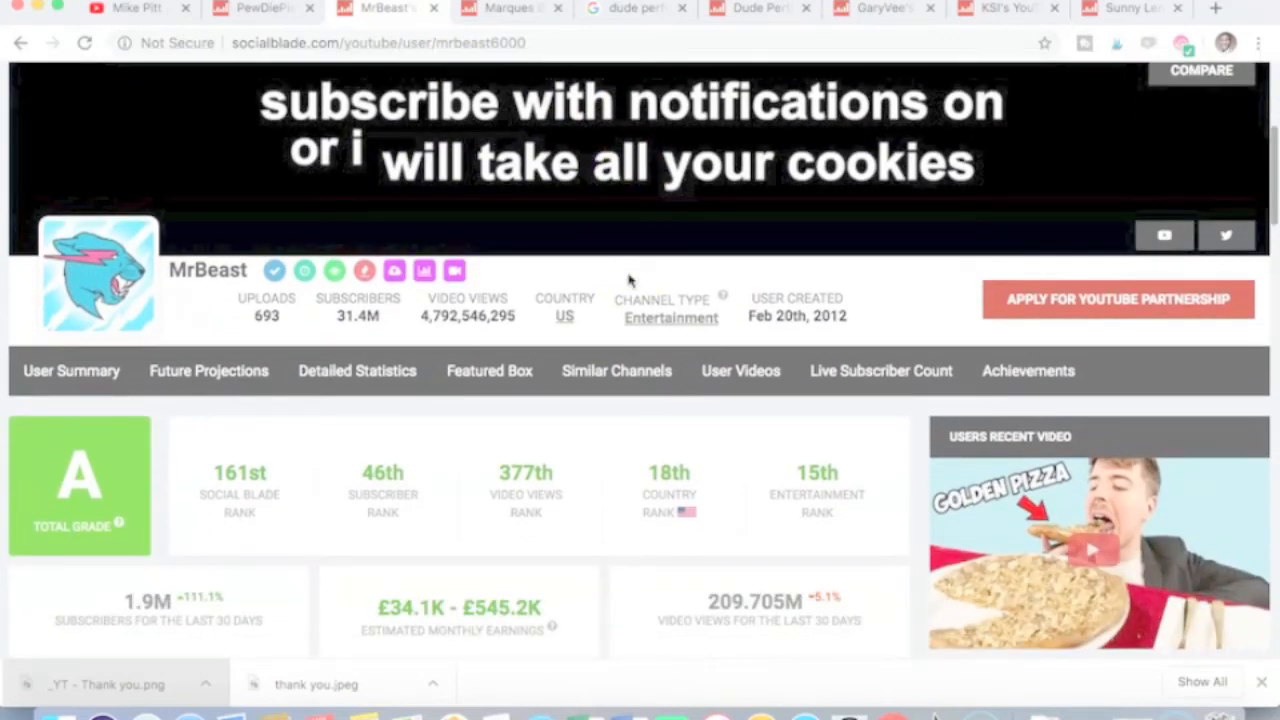
{"action": "mouse_move", "coordinate": [413, 325]}
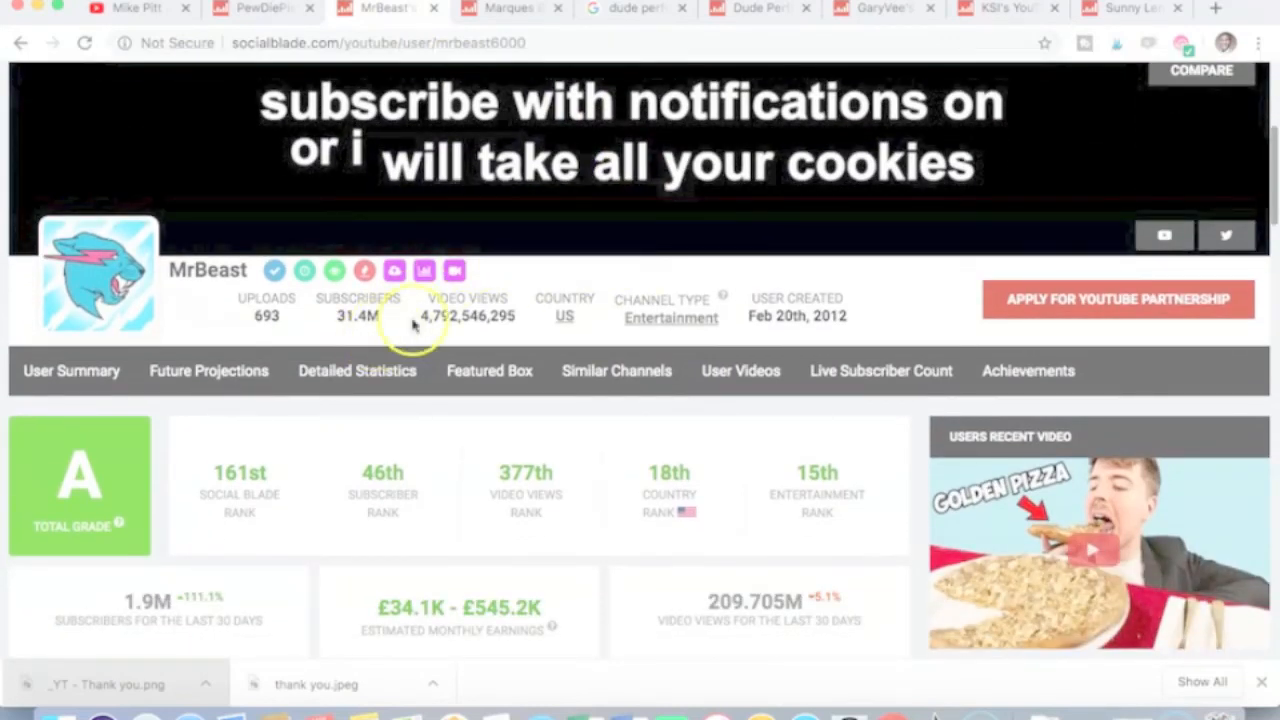
{"action": "mouse_move", "coordinate": [658, 263]}
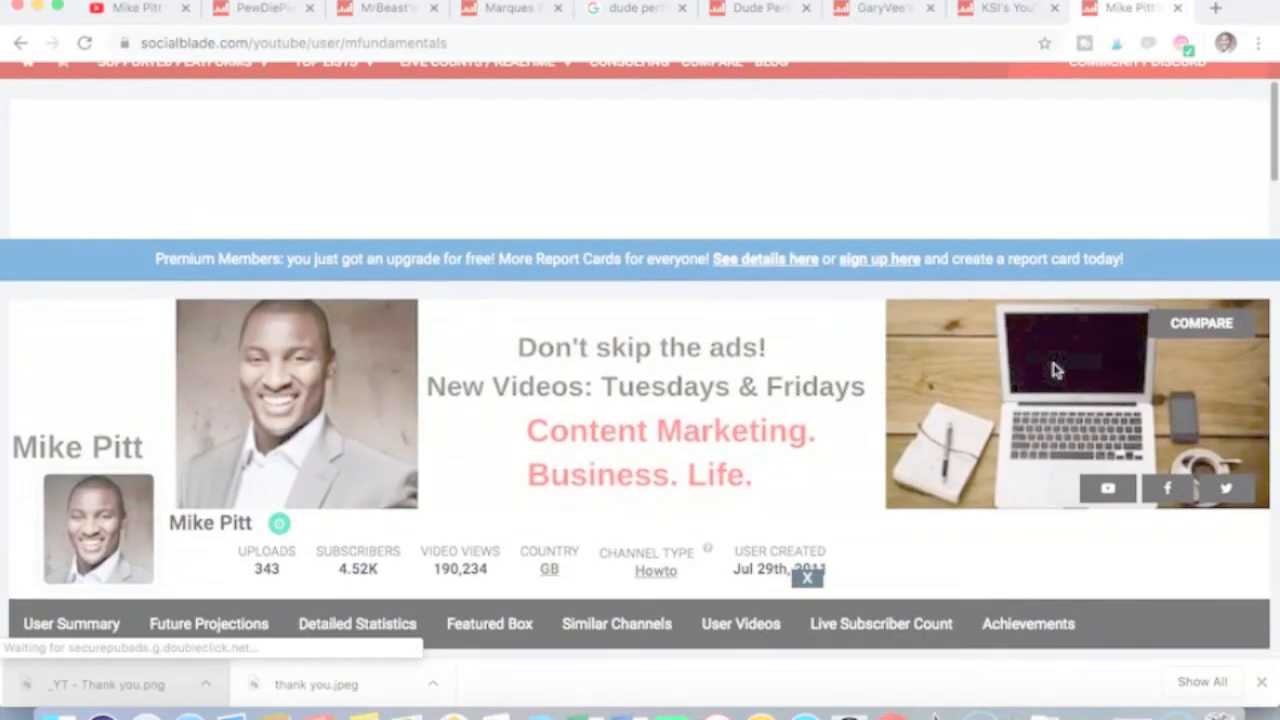
Step: Look over Mike Pitt's stats (343 uploads, 4.52K subscribers), then return to MrBeast's page
{"action": "scroll", "scroll_direction": "down", "scroll_amount": 3}
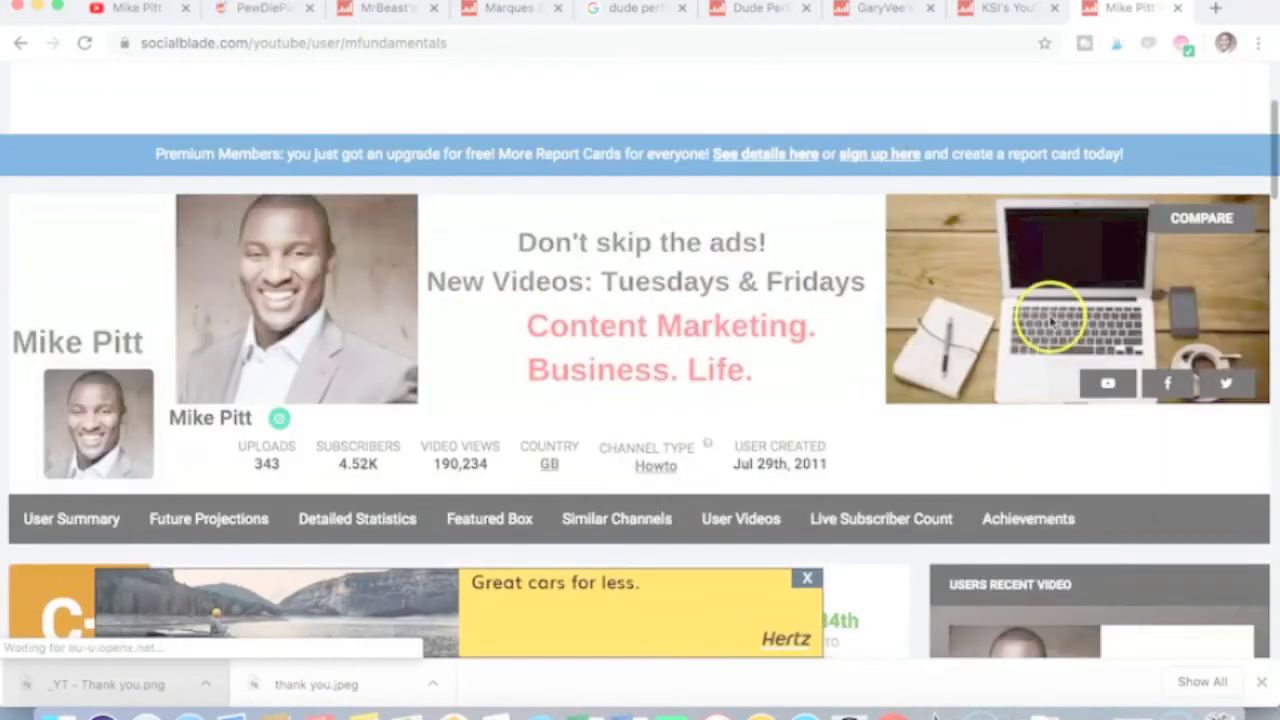
{"action": "scroll", "scroll_direction": "down", "scroll_amount": 3}
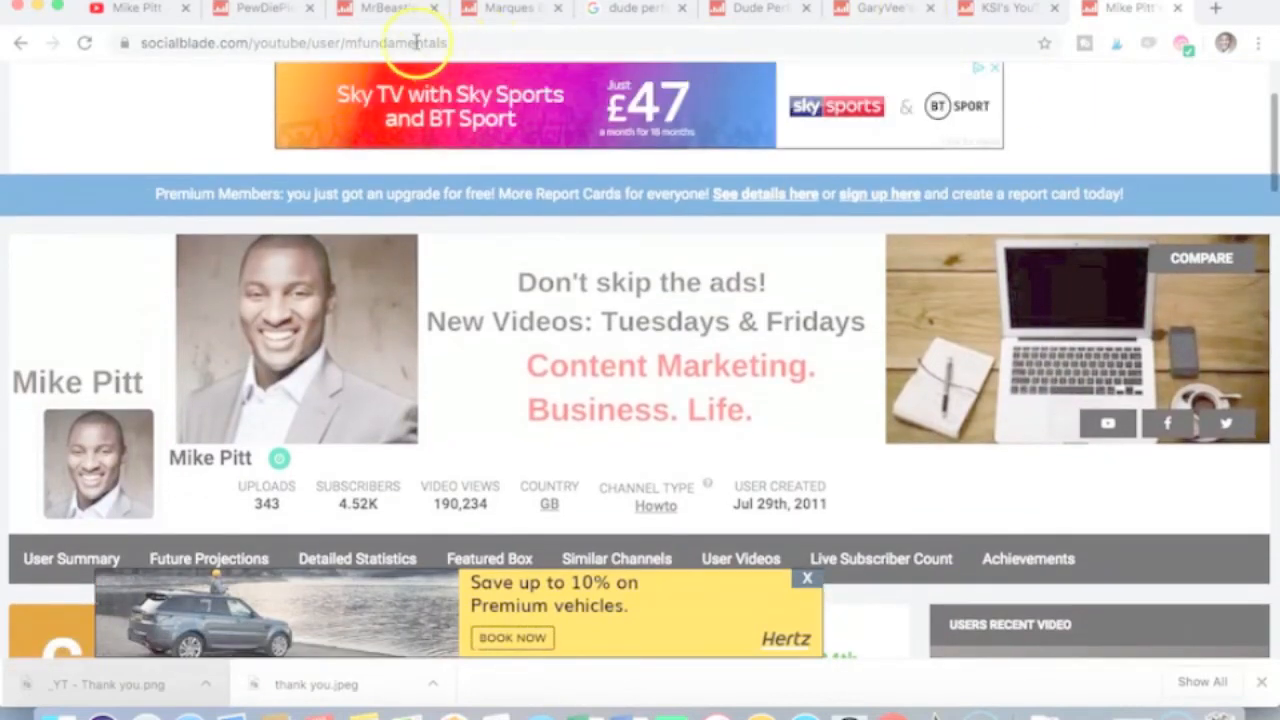
{"action": "left_click", "coordinate": [380, 8]}
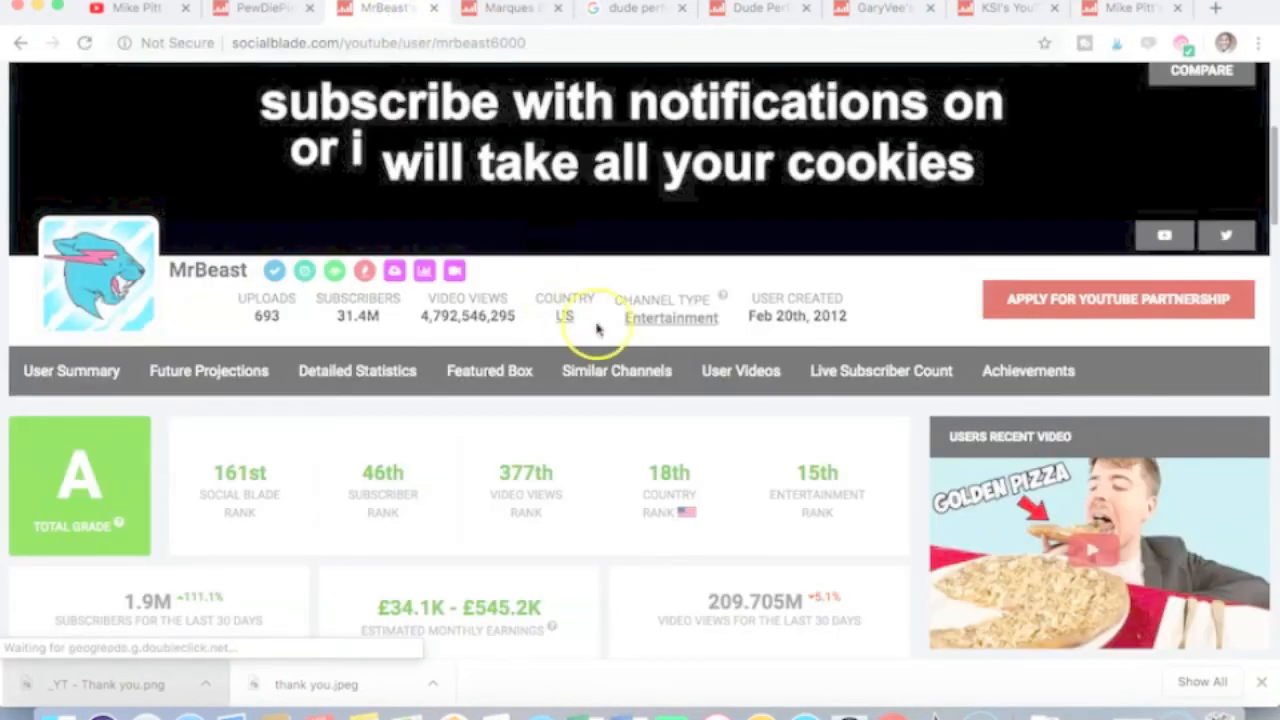
{"action": "scroll", "scroll_direction": "down", "scroll_amount": 3}
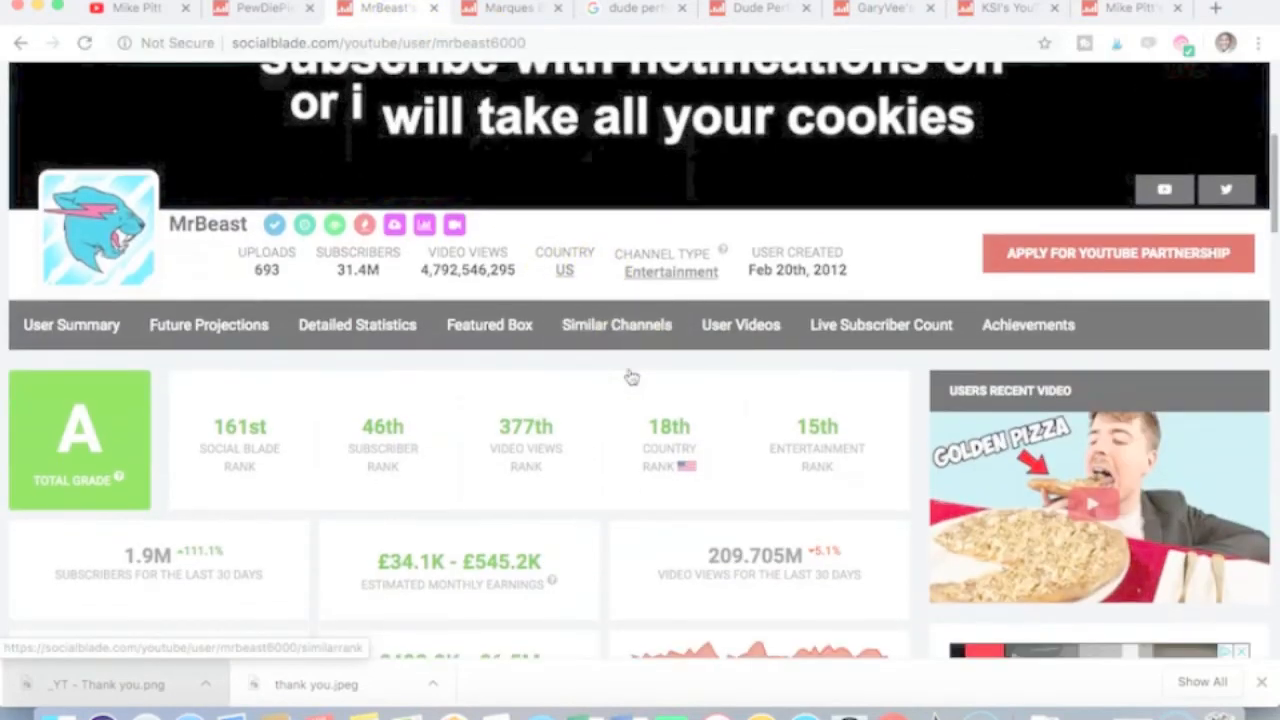